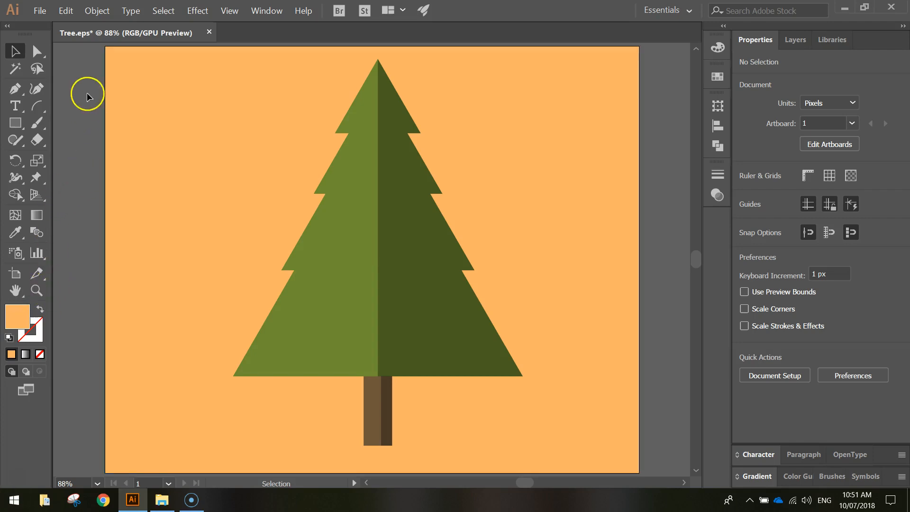
- Create a new document from the Web preset at 1280 × 1024 px
click(39, 10)
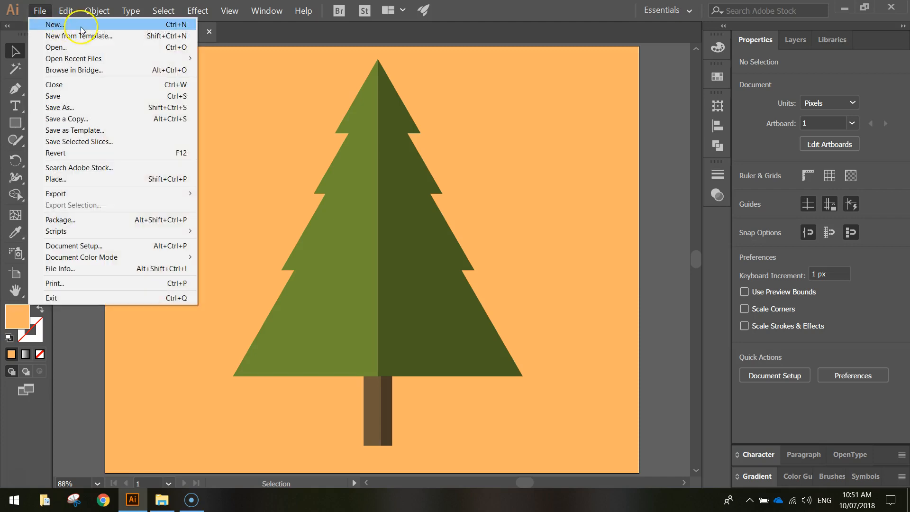
click(53, 24)
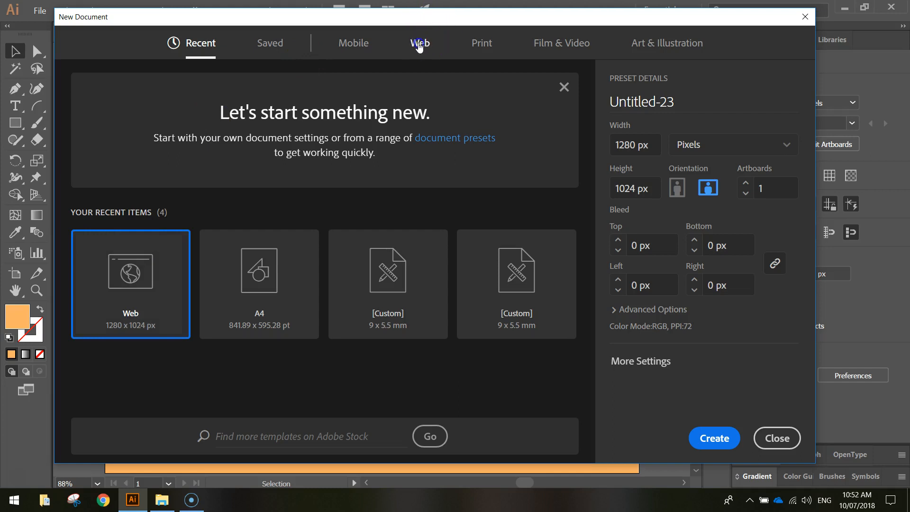
click(419, 43)
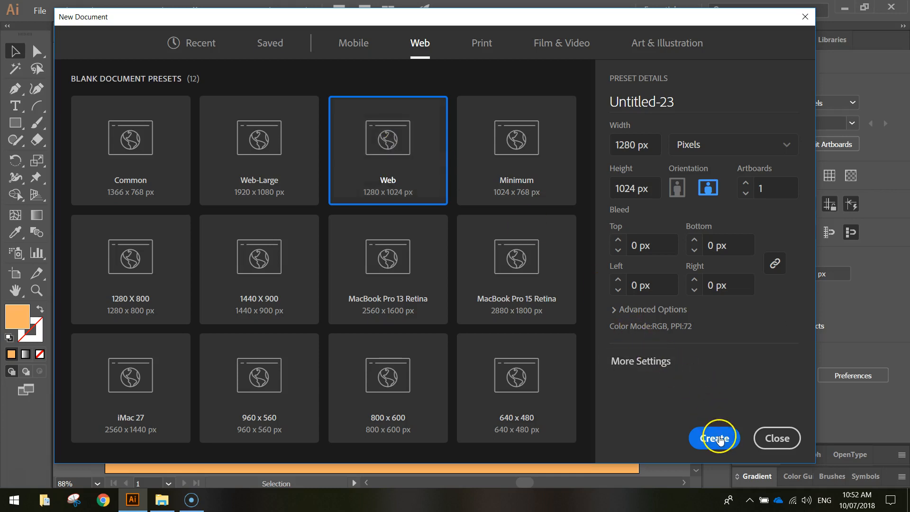
click(714, 438)
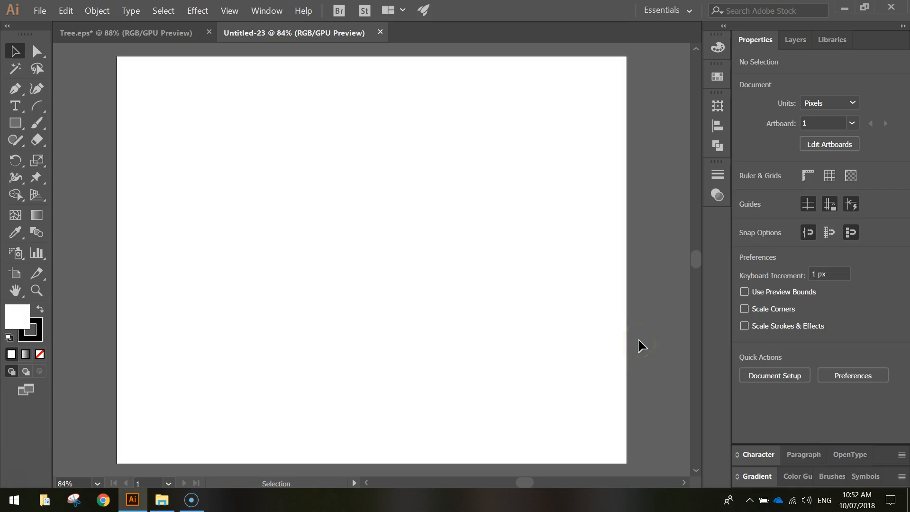
- With the Rectangle tool, set no stroke and an RGB 255, 201, 95 fill
click(14, 123)
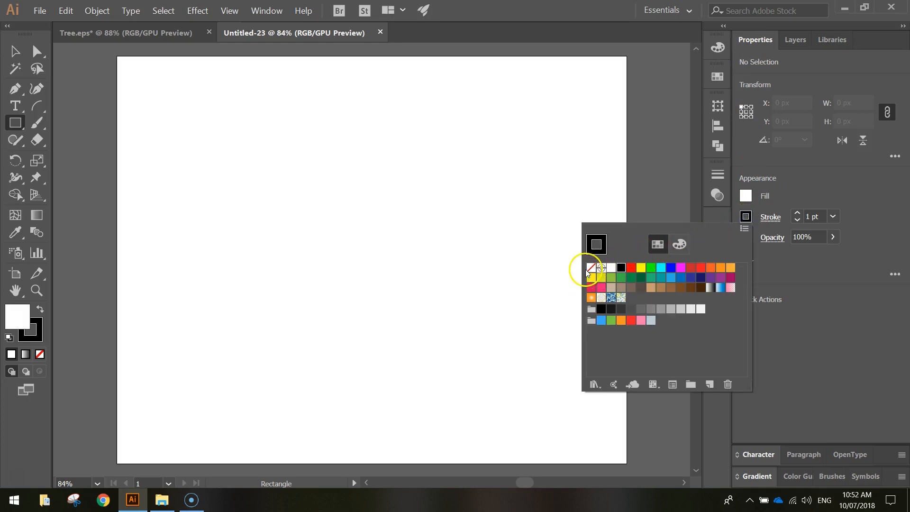
click(589, 267)
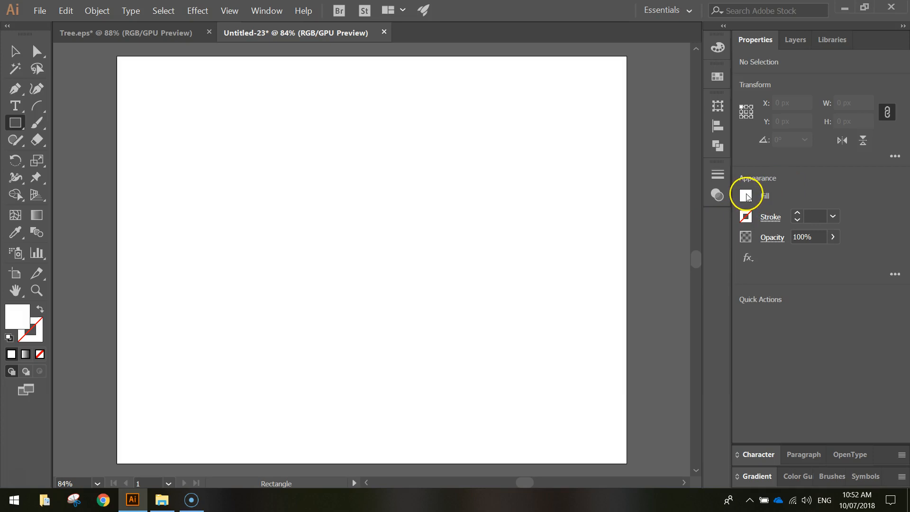
click(745, 195)
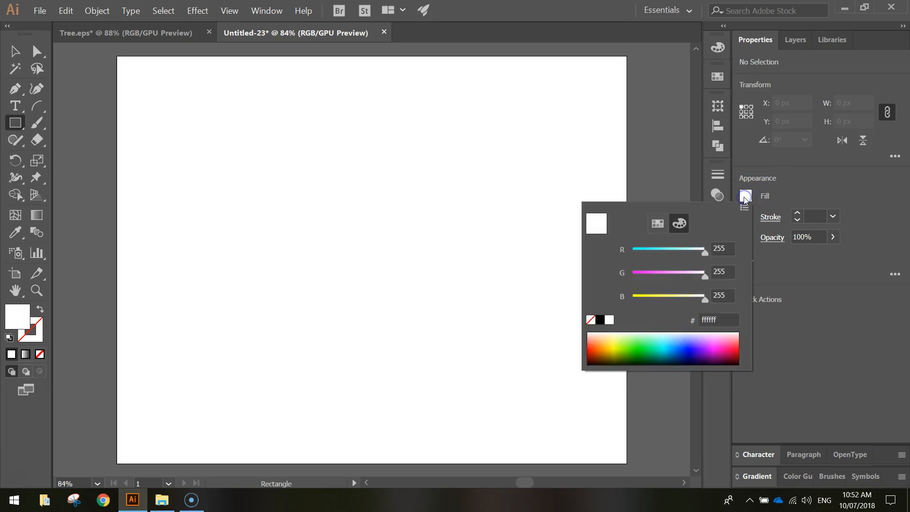
click(606, 341)
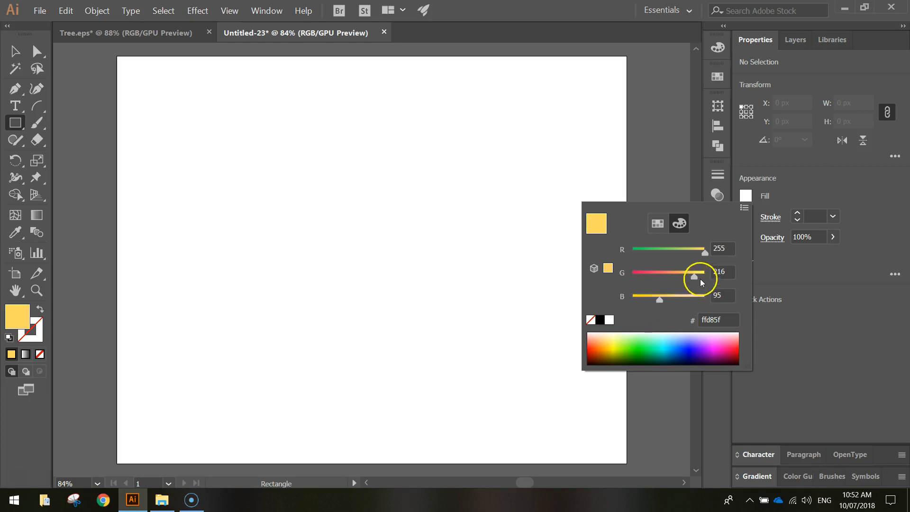
drag(696, 277, 691, 278)
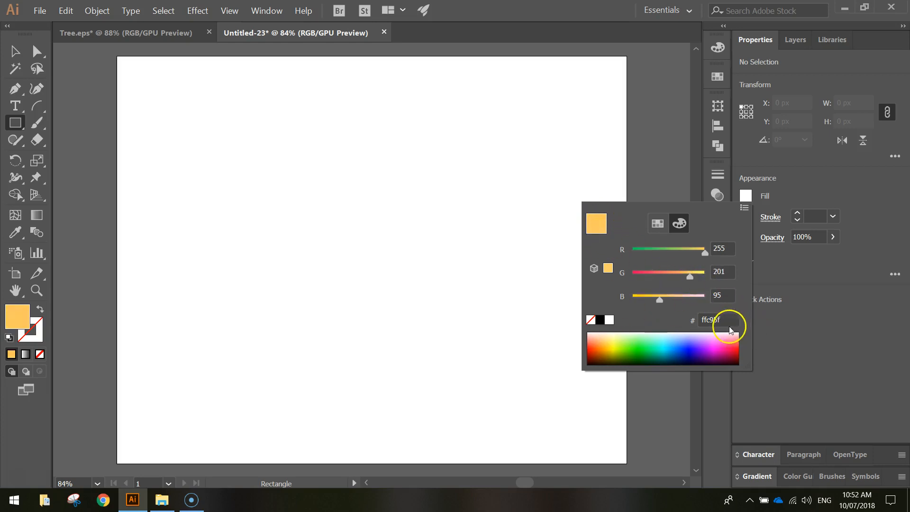
click(718, 319)
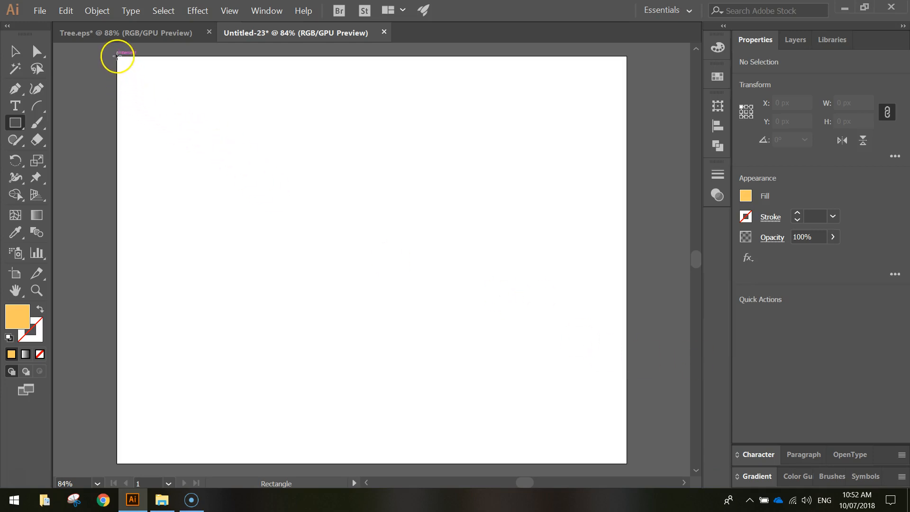
- Draw a rectangle from the artboard's top-left corner to its bottom-right corner
drag(118, 56, 622, 460)
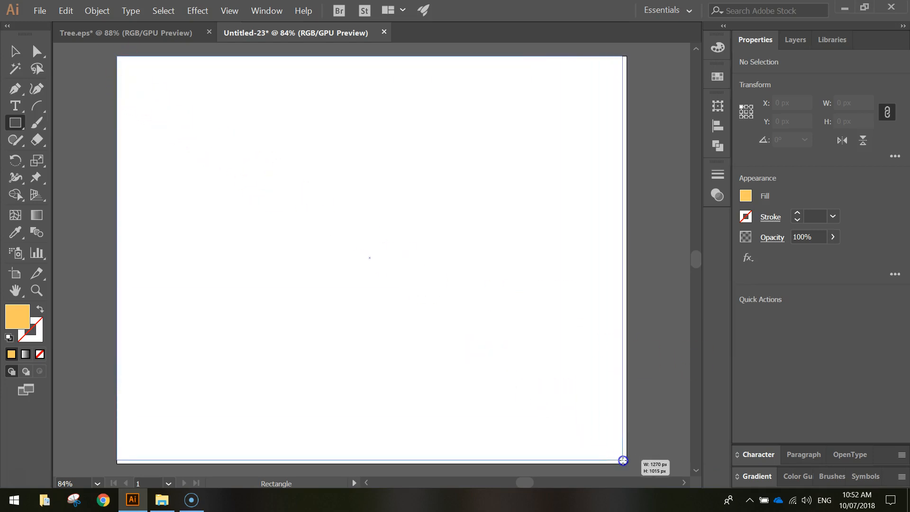
drag(623, 460, 626, 463)
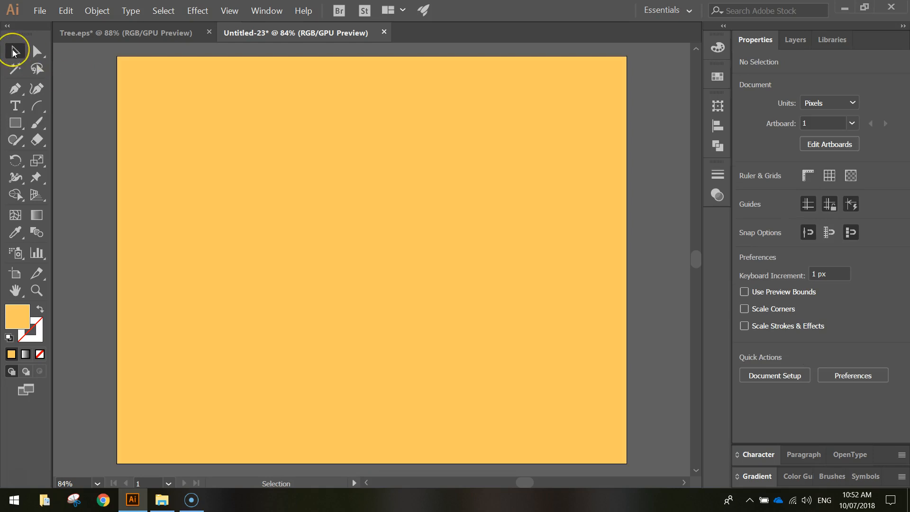
- Lock the background rectangle under Layer 1 in the Layers panel
click(372, 259)
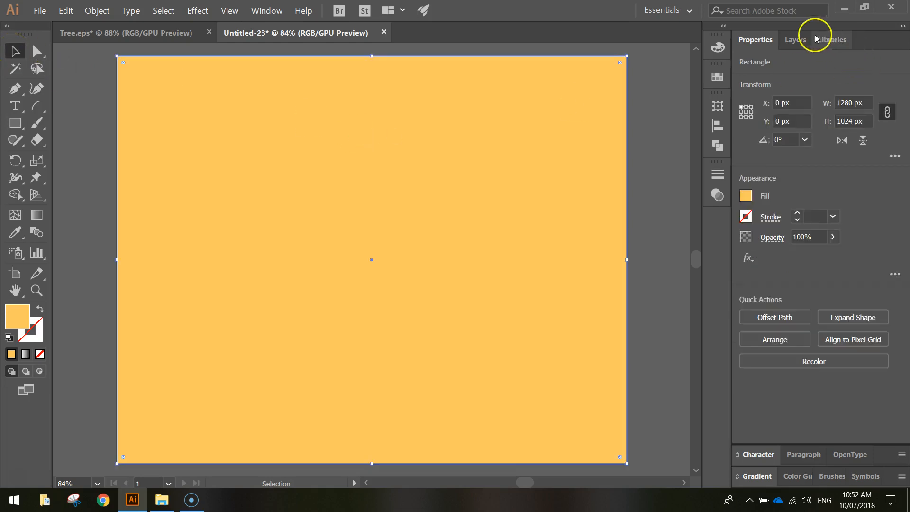
click(795, 39)
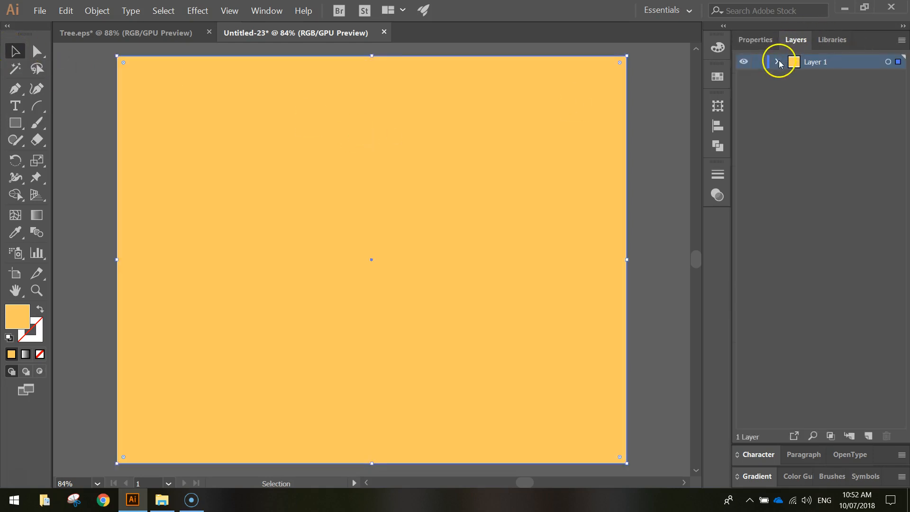
click(776, 62)
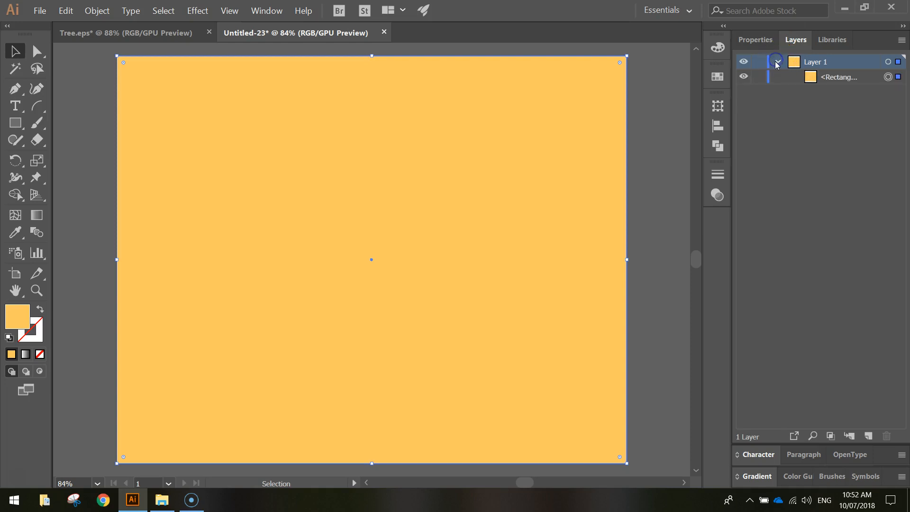
click(838, 77)
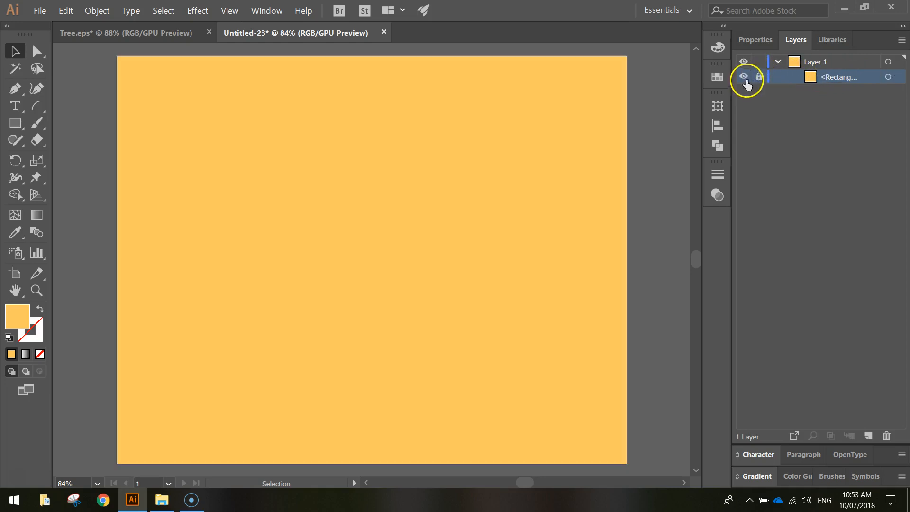
click(758, 77)
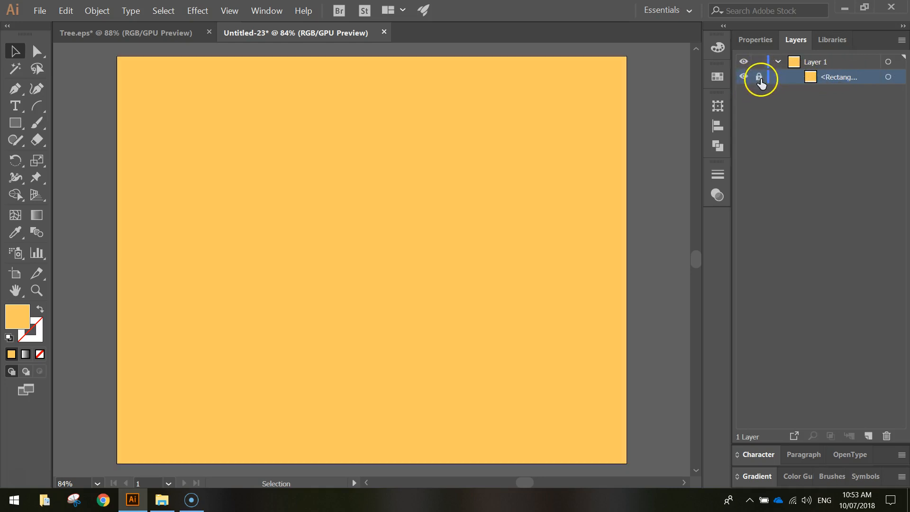
click(758, 77)
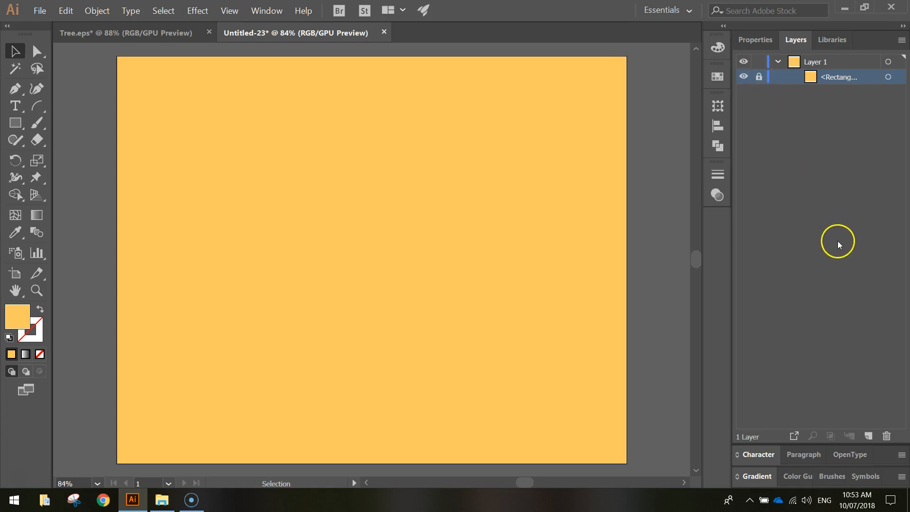
mouse_move(484, 204)
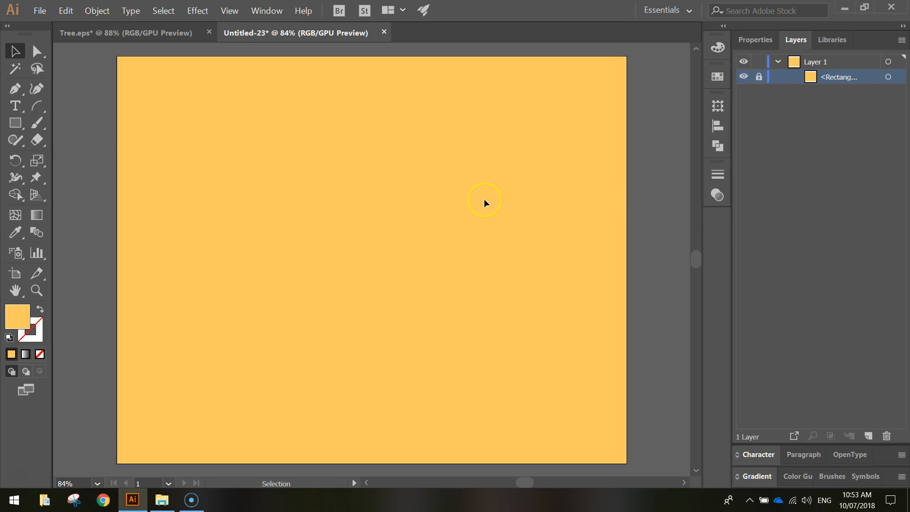
mouse_move(437, 223)
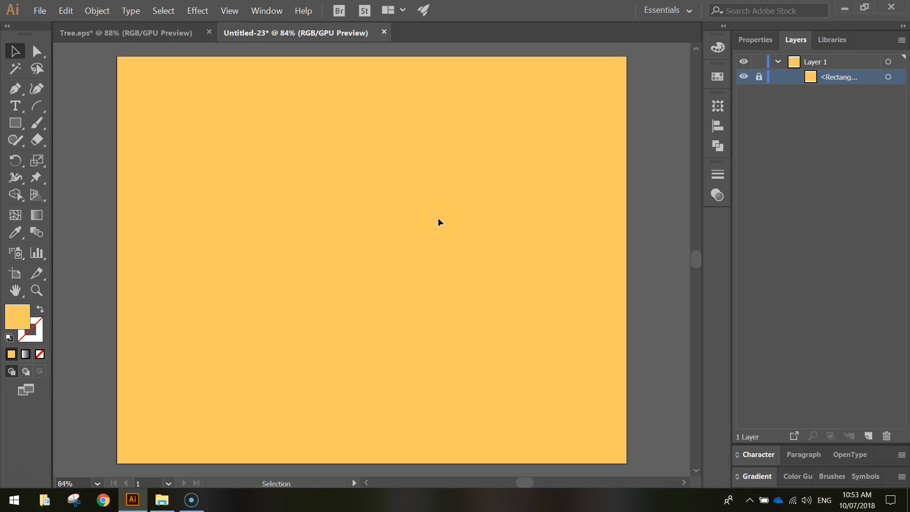
mouse_move(7, 142)
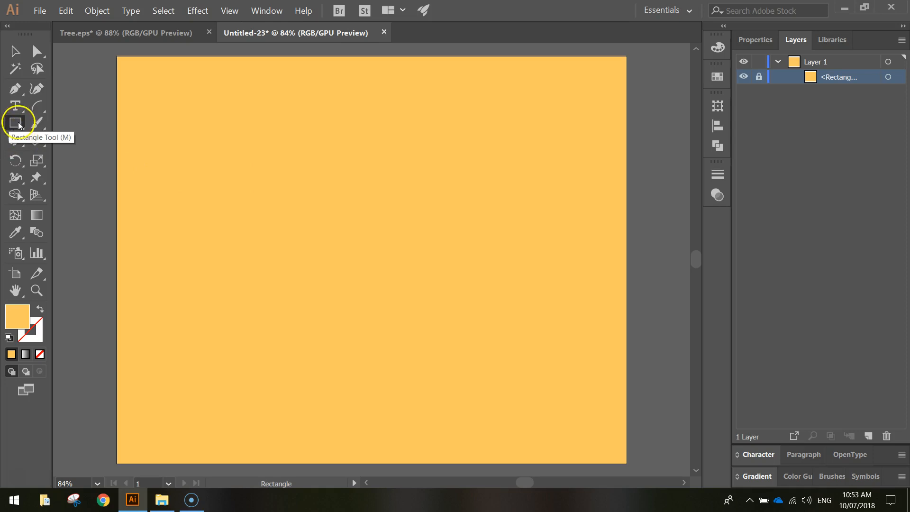
- Switch to the Polygon tool and set the fill colour to green #4d8845
click(16, 123)
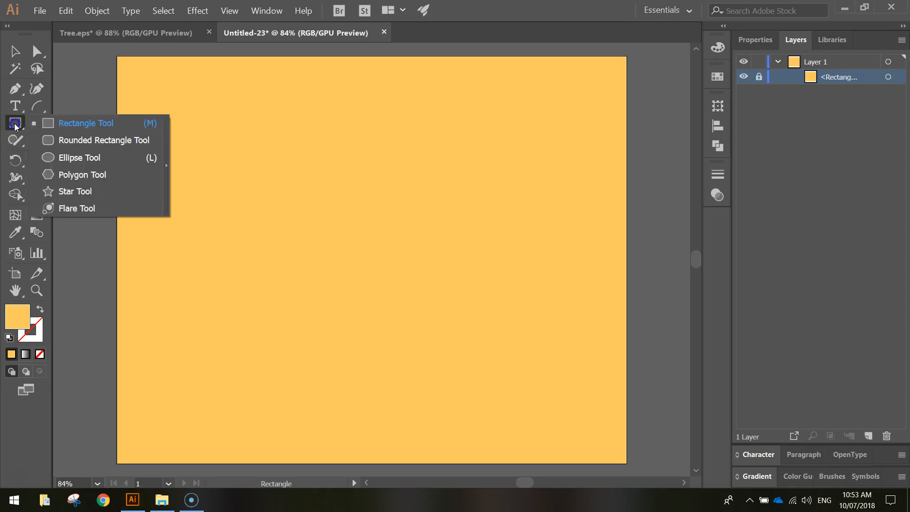
mouse_move(87, 175)
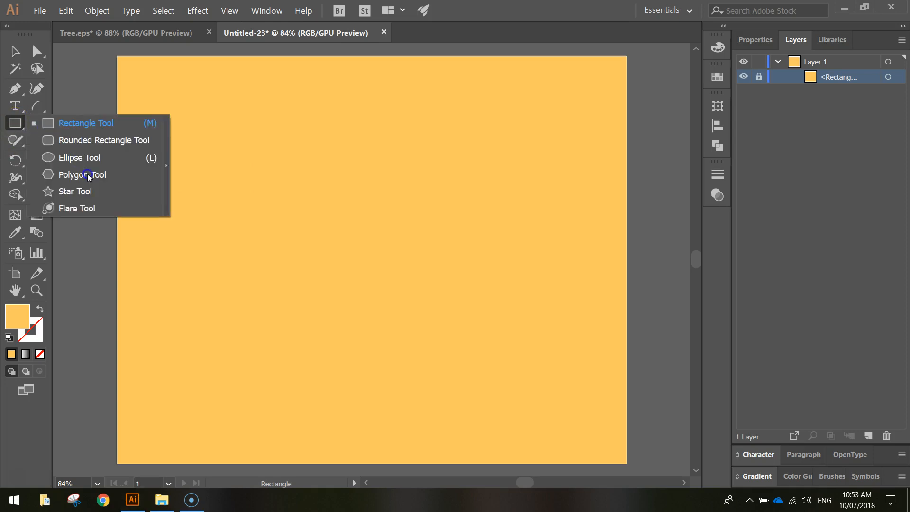
click(82, 174)
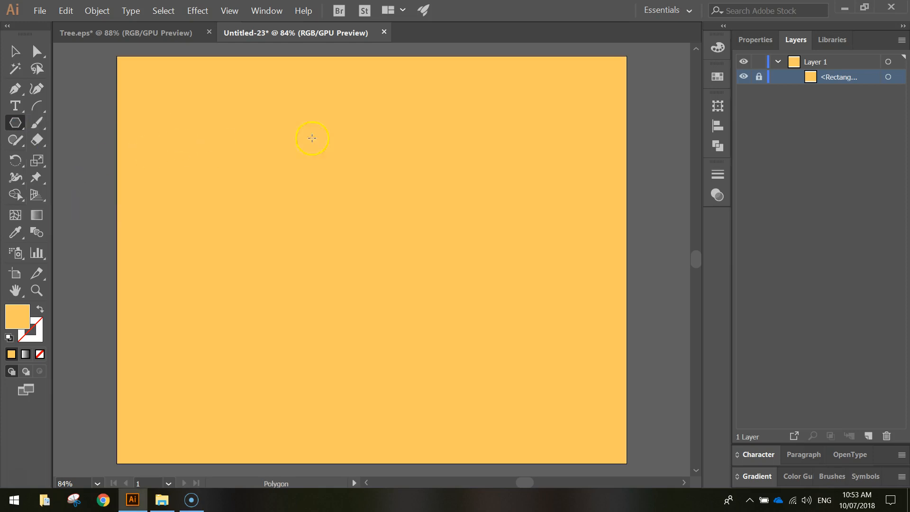
click(754, 39)
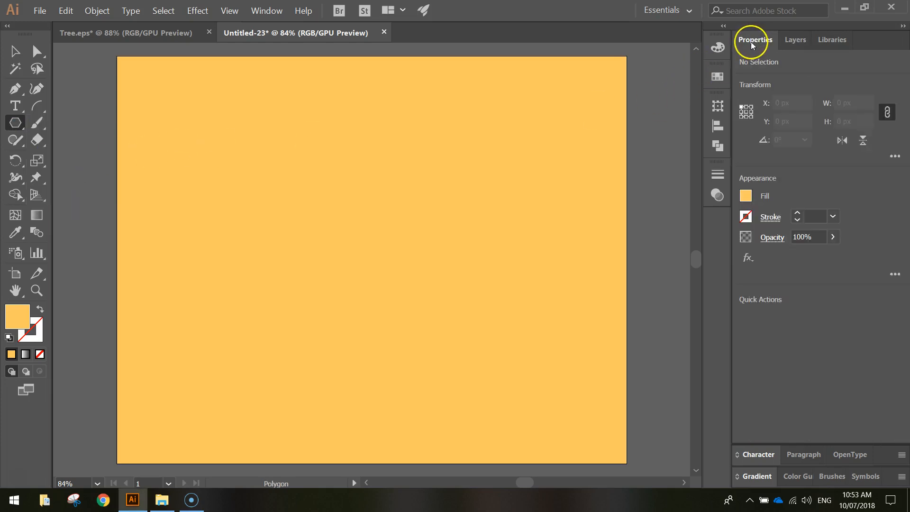
click(745, 195)
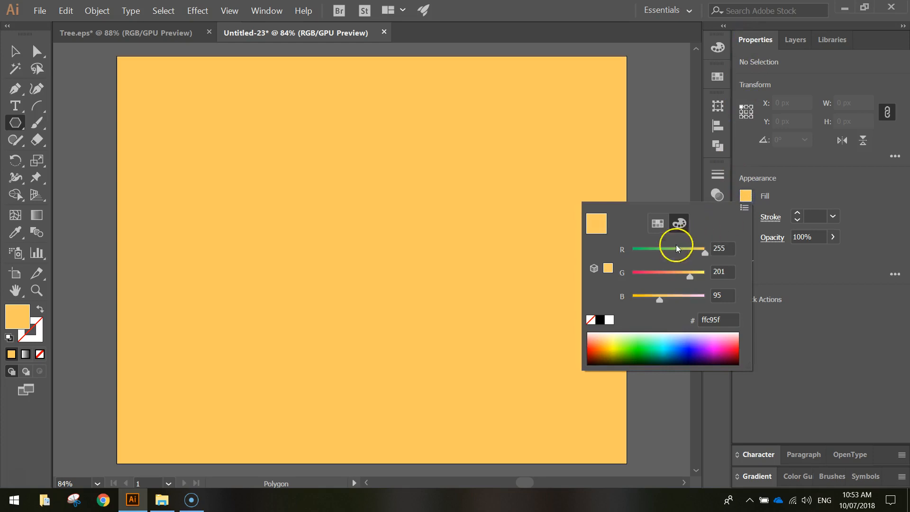
drag(703, 251, 668, 251)
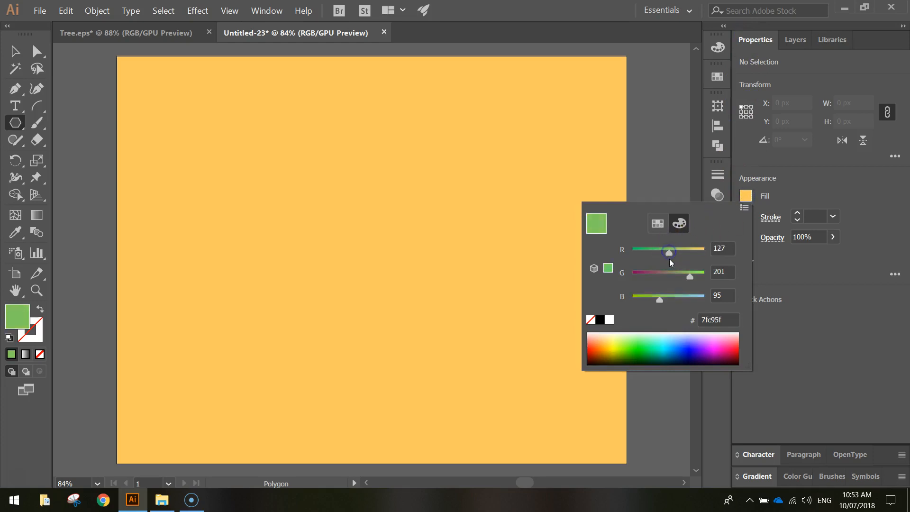
click(656, 222)
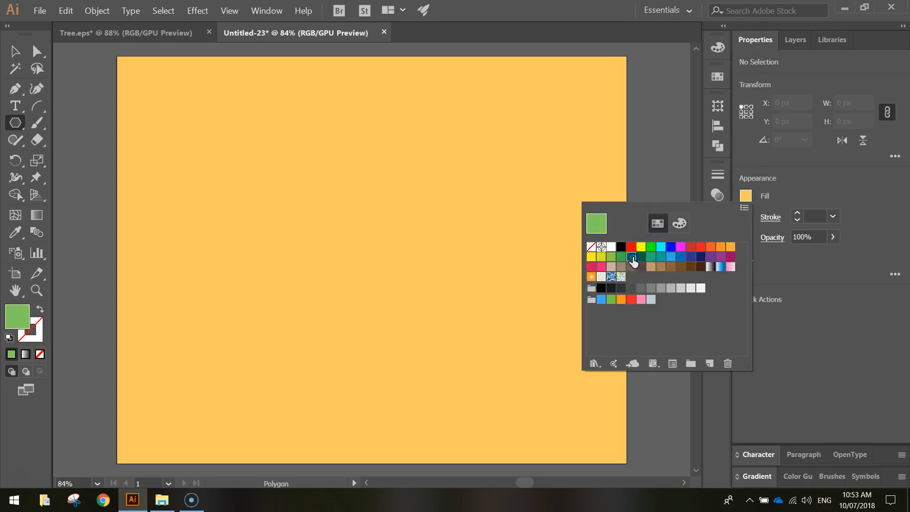
click(628, 257)
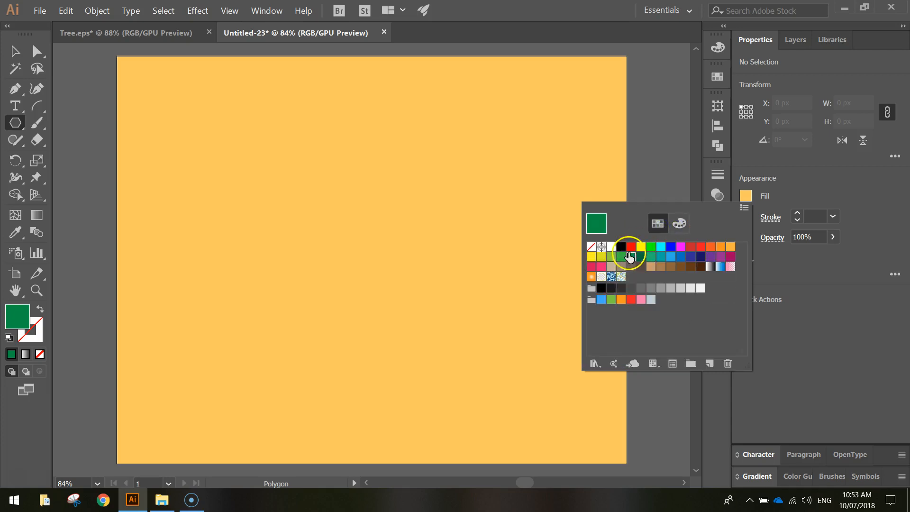
click(677, 223)
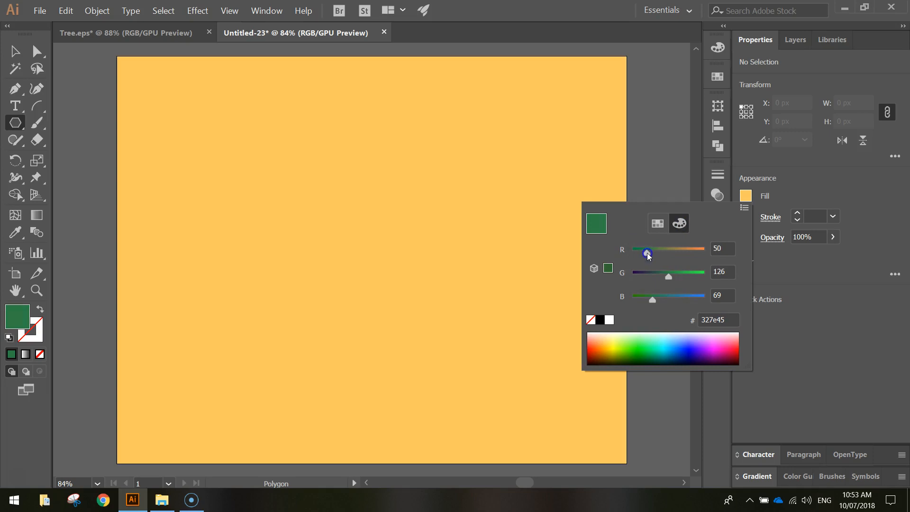
drag(646, 254, 657, 254)
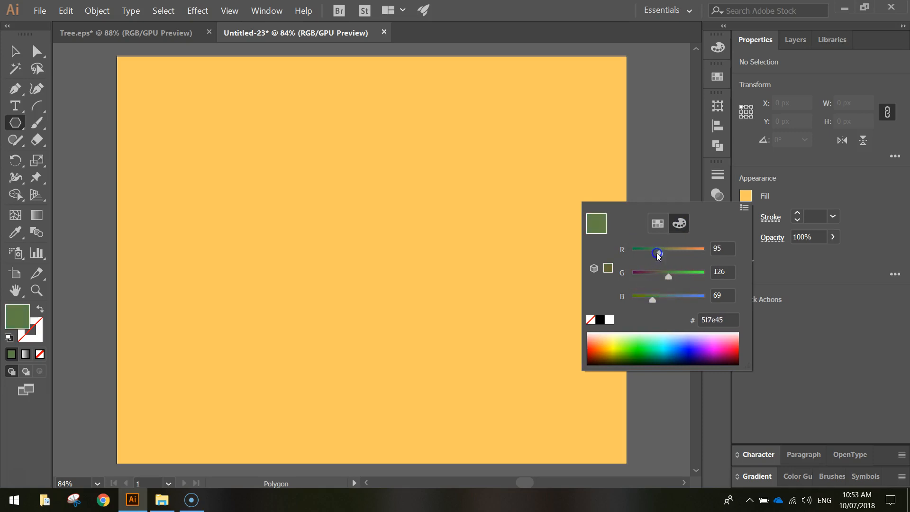
drag(657, 254, 655, 254)
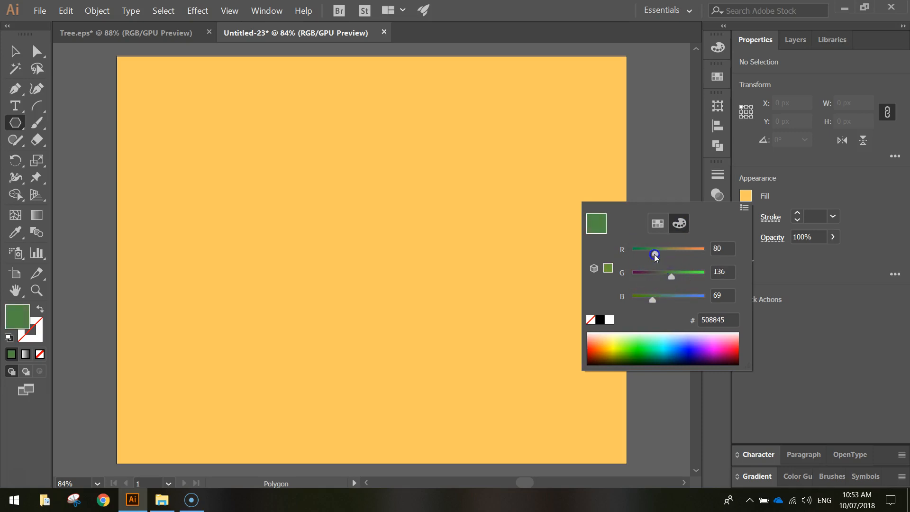
drag(656, 254, 654, 254)
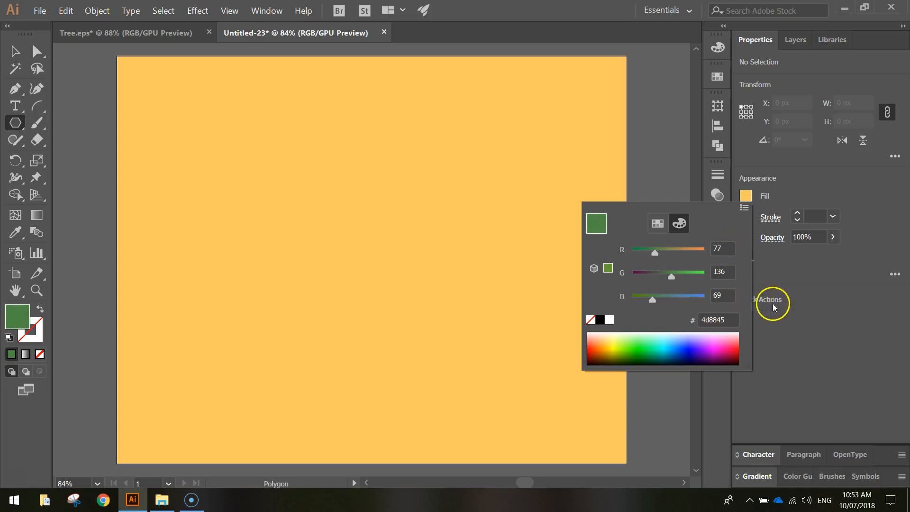
click(718, 320)
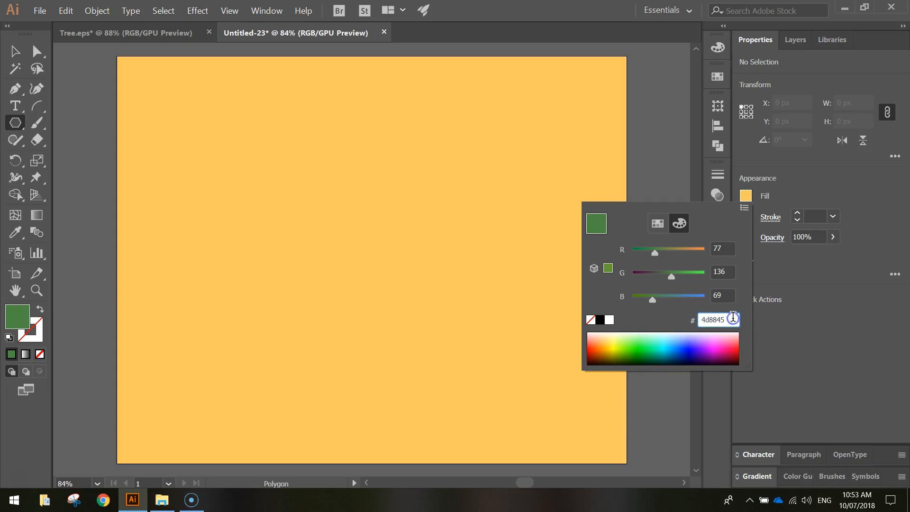
click(790, 318)
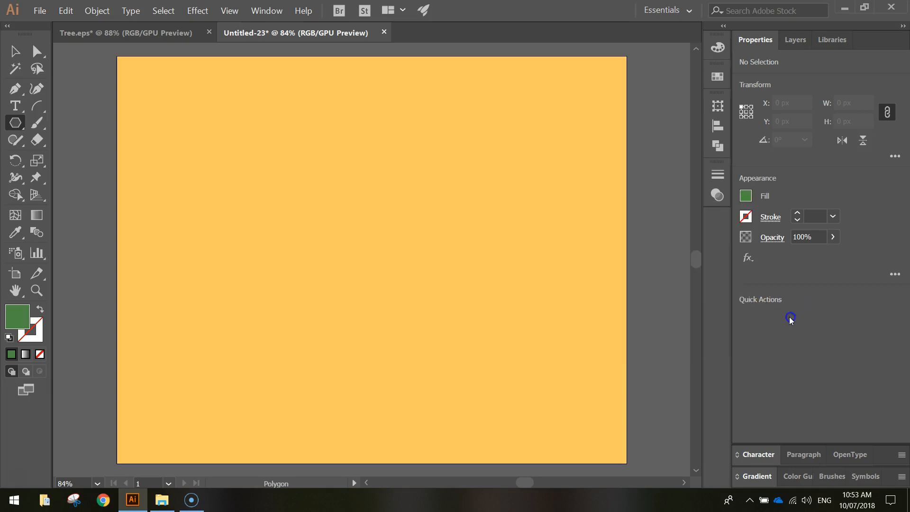
mouse_move(321, 153)
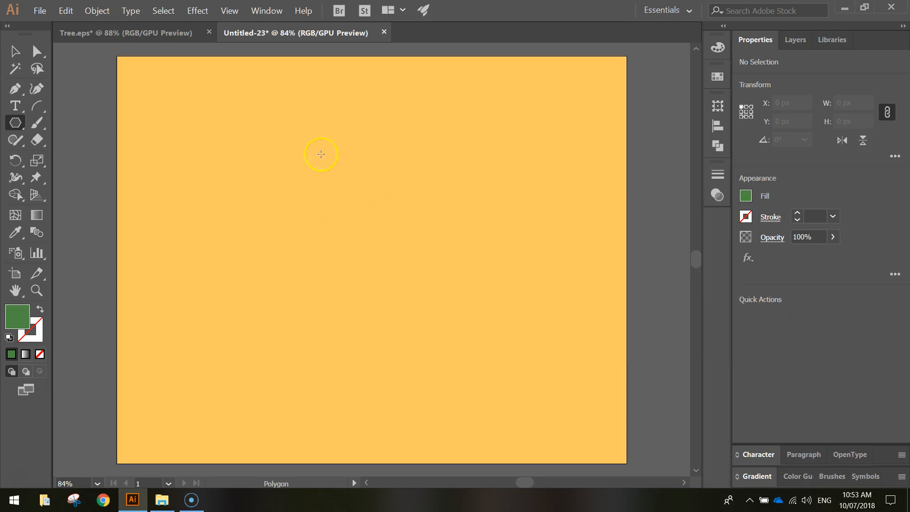
- Place a 3-sided polygon with a 100 px radius near the artboard top
drag(321, 154, 319, 70)
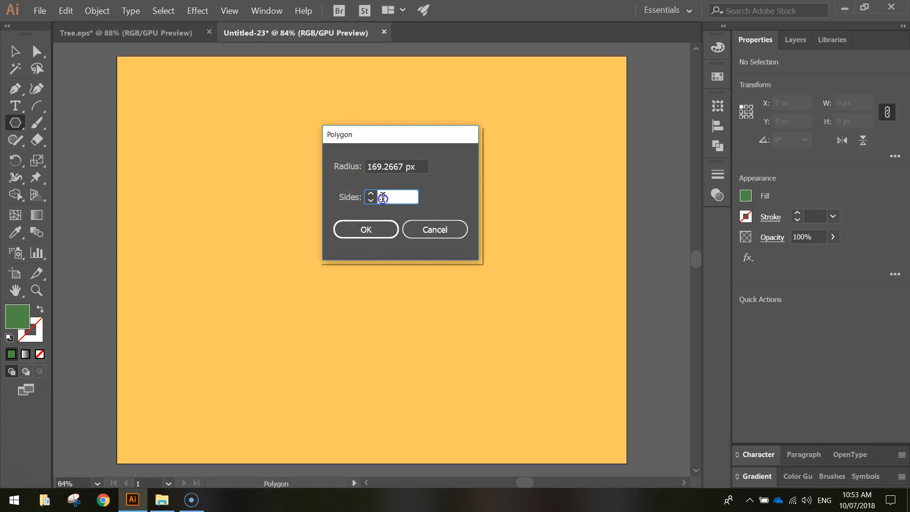
text(3)
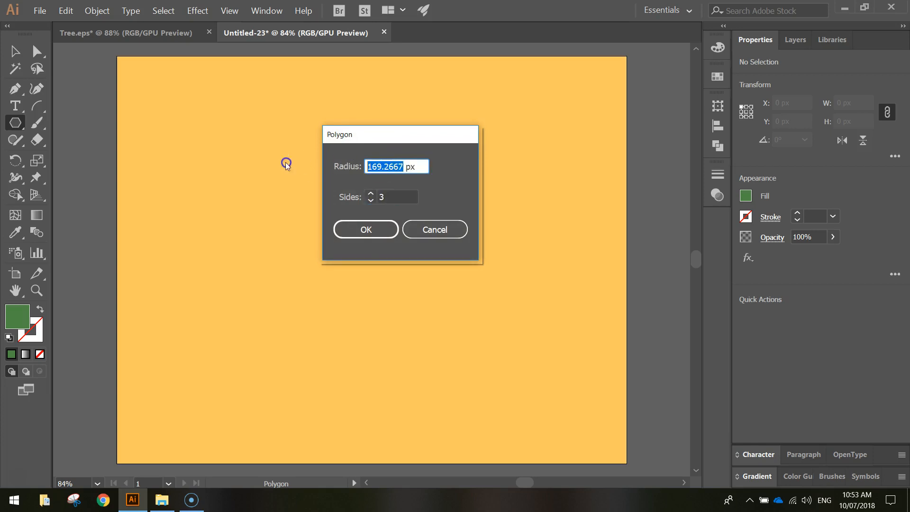
text(100 px)
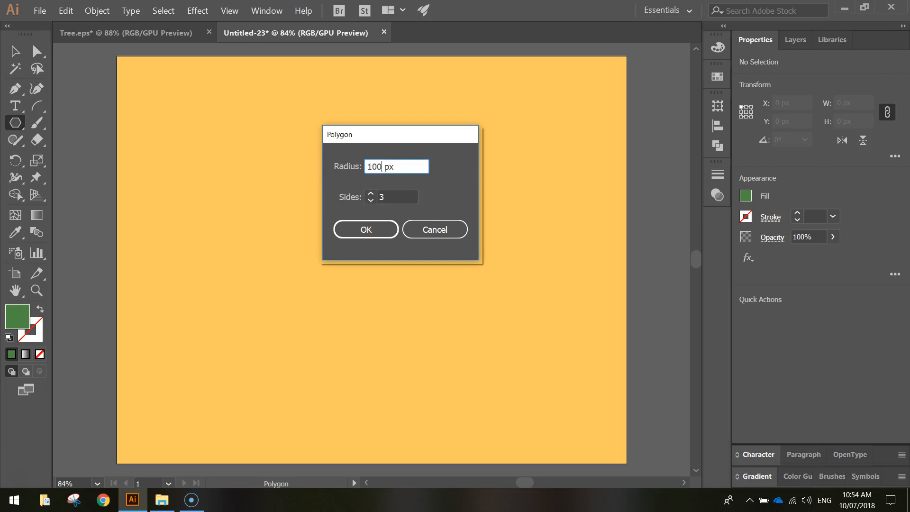
click(434, 228)
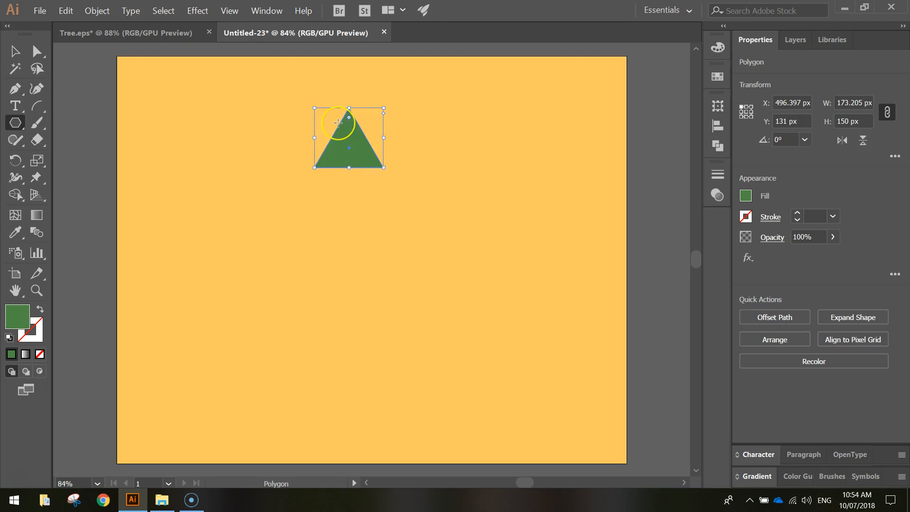
mouse_move(291, 96)
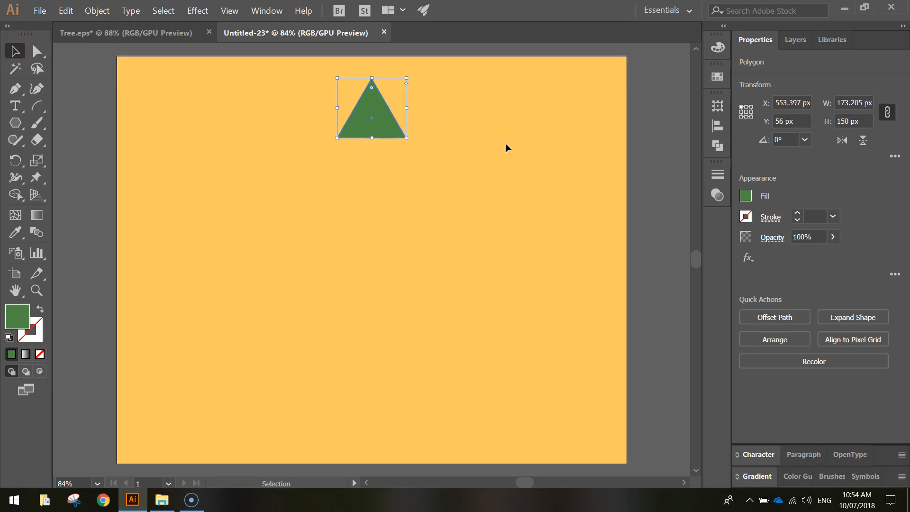
mouse_move(14, 51)
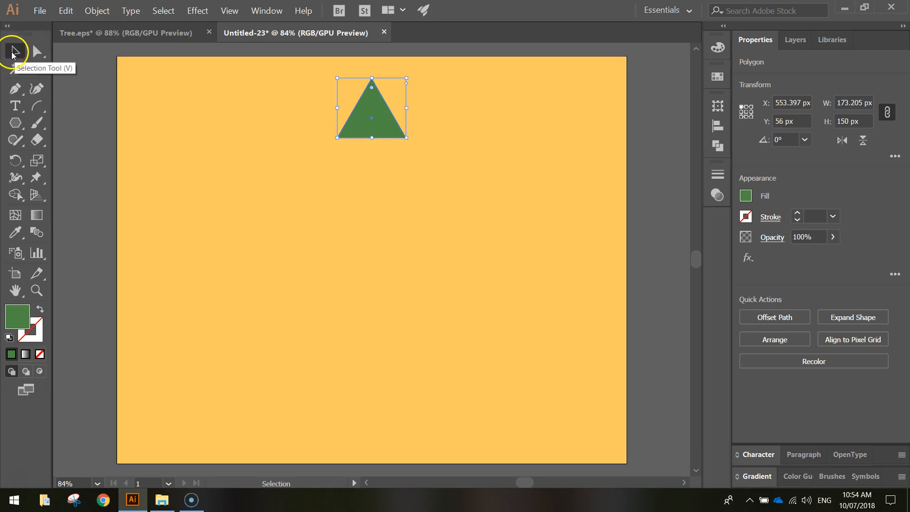
mouse_move(398, 128)
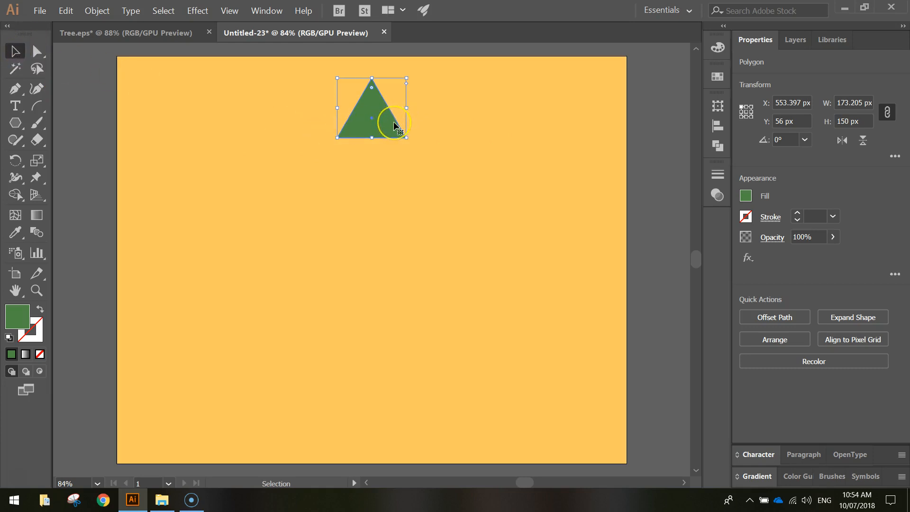
mouse_move(394, 127)
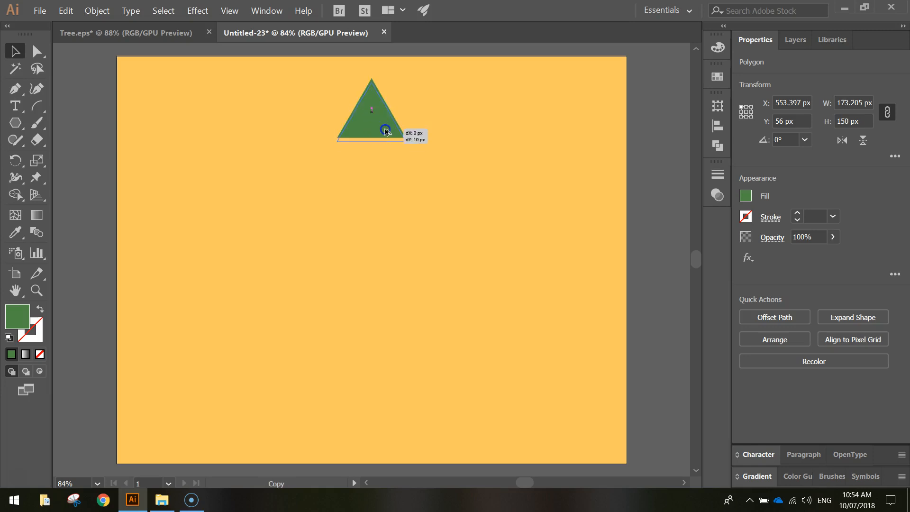
- Alt-drag a copy of the triangle straight down beneath the original
drag(386, 129, 389, 178)
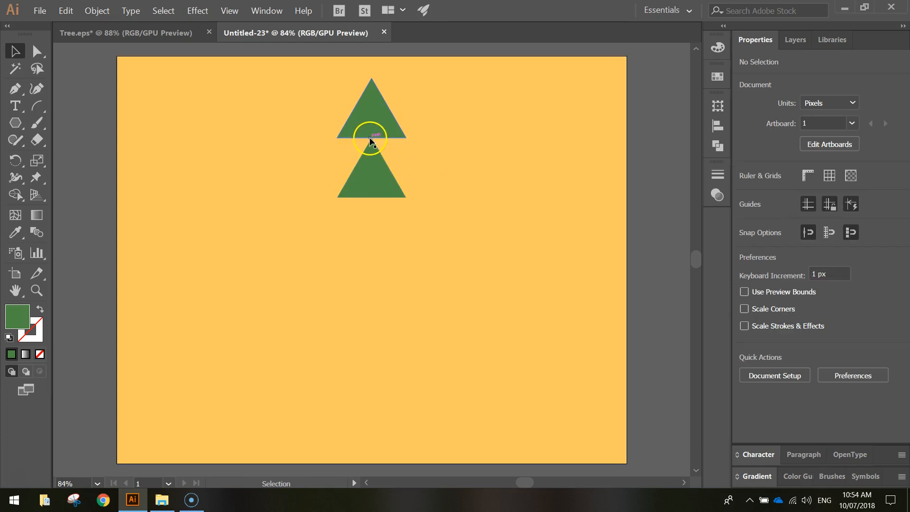
mouse_move(468, 187)
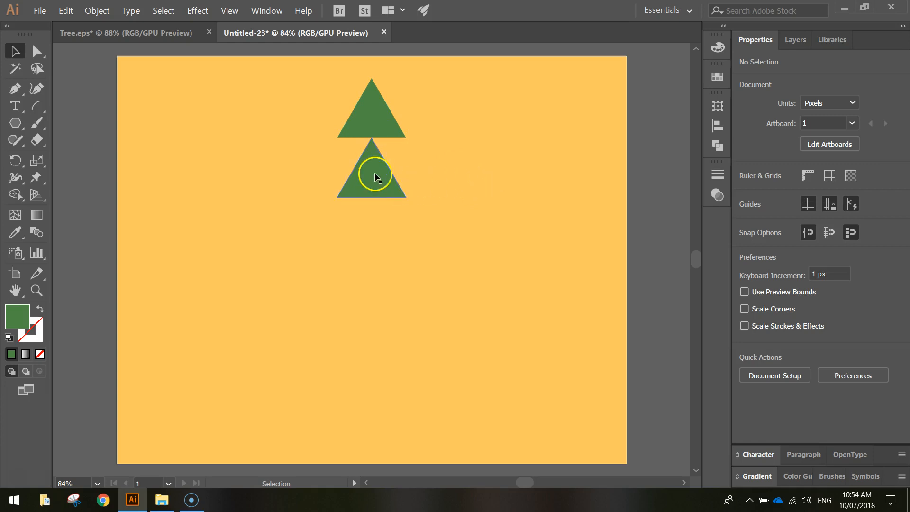
- Scale the lower triangle by entering *1.5 in its Width field
click(370, 174)
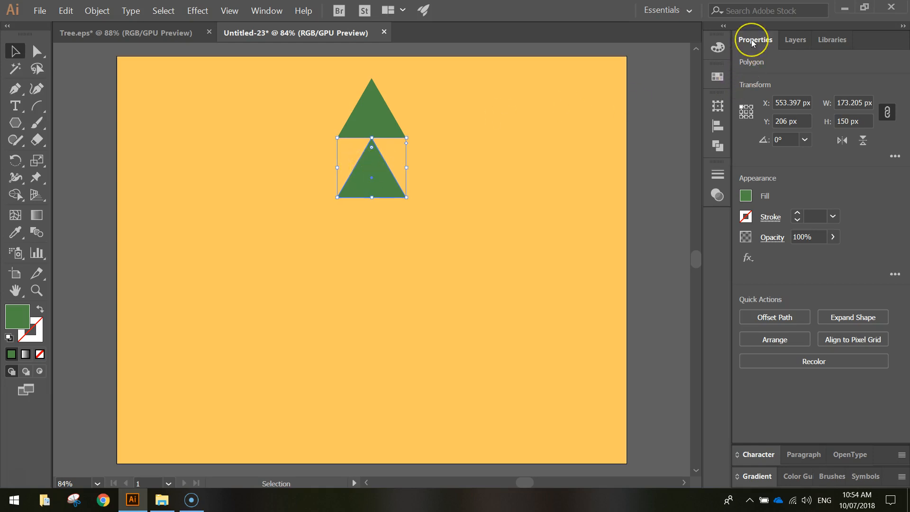
mouse_move(754, 93)
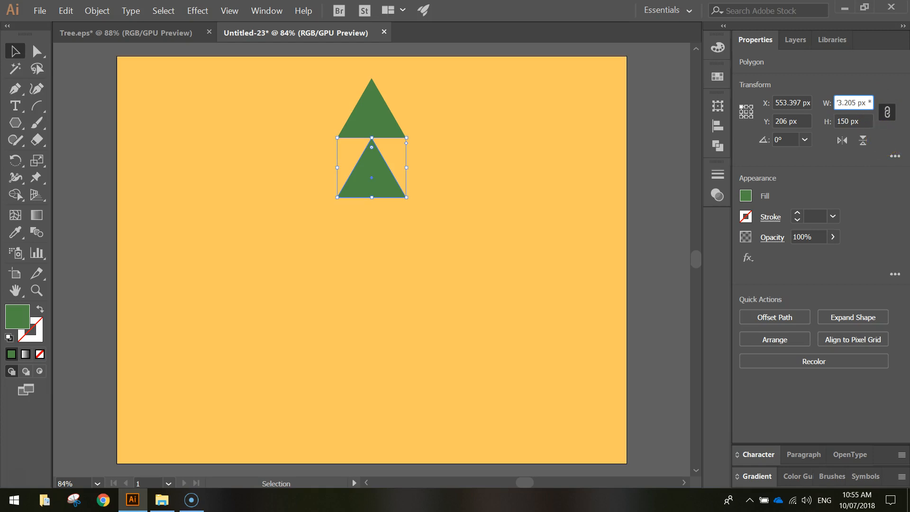
text(*1.5)
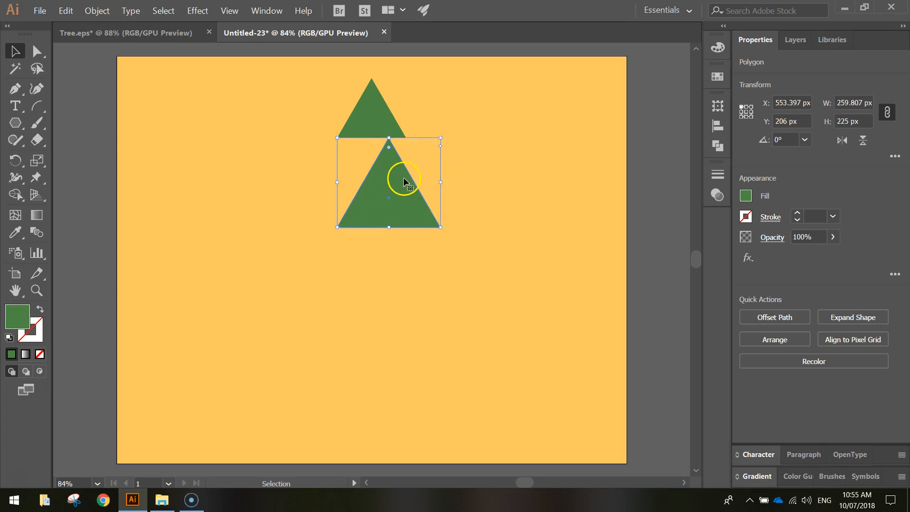
mouse_move(435, 192)
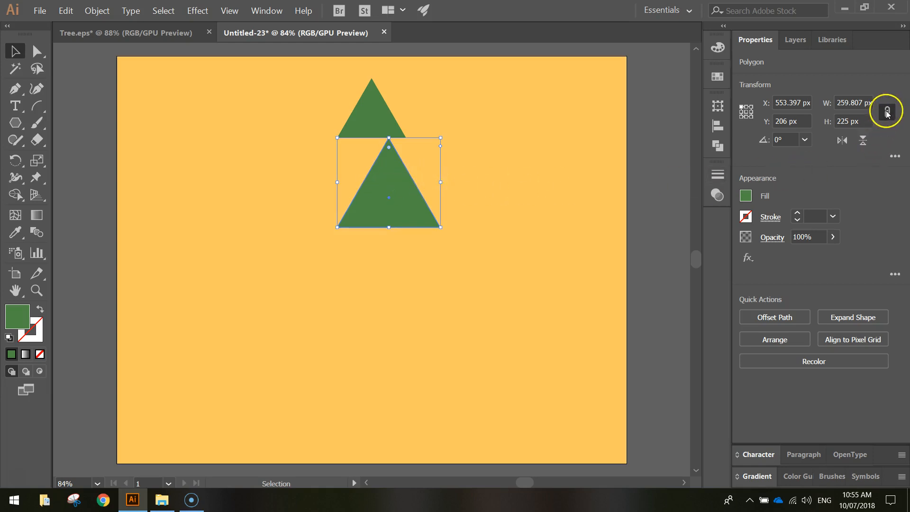
mouse_move(886, 111)
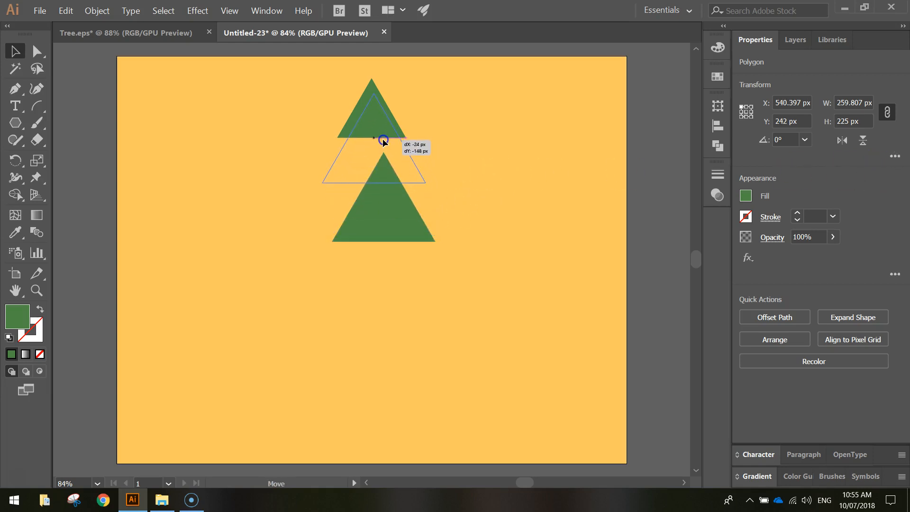
- Drag the larger triangle up so its tip aligns with the small triangle
drag(382, 141, 380, 127)
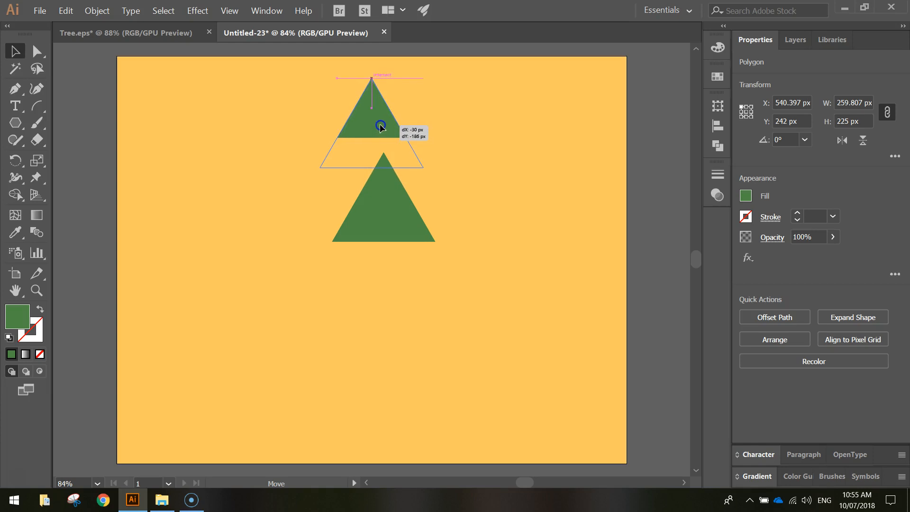
drag(380, 126, 372, 75)
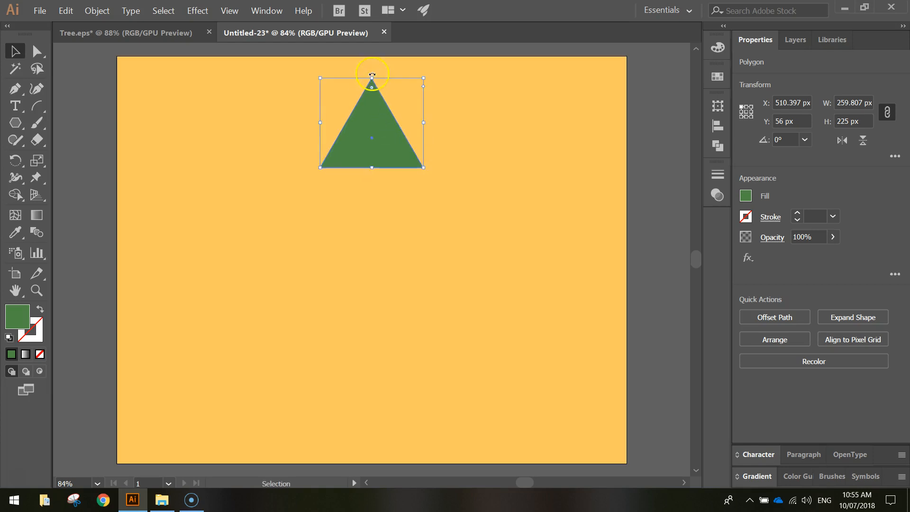
click(469, 172)
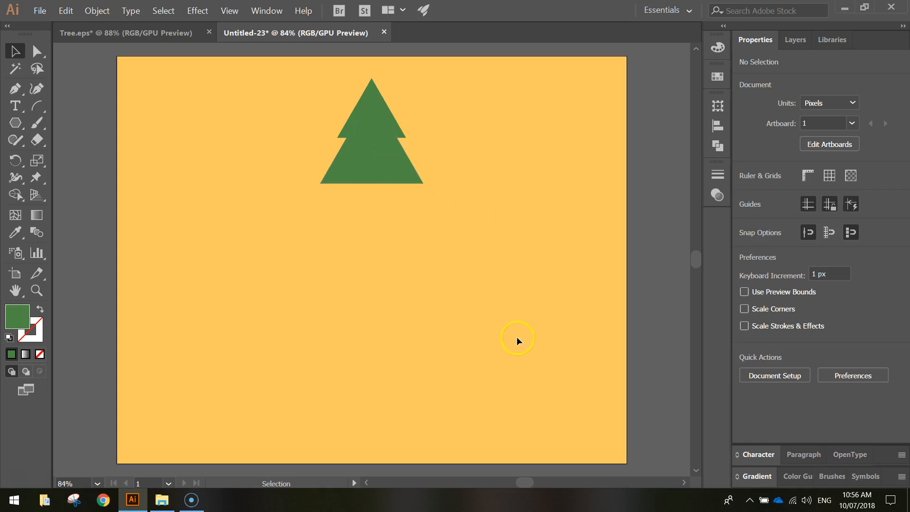
mouse_move(484, 318)
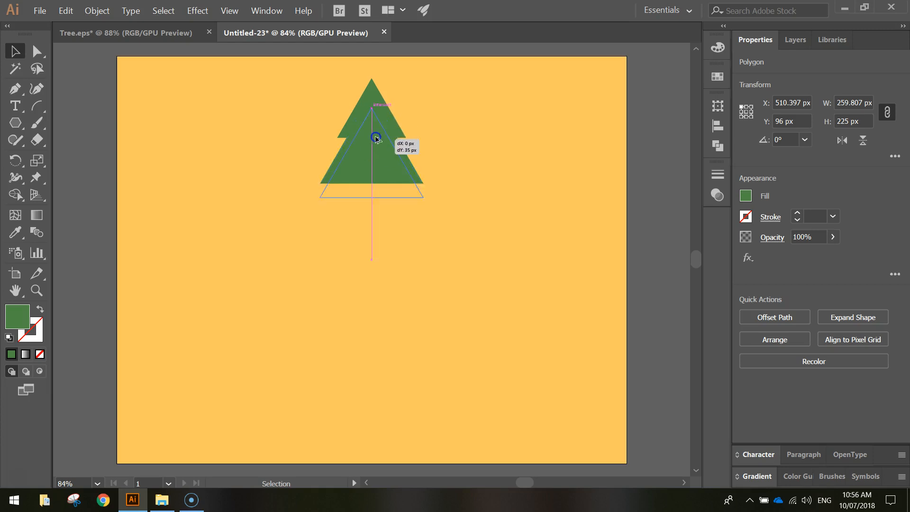
- Place a copy of the larger triangle below the foliage and reselect it
drag(374, 138, 374, 194)
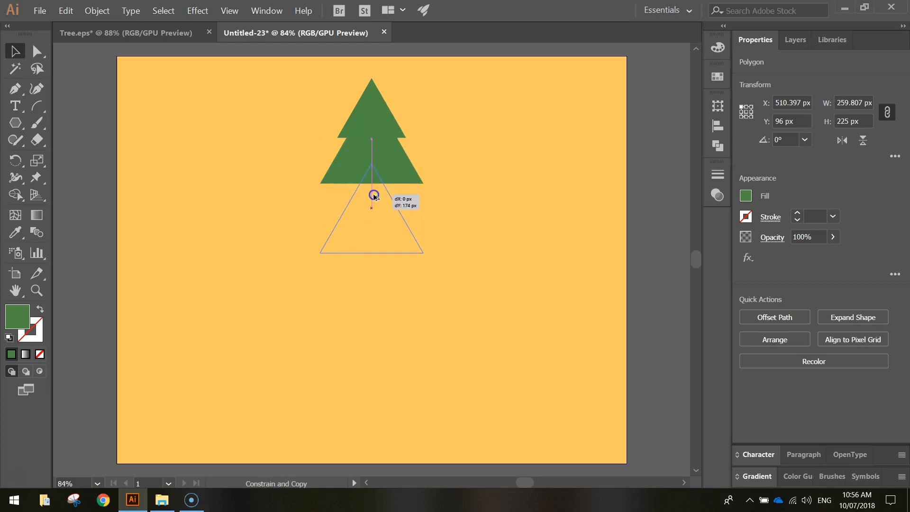
drag(374, 194, 376, 211)
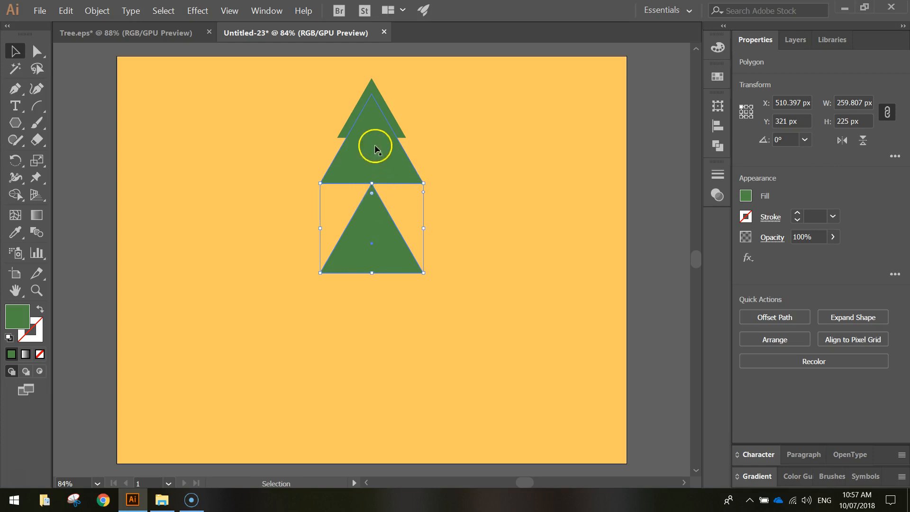
click(371, 377)
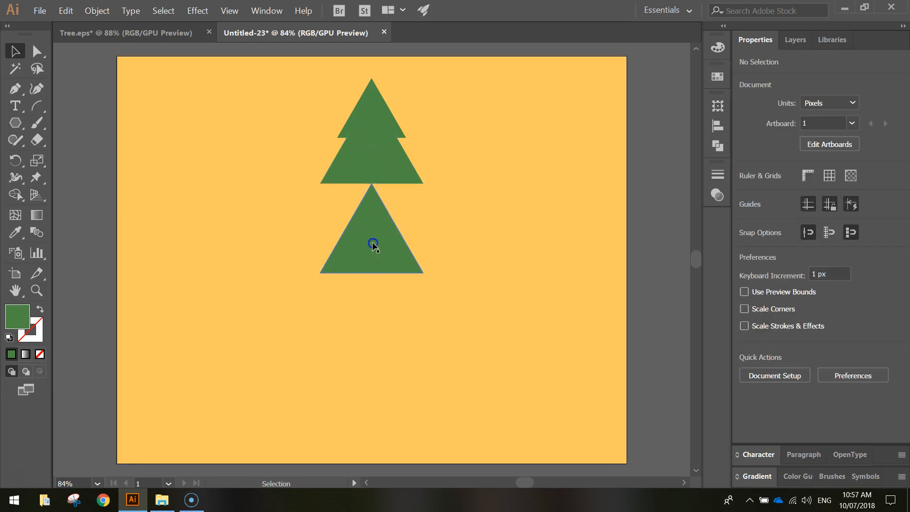
click(372, 243)
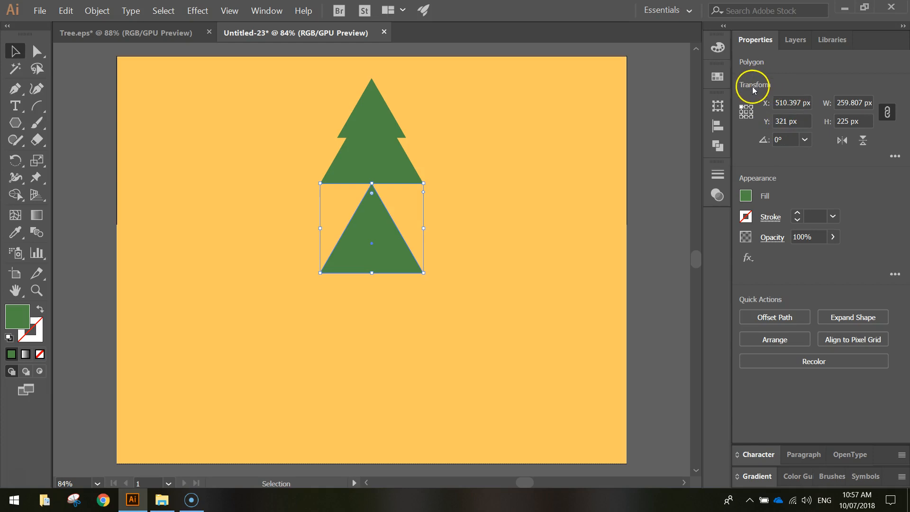
click(852, 103)
text(389.711)
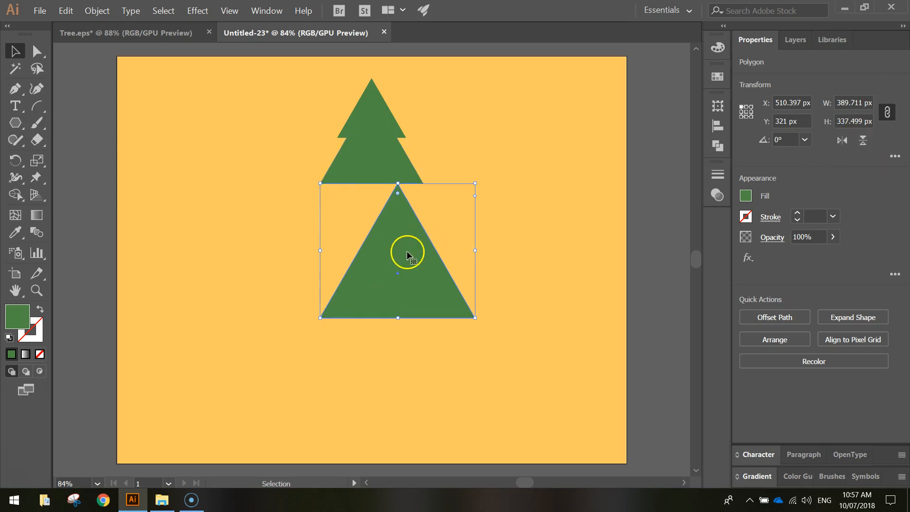
mouse_move(427, 257)
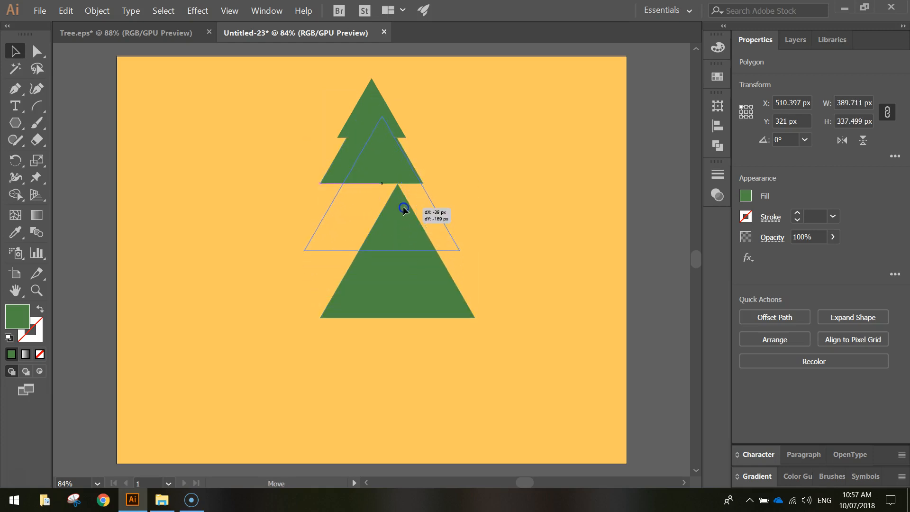
- Move the third triangle up onto the treetop, then lower it slightly into place
drag(404, 208, 395, 207)
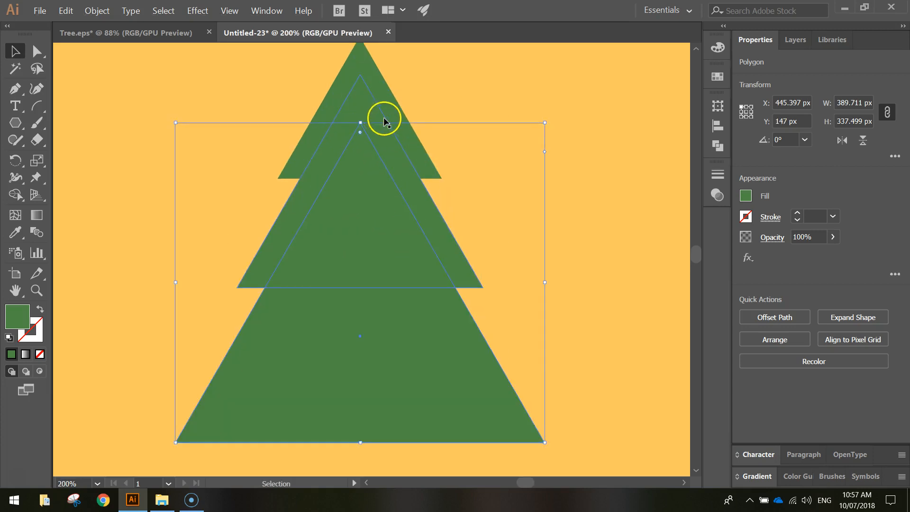
mouse_move(441, 241)
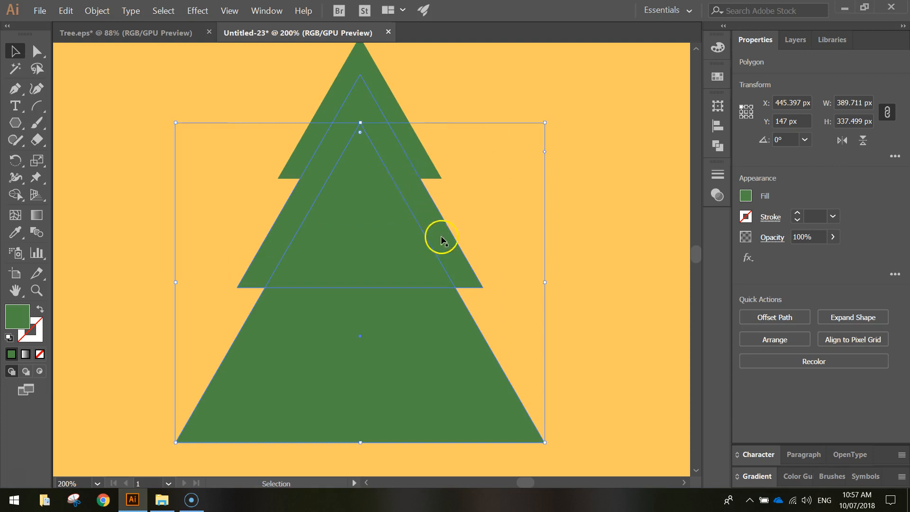
mouse_move(452, 256)
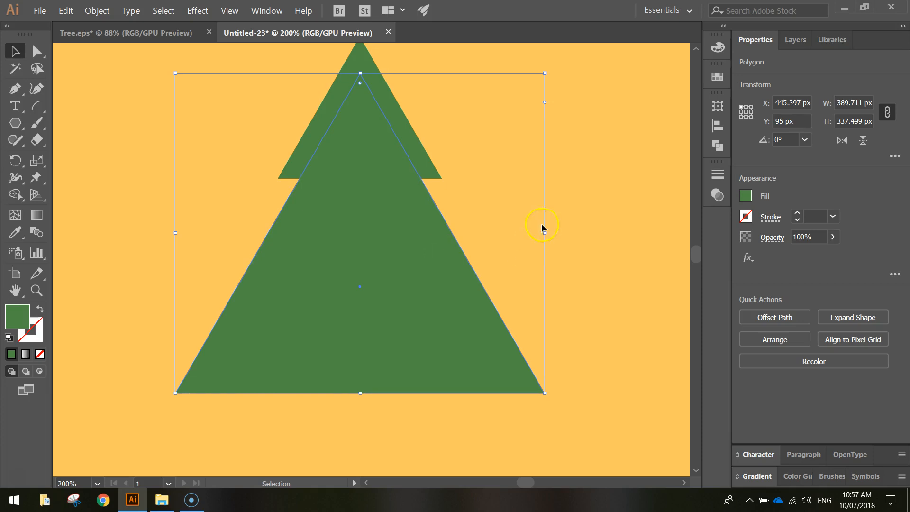
click(330, 219)
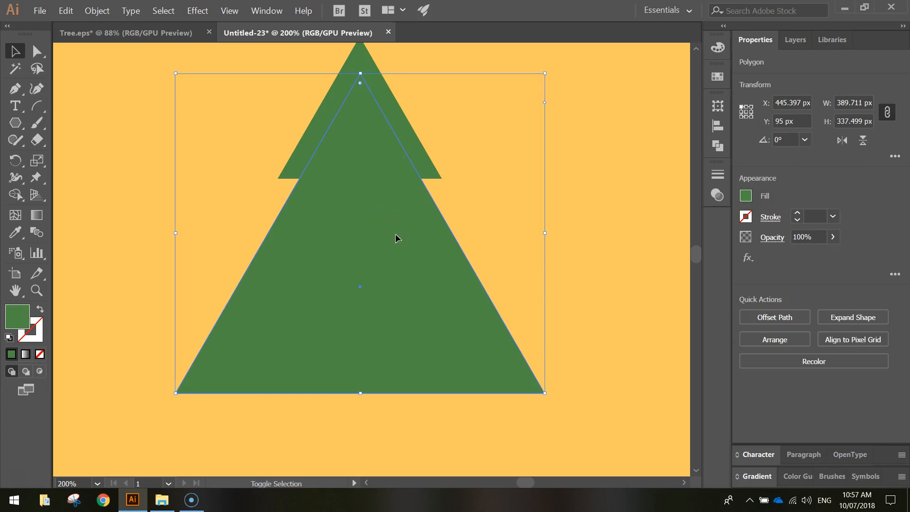
drag(359, 232, 359, 255)
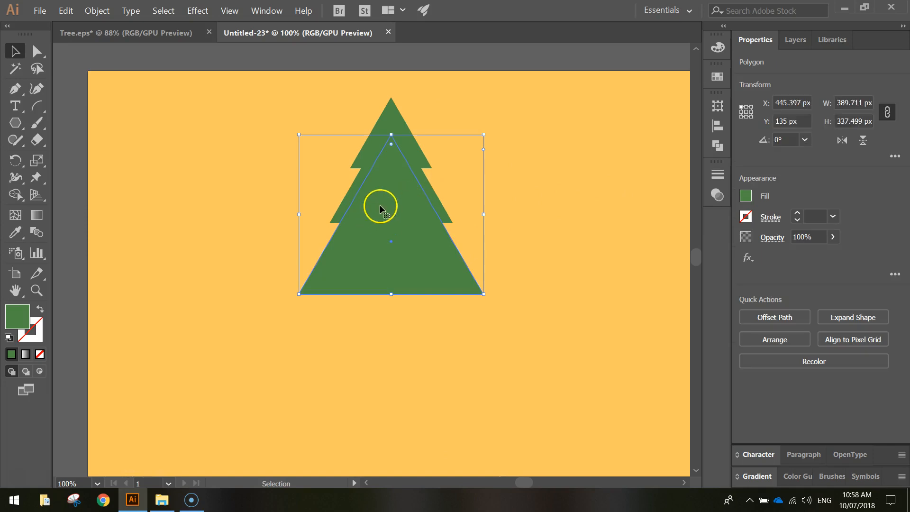
mouse_move(398, 204)
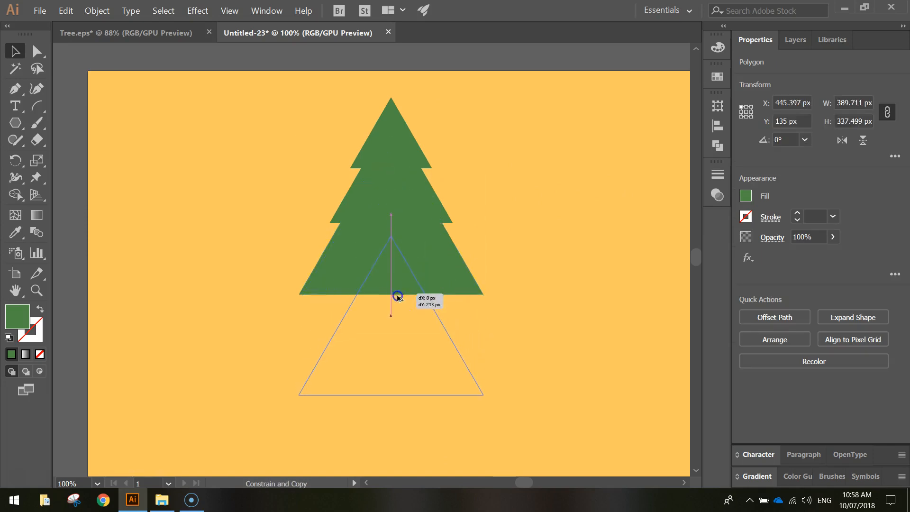
- Copy the triangle, scale it to about 150%, and place it as the wide fourth tier
drag(398, 295, 403, 354)
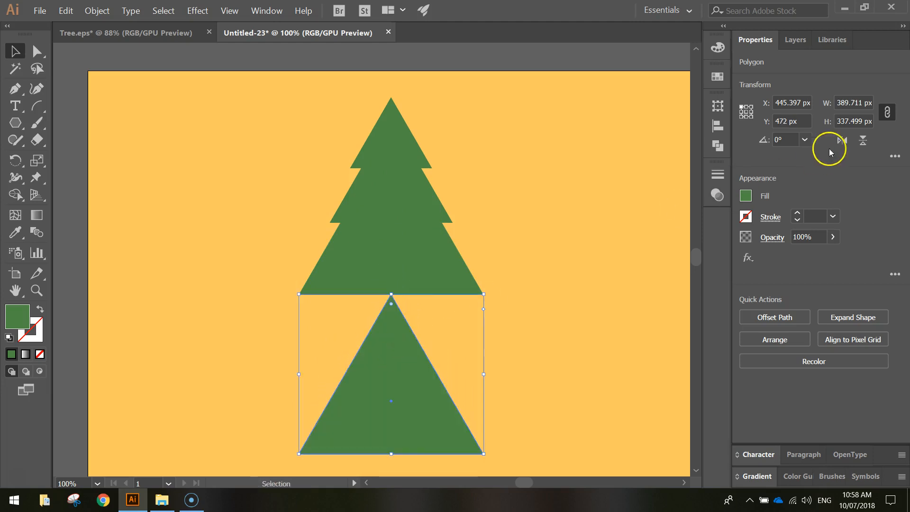
click(853, 102)
text(584.566)
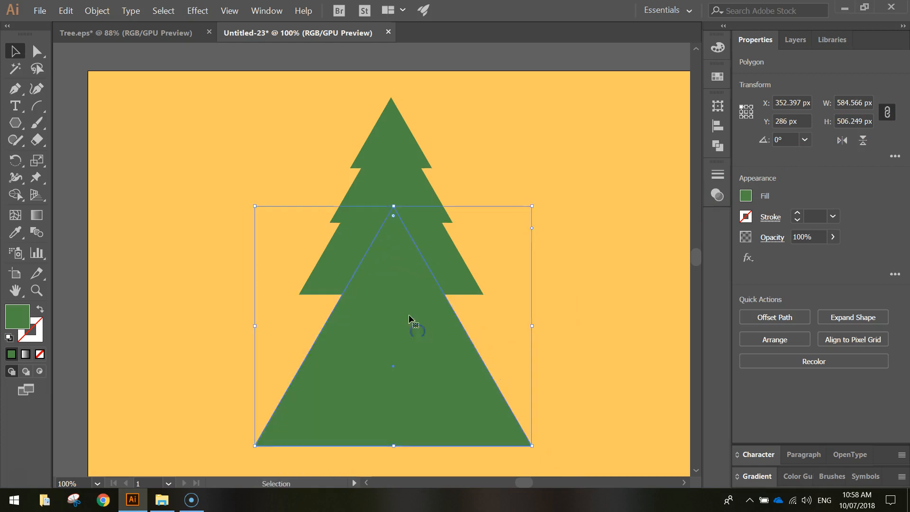
drag(409, 318, 416, 351)
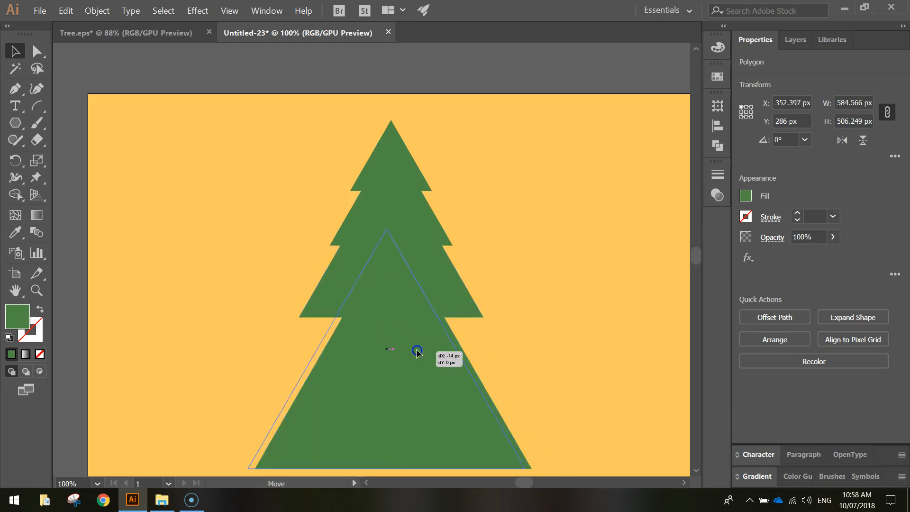
drag(416, 352, 432, 312)
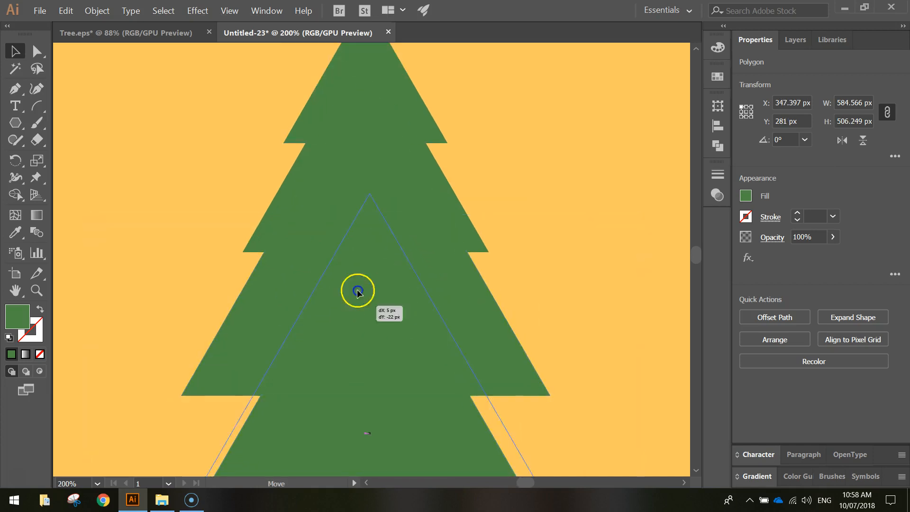
drag(357, 290, 354, 206)
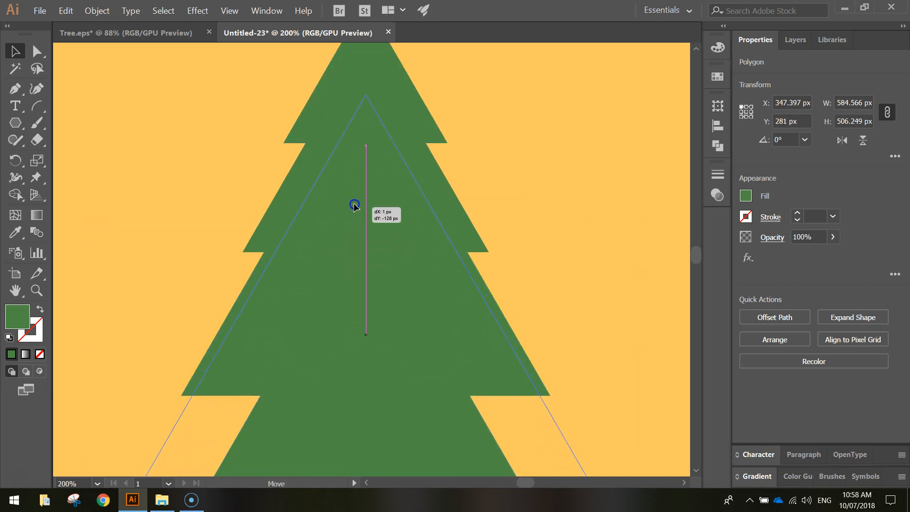
drag(354, 206, 477, 276)
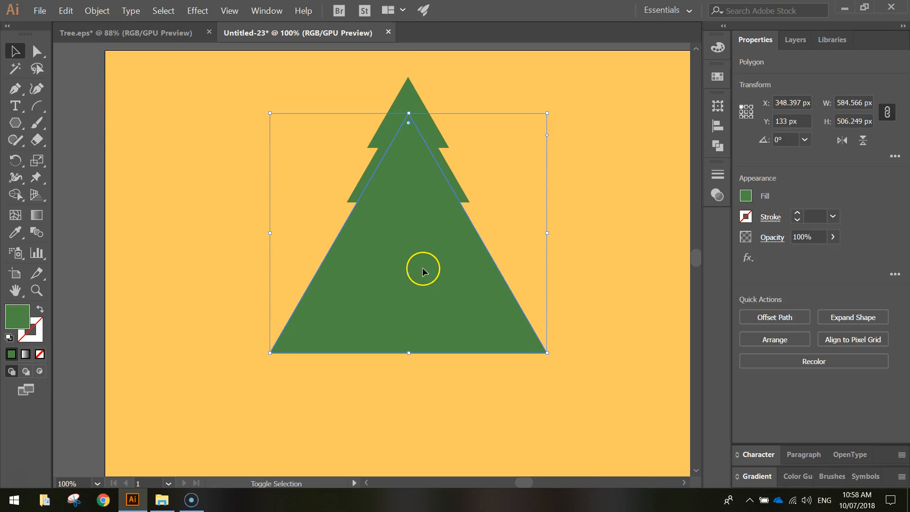
drag(422, 268, 422, 273)
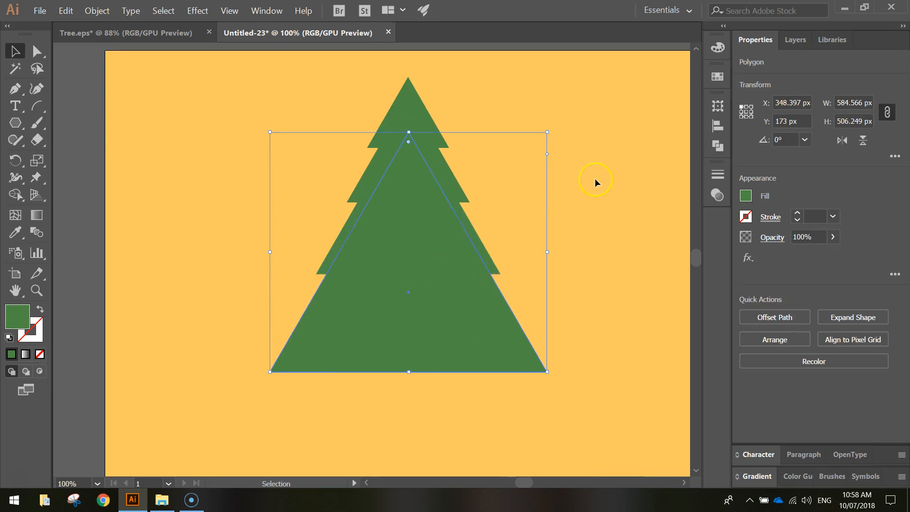
click(617, 175)
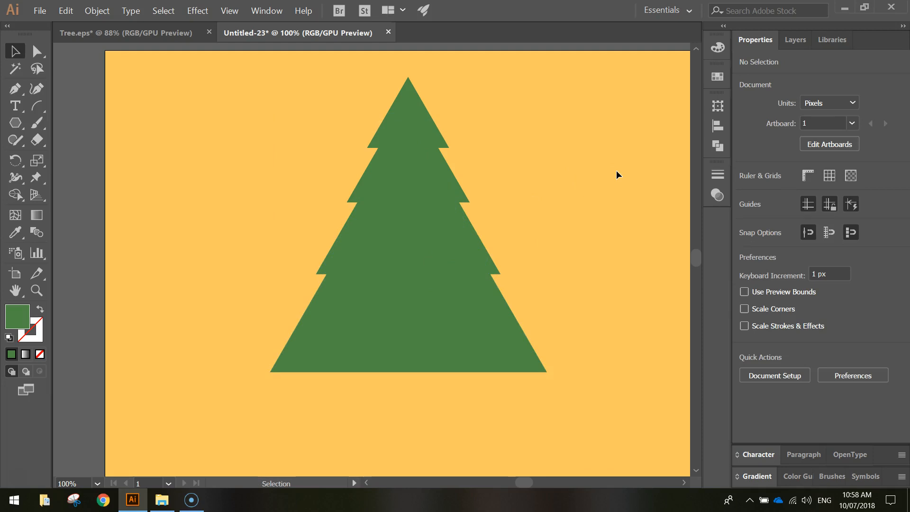
click(545, 228)
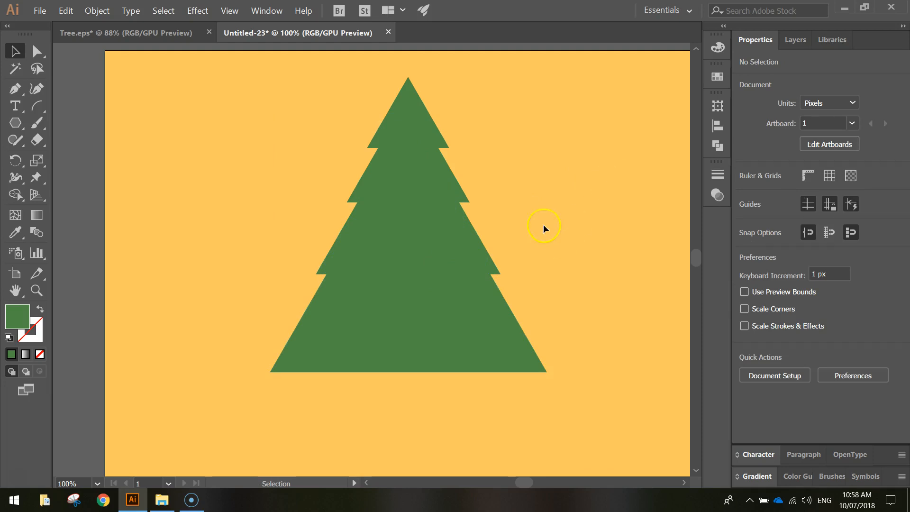
mouse_move(454, 155)
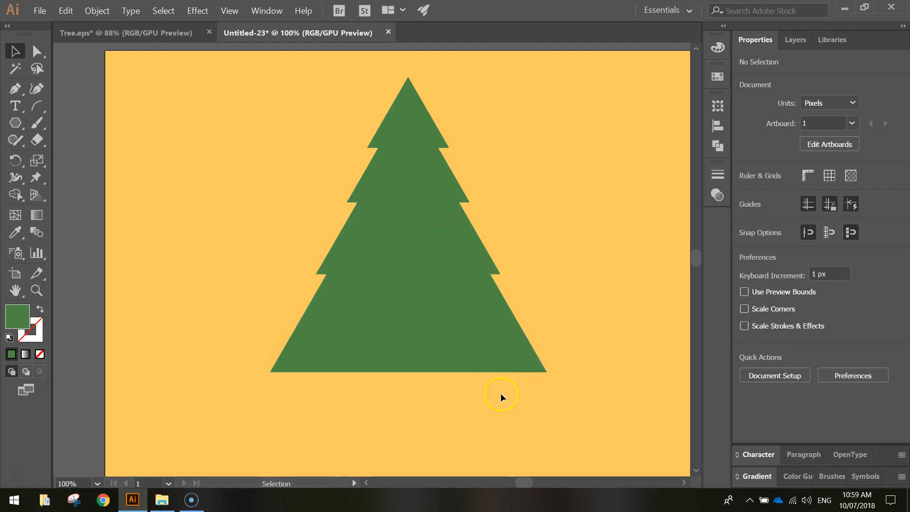
- Merge all four triangle tiers with Shape Builder and reposition the tree path
drag(501, 396, 469, 279)
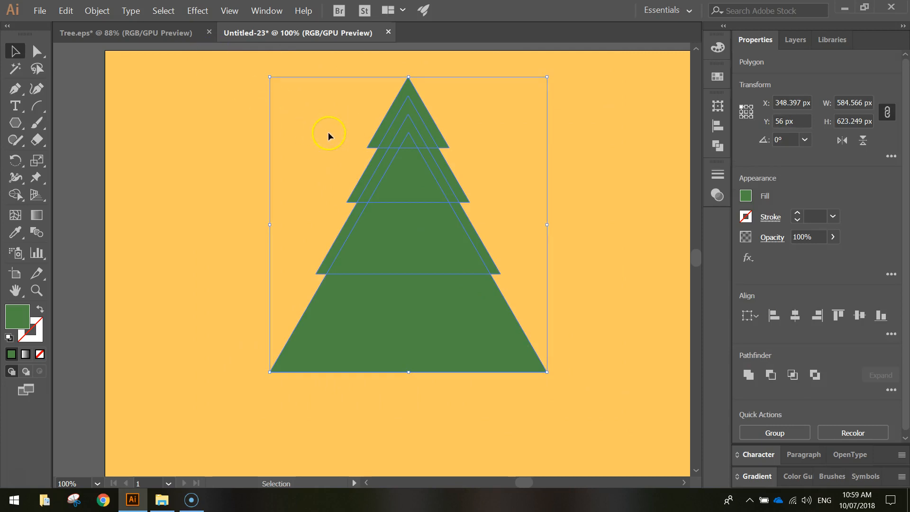
mouse_move(430, 312)
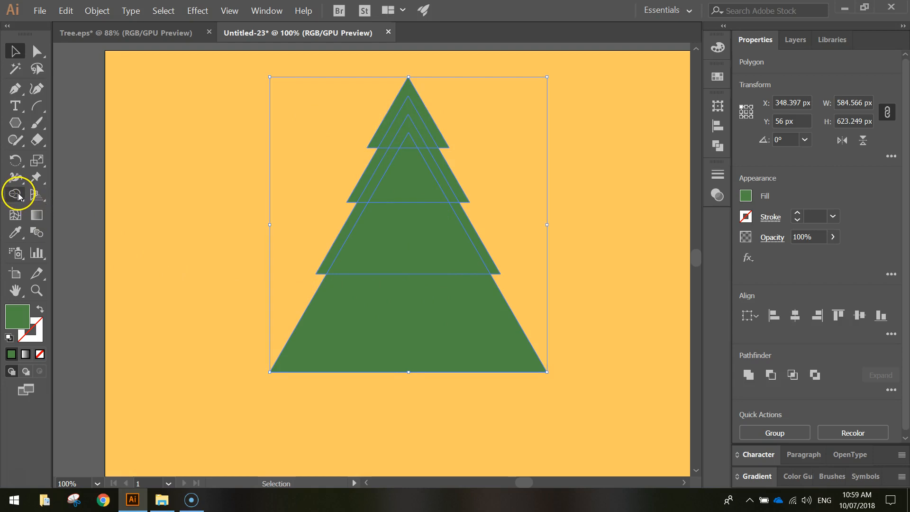
click(15, 194)
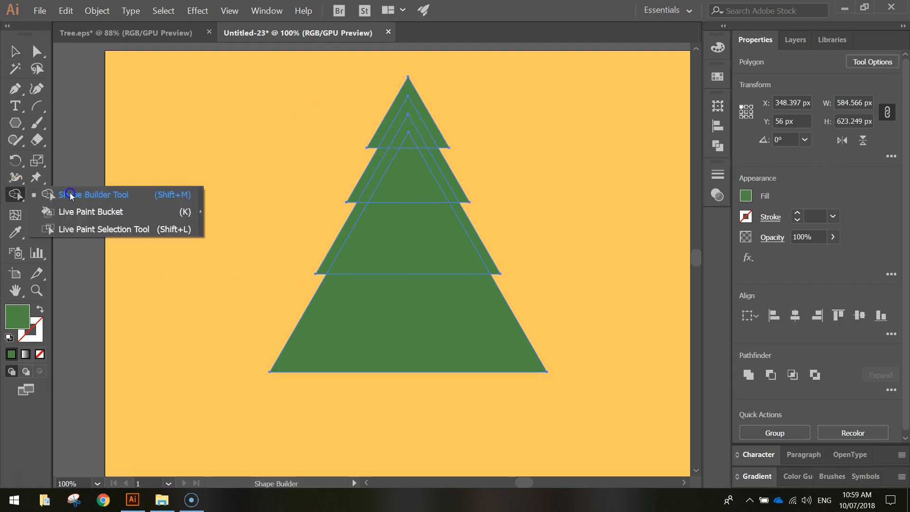
click(13, 194)
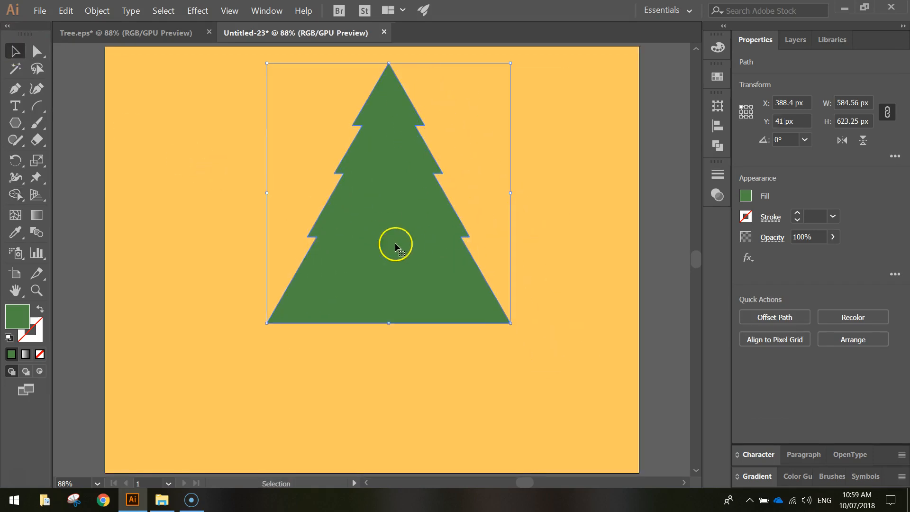
drag(396, 246, 415, 238)
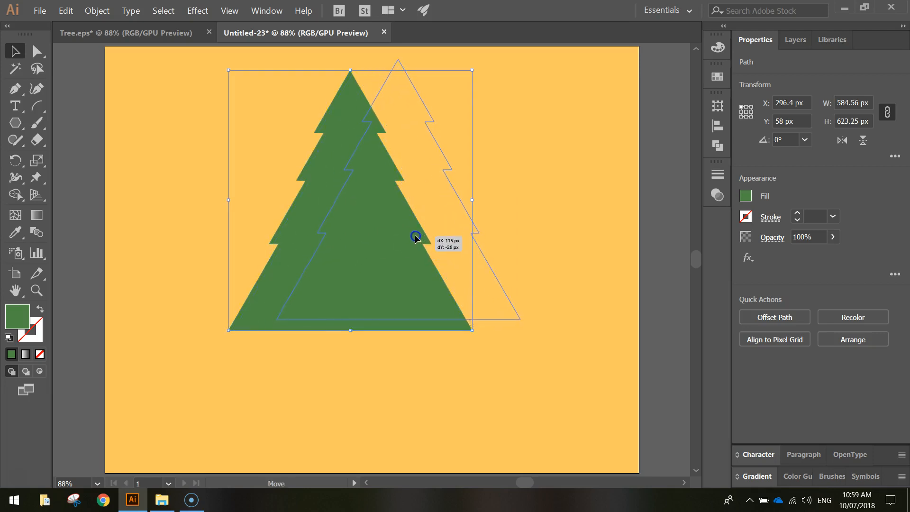
drag(415, 237, 387, 268)
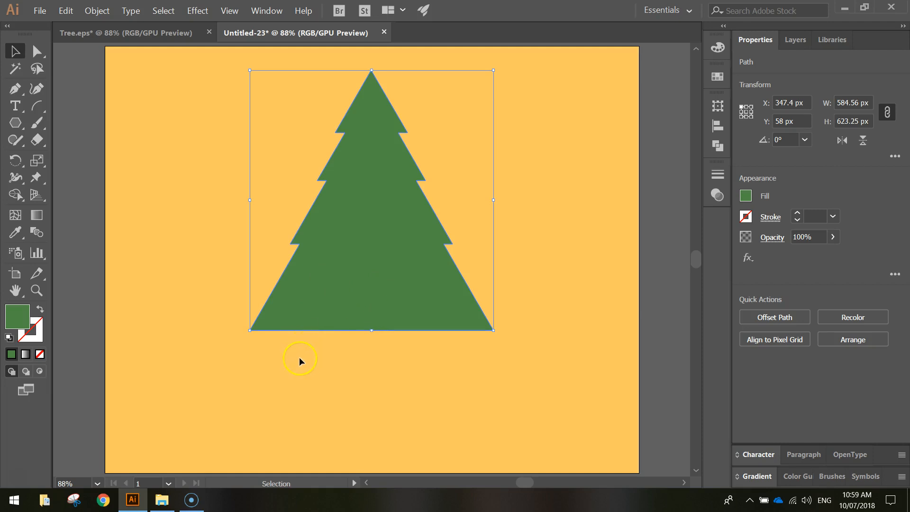
mouse_move(148, 143)
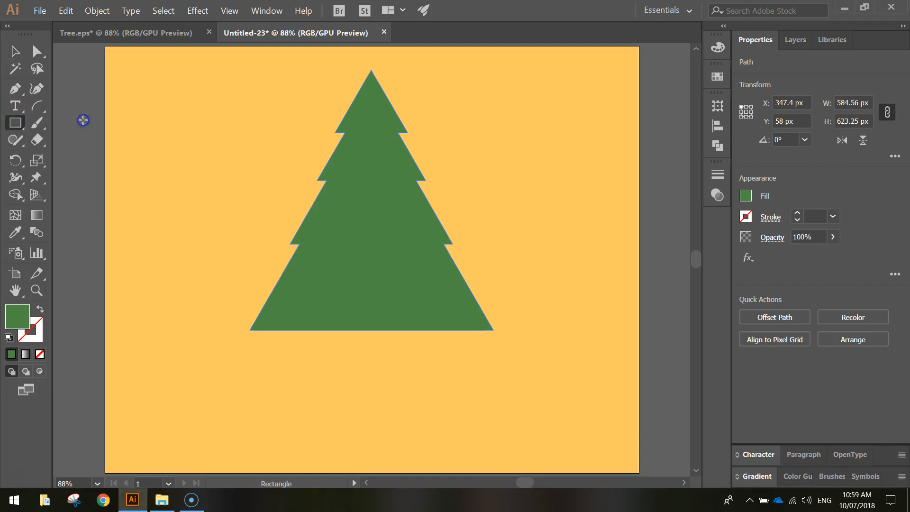
mouse_move(704, 216)
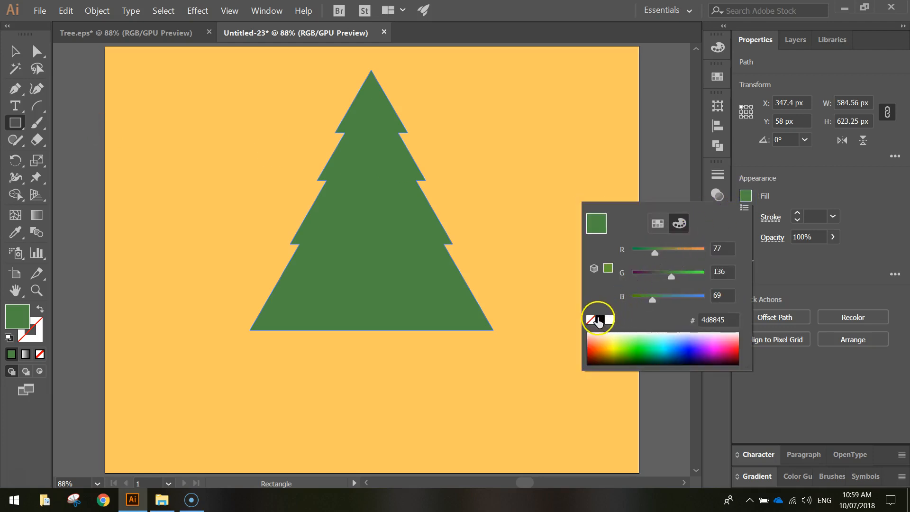
- Set a black fill and 35% opacity for the shading rectangle
click(591, 319)
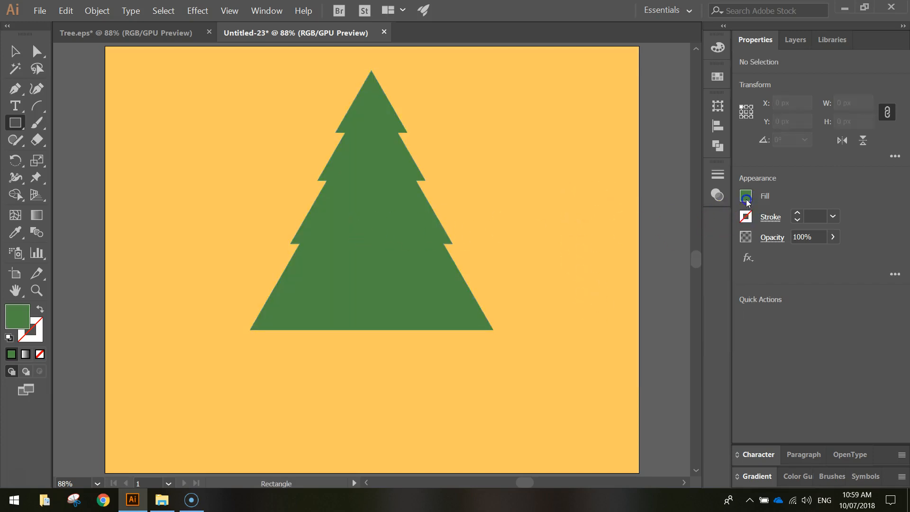
click(745, 195)
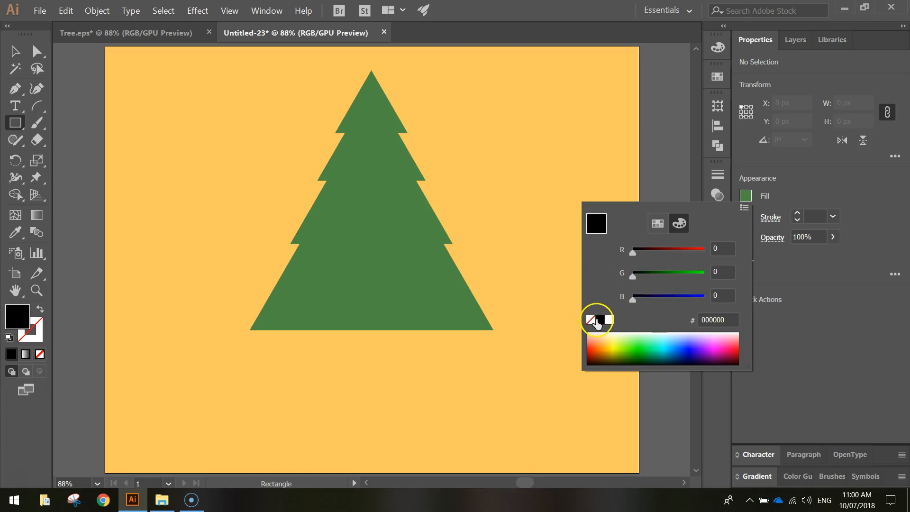
click(806, 237)
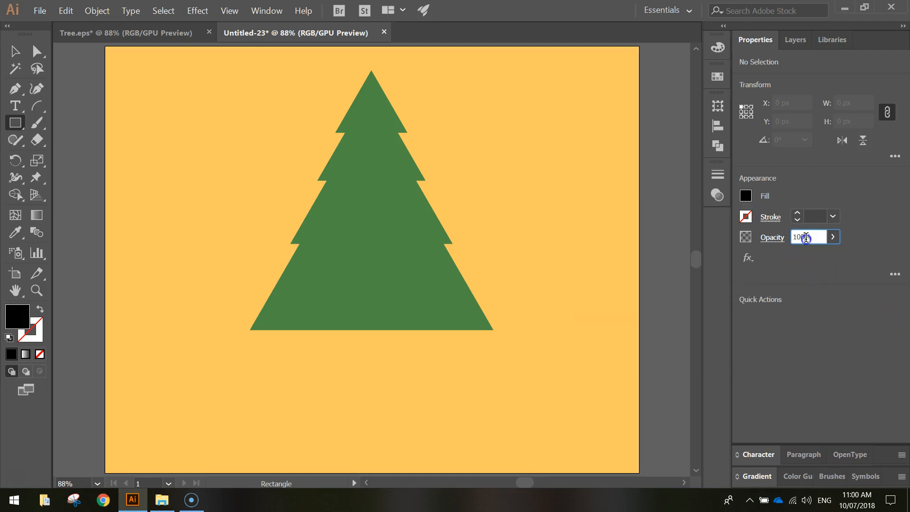
text(35%)
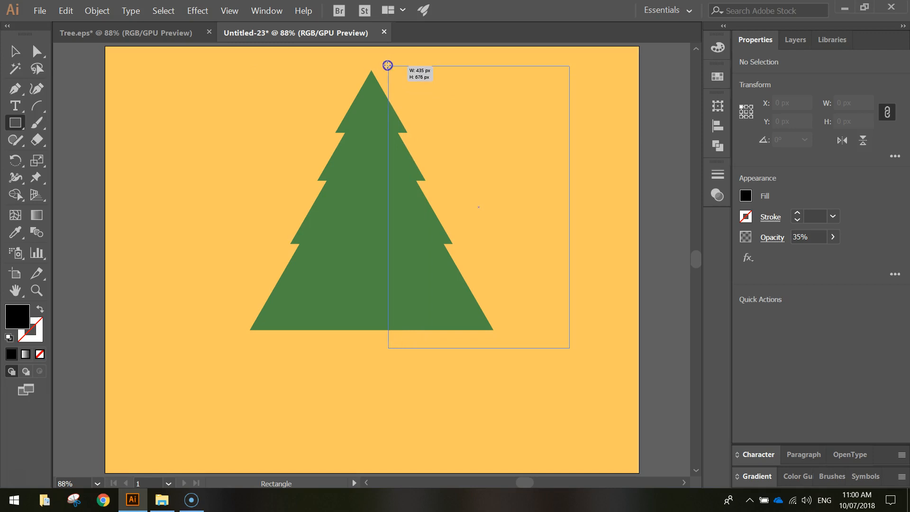
- Draw the rectangle from the tree's apex over its right half, at 35% opacity
drag(387, 65, 369, 56)
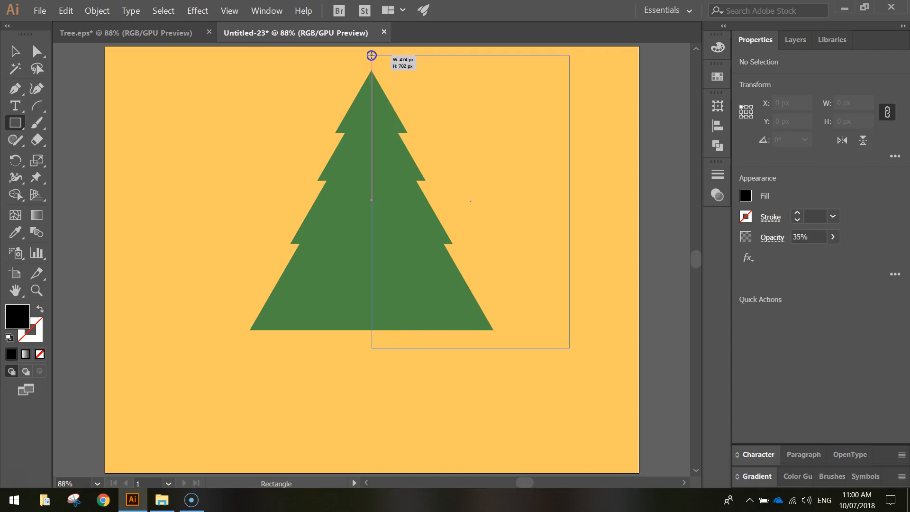
drag(371, 55, 569, 348)
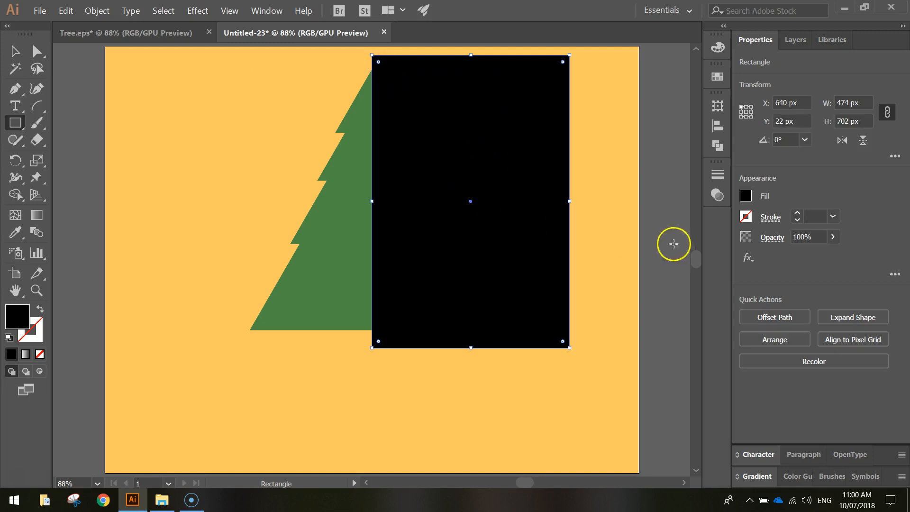
click(802, 237)
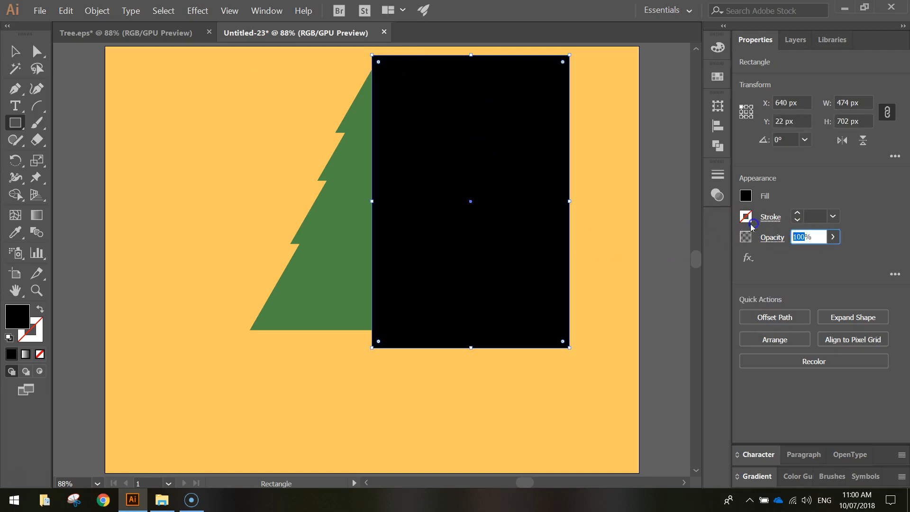
text(35%)
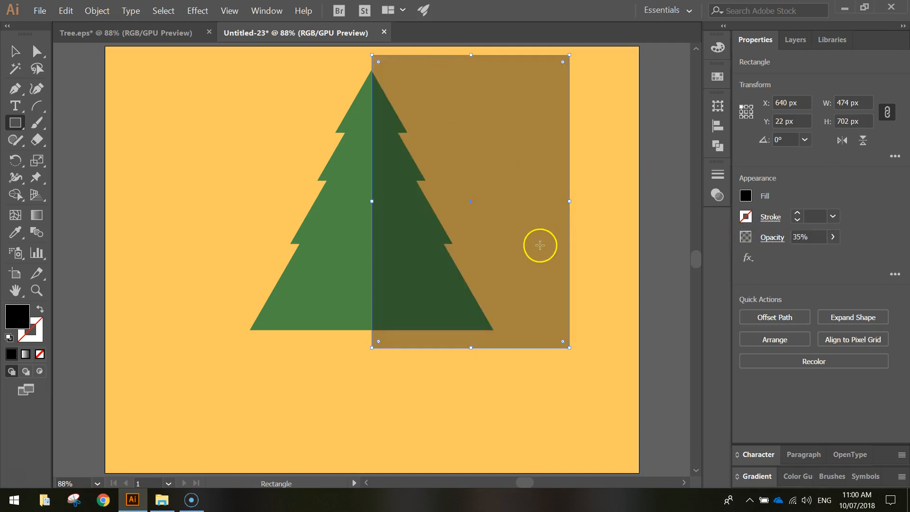
mouse_move(383, 68)
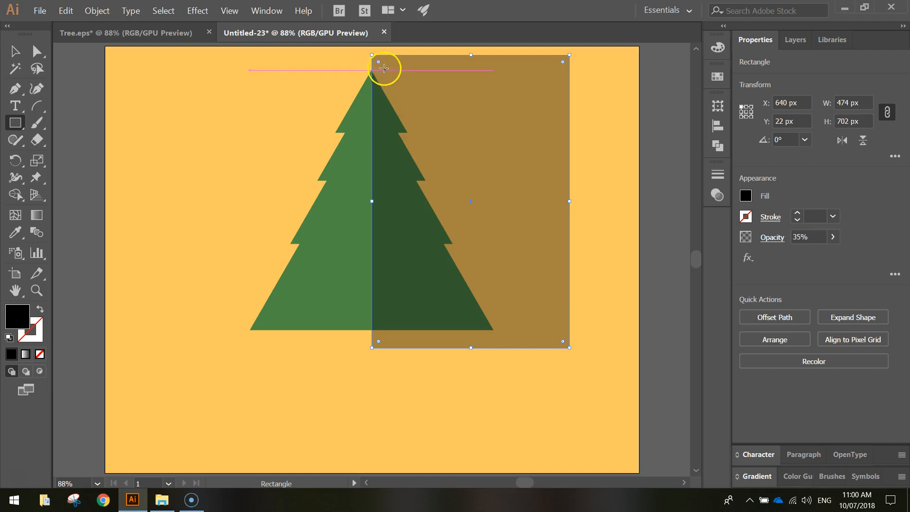
mouse_move(518, 152)
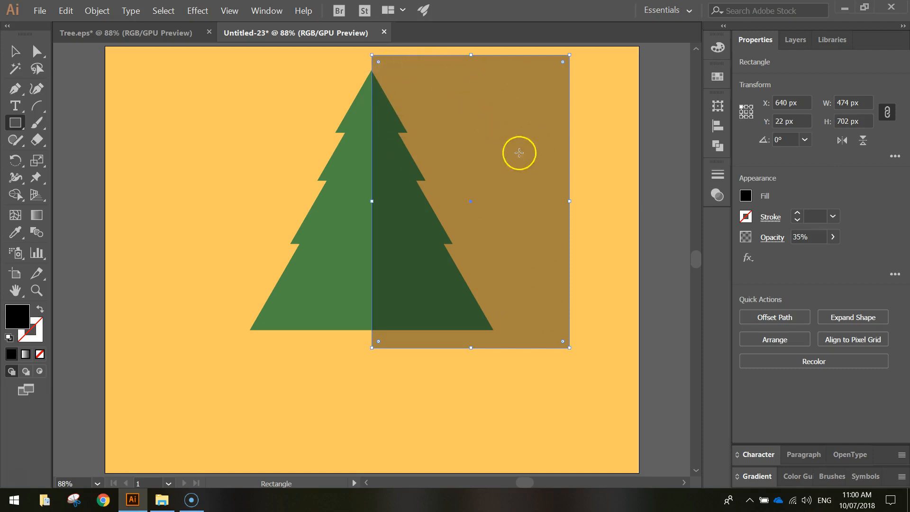
mouse_move(418, 338)
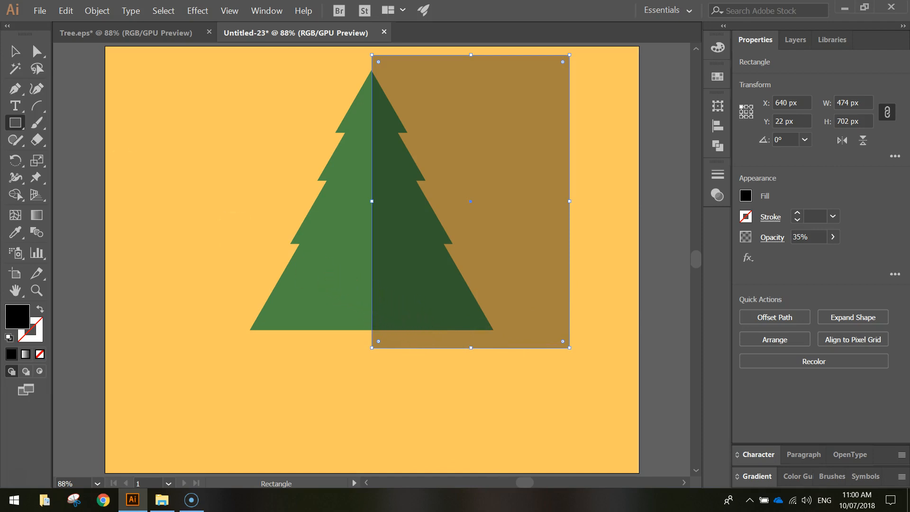
- Select the tree and rectangle together and switch to the Shape Builder tool
click(15, 52)
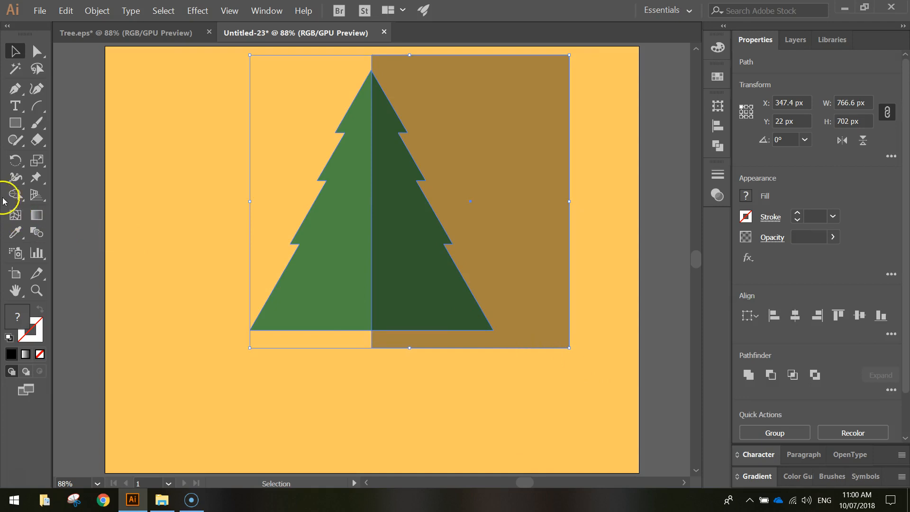
click(15, 194)
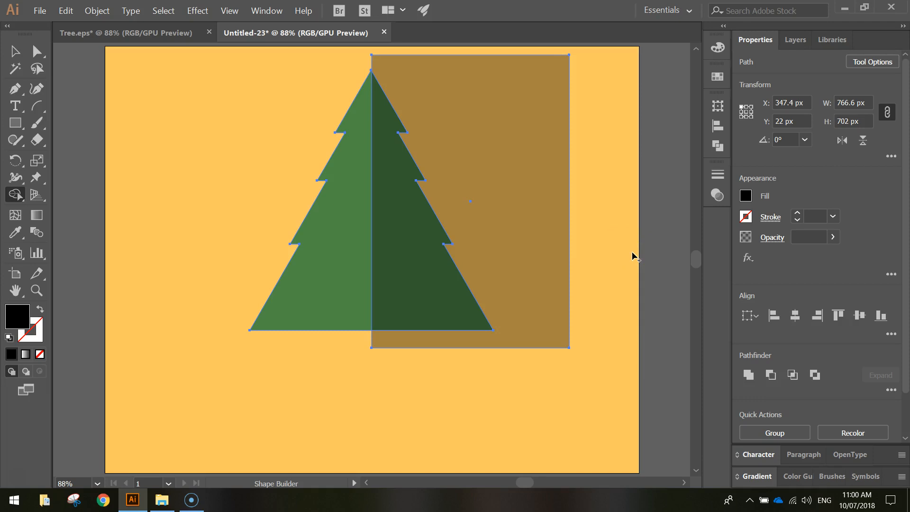
mouse_move(610, 233)
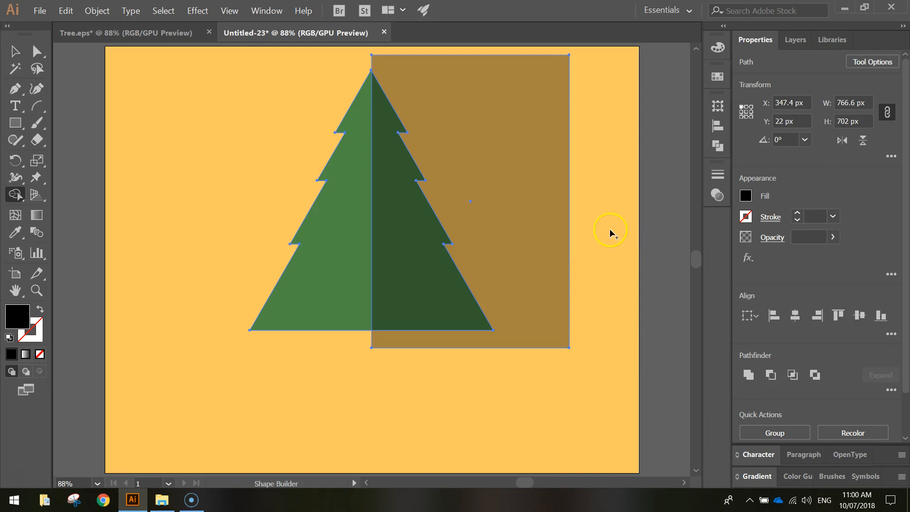
mouse_move(611, 232)
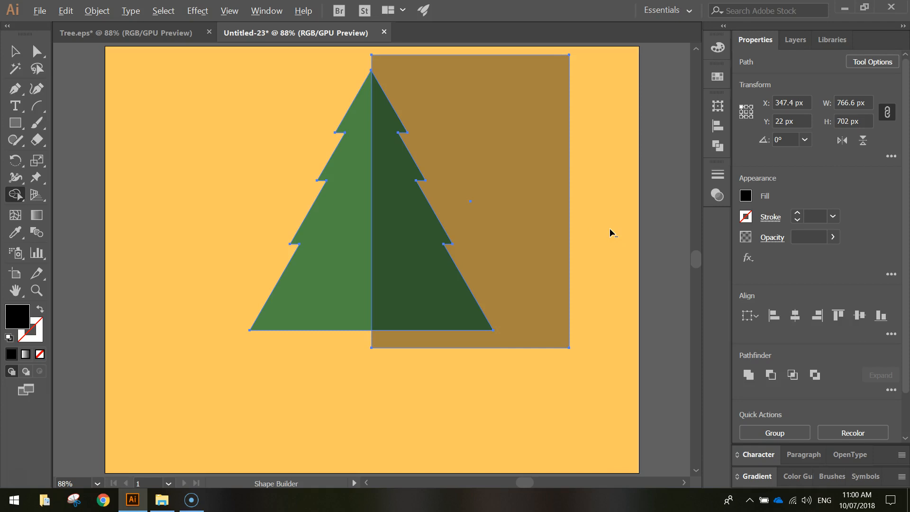
mouse_move(605, 221)
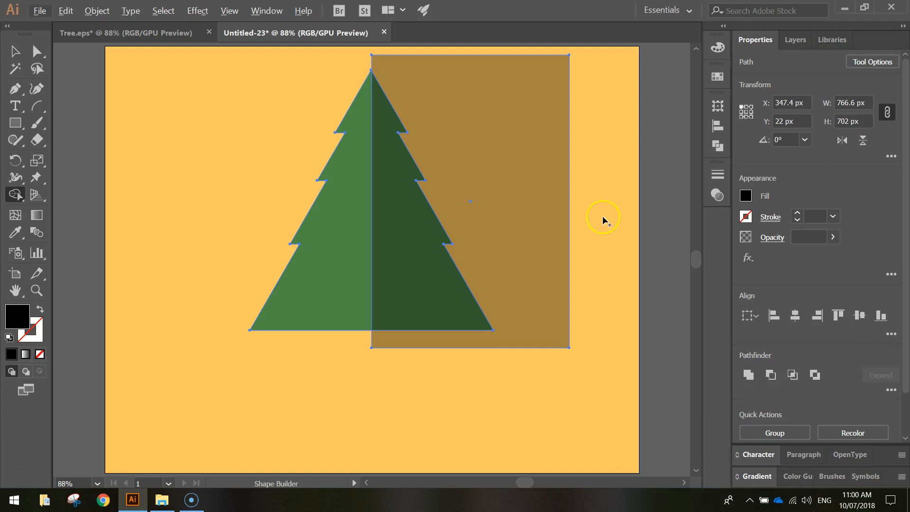
mouse_move(606, 212)
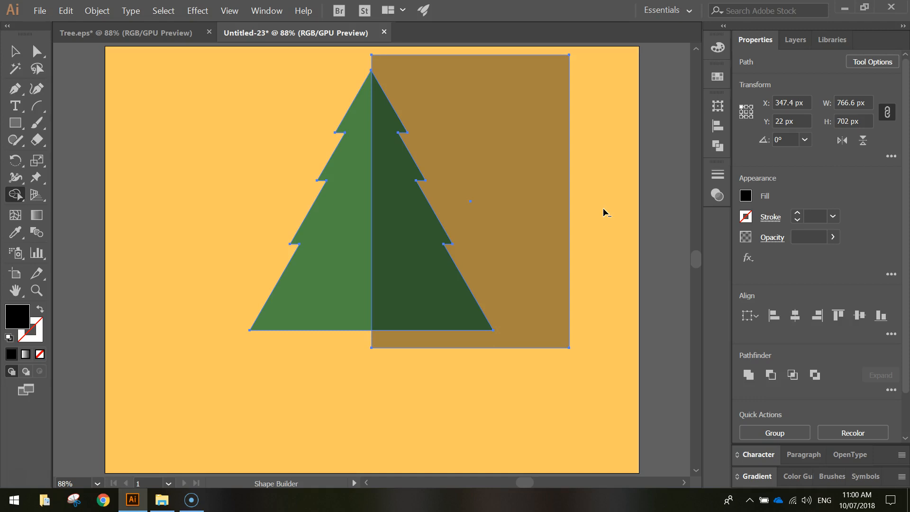
mouse_move(520, 141)
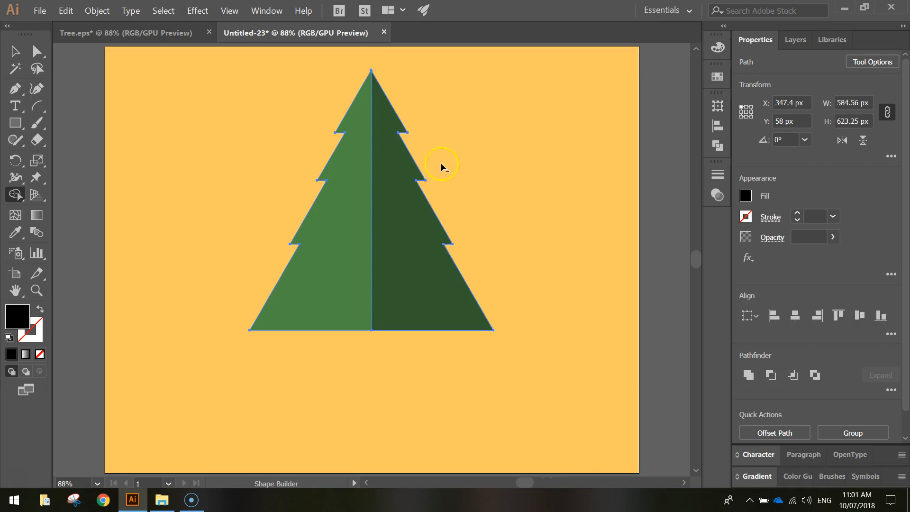
mouse_move(28, 46)
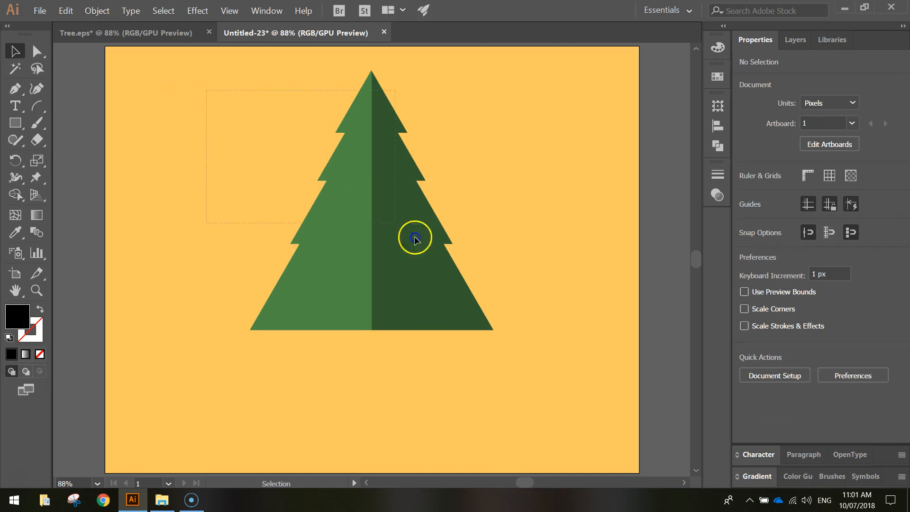
- Group the lighter and darker tree halves and move the group higher
right_click(411, 239)
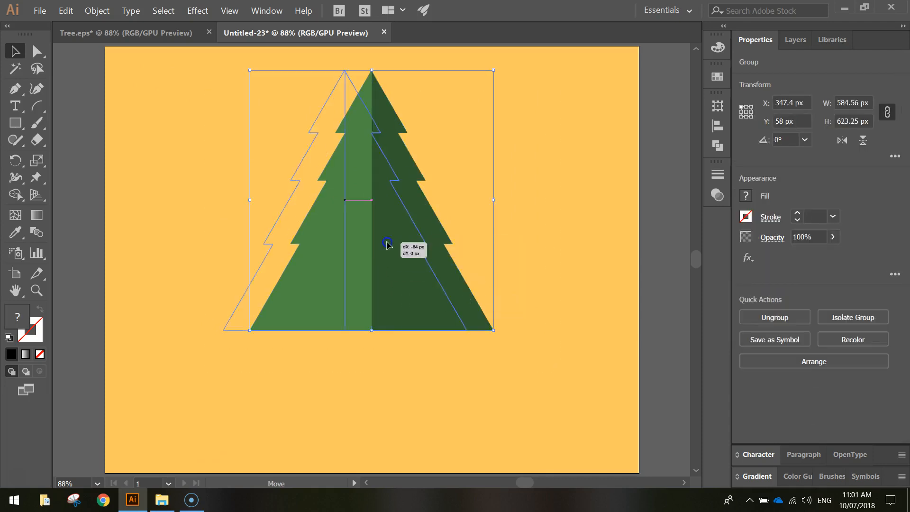
drag(387, 244, 452, 238)
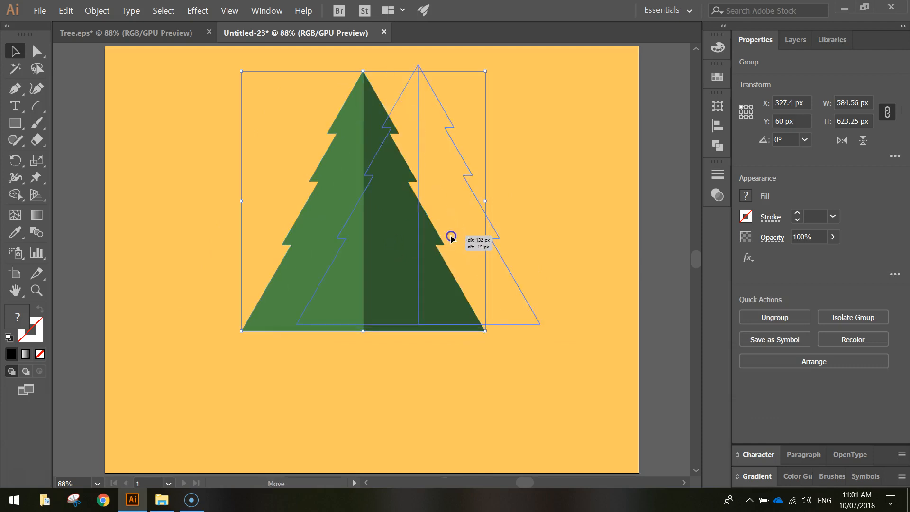
drag(451, 238, 543, 178)
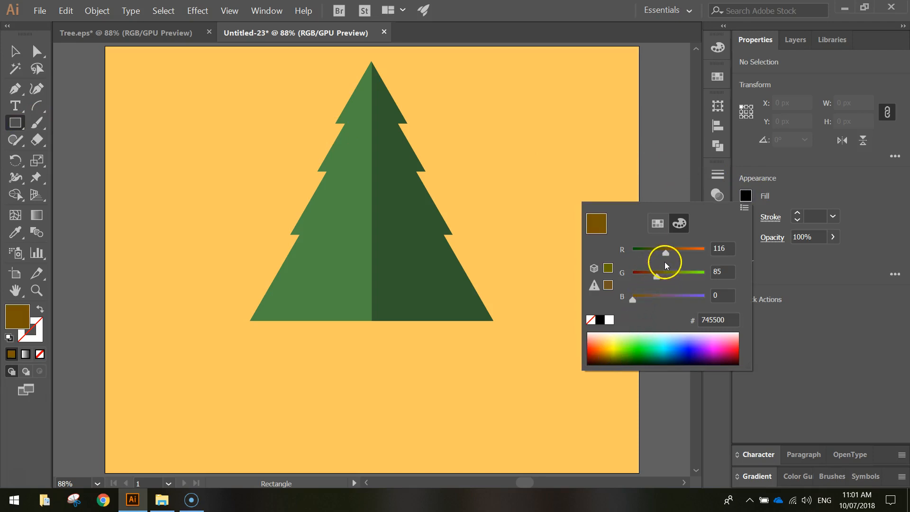
- Mix a deep brown fill with the Color panel RGB sliders
drag(666, 250, 657, 276)
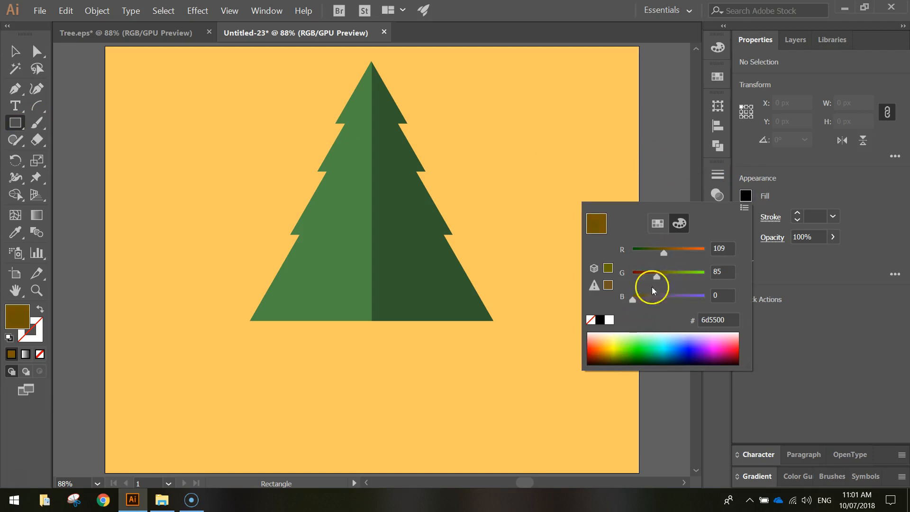
drag(656, 276, 660, 276)
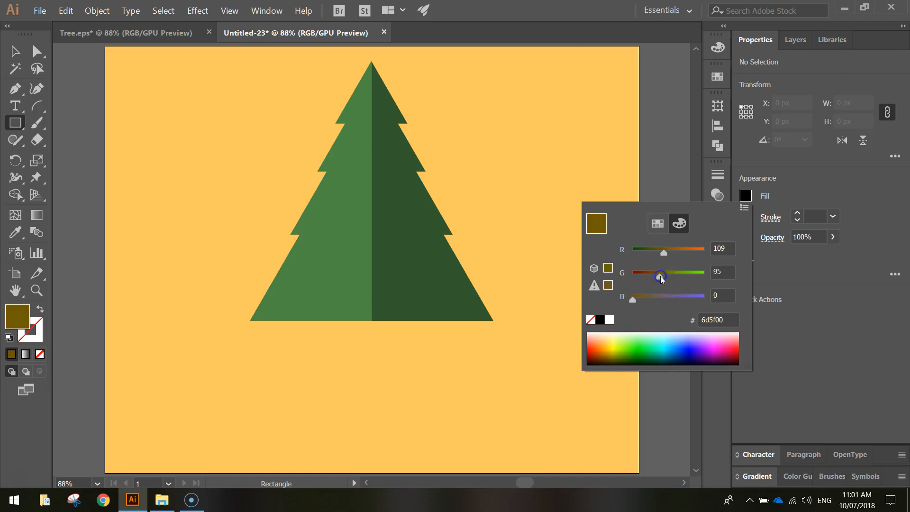
drag(660, 275, 650, 278)
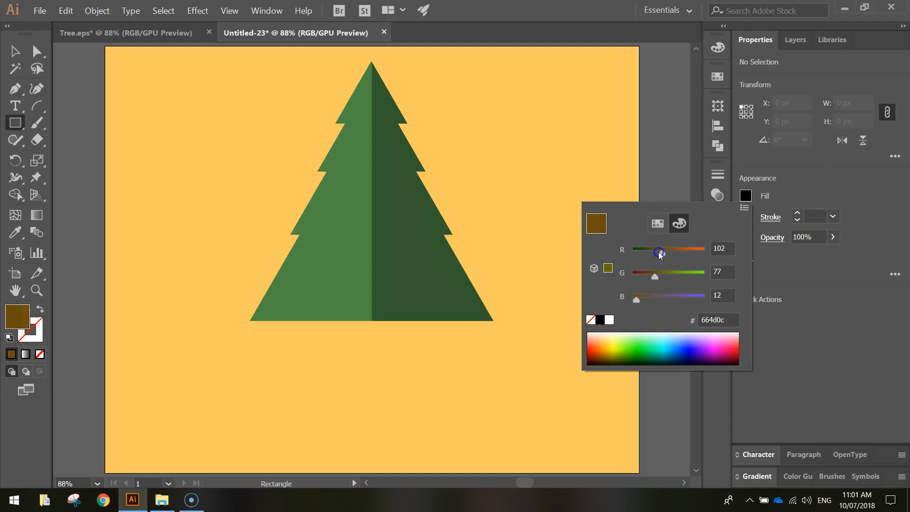
drag(657, 252, 665, 255)
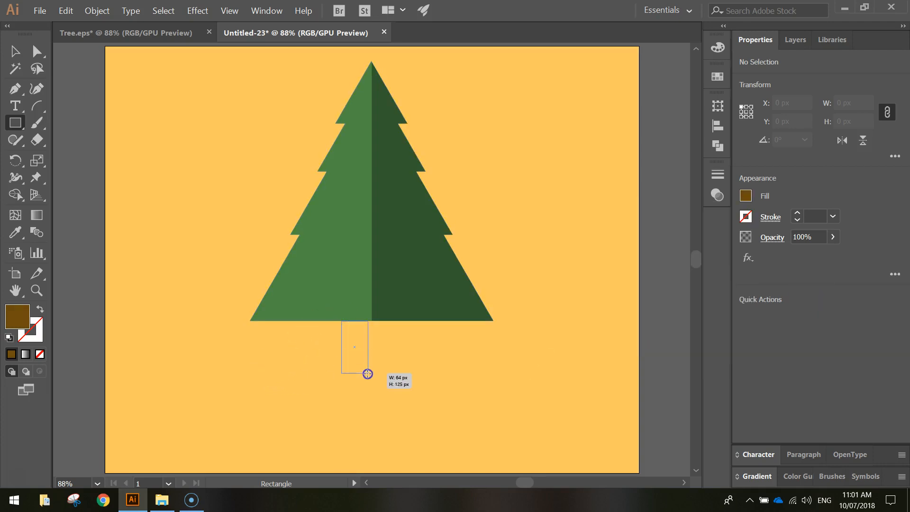
- Draw a tall narrow brown trunk rectangle beneath the tree's base
drag(368, 373, 374, 401)
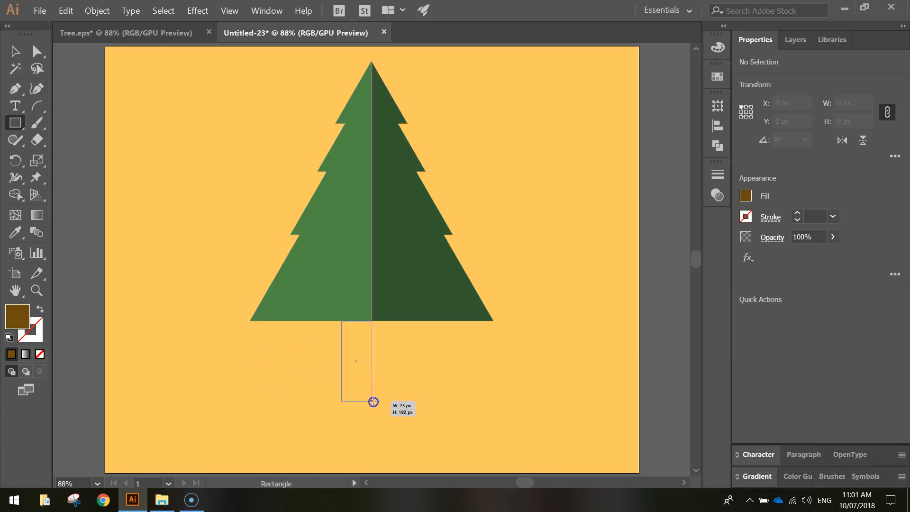
drag(341, 320, 374, 402)
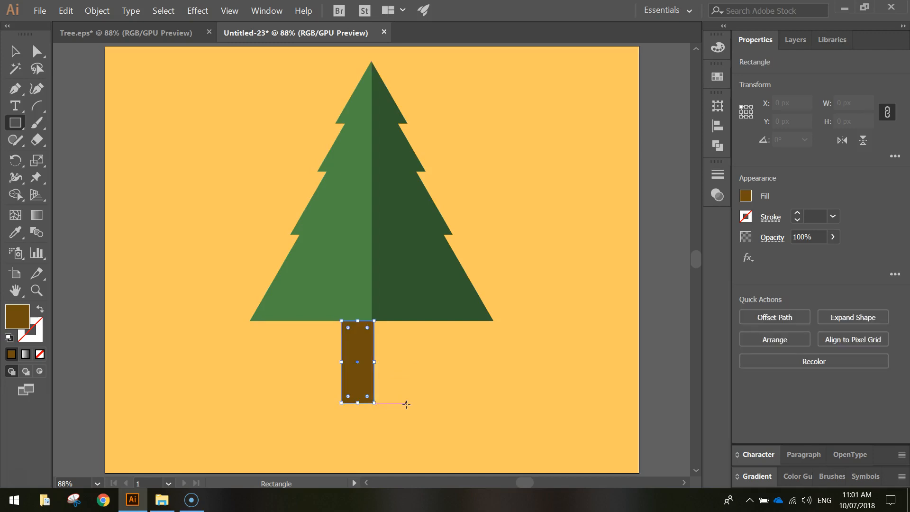
click(137, 156)
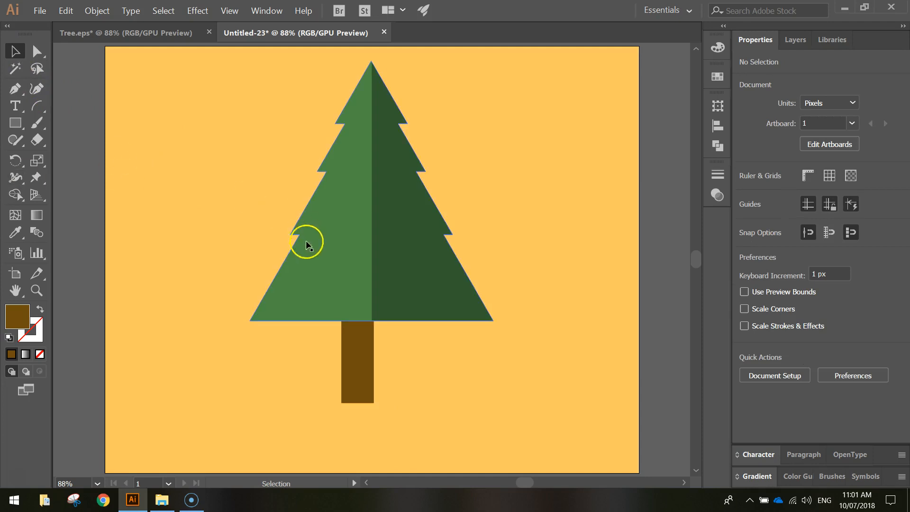
mouse_move(504, 415)
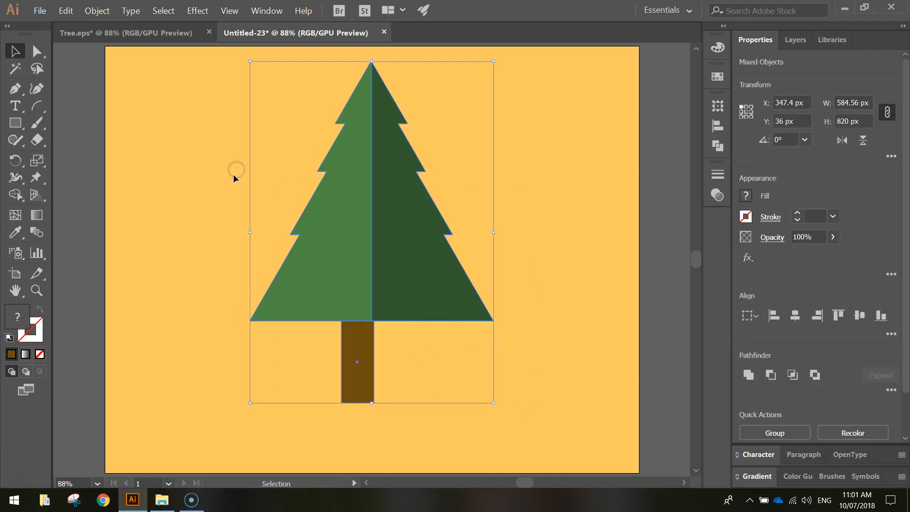
- Centre the trunk horizontally under the foliage using the Align panel, then deselect
click(266, 10)
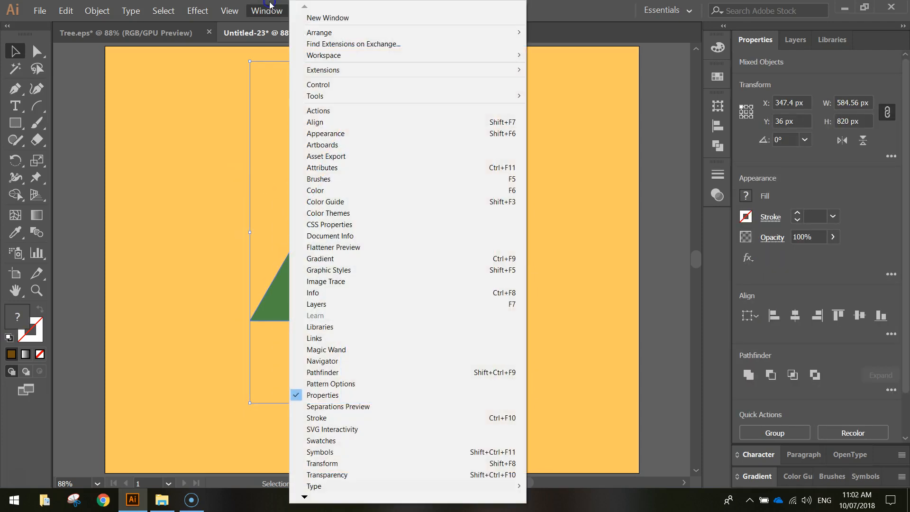
click(315, 121)
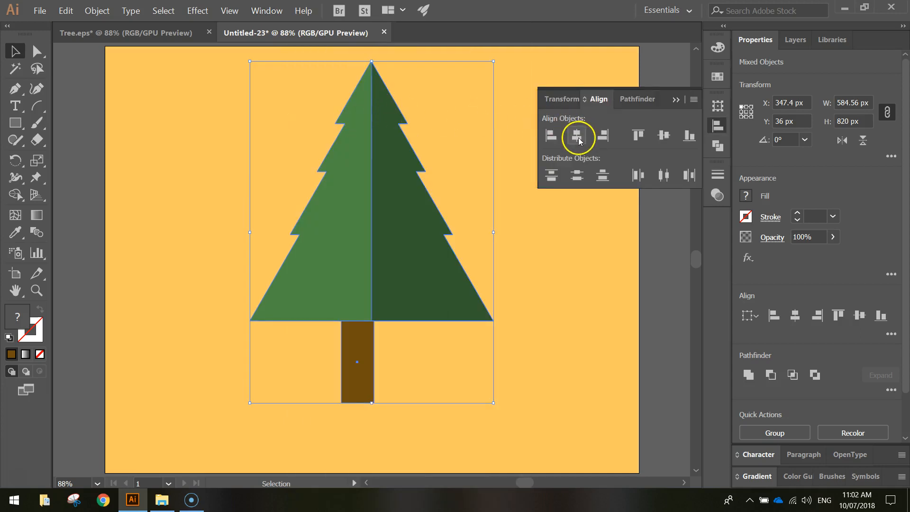
click(577, 134)
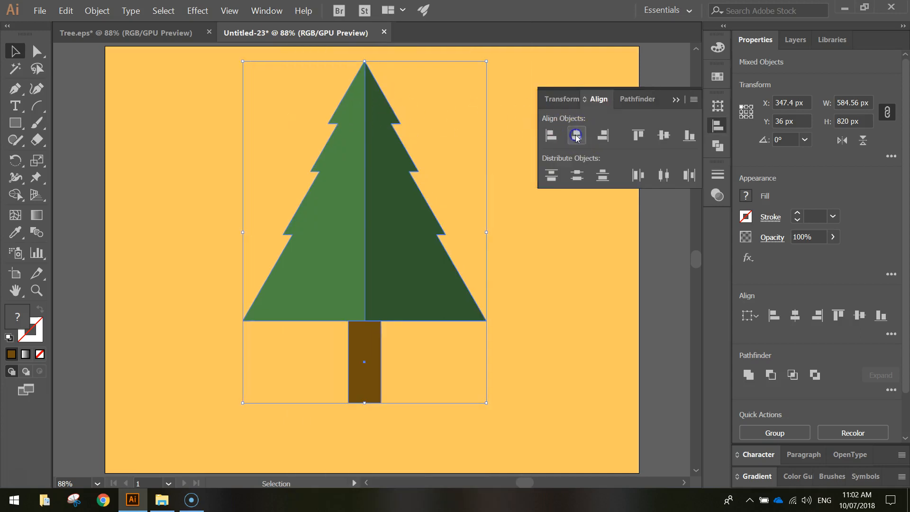
click(576, 134)
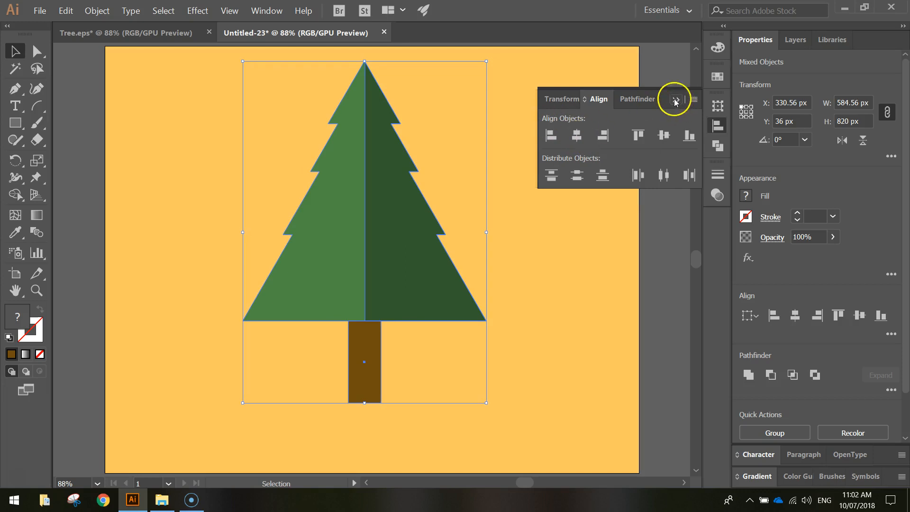
click(675, 98)
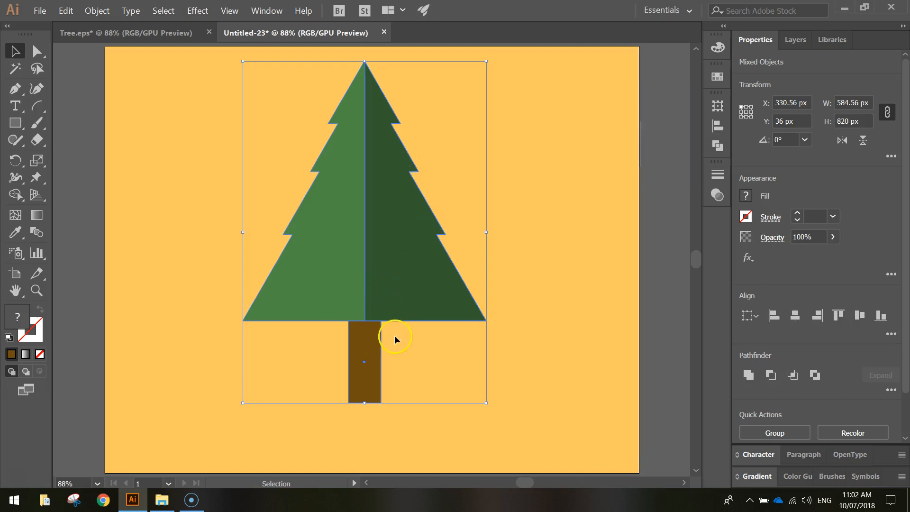
click(176, 238)
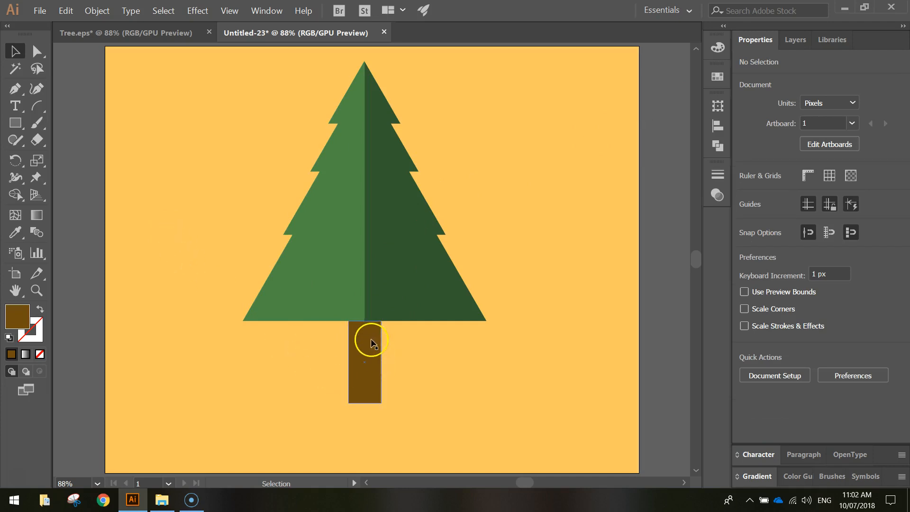
mouse_move(362, 370)
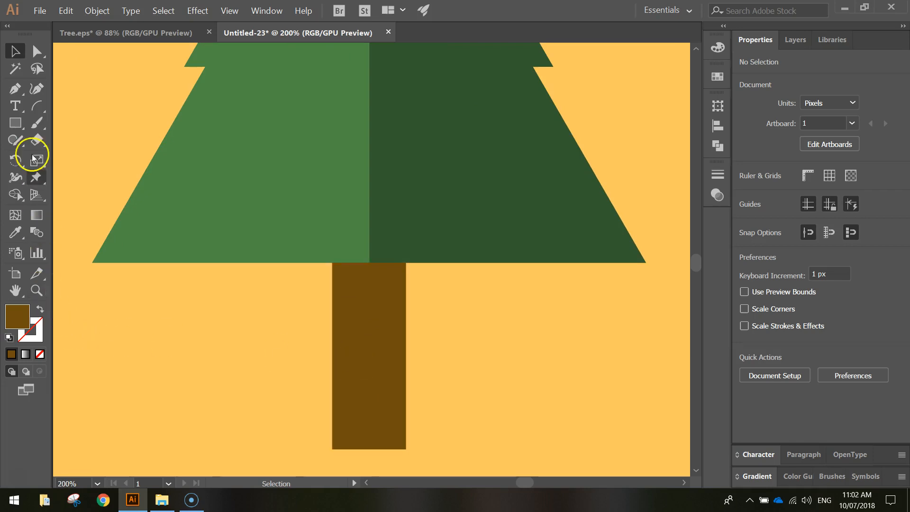
- Draw a black rectangle over the trunk's right half and set it to 35% opacity
click(15, 123)
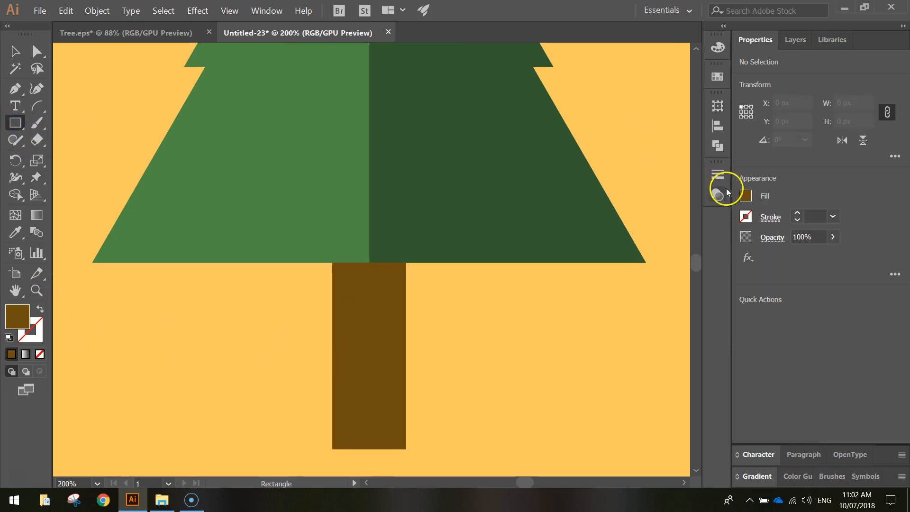
click(746, 196)
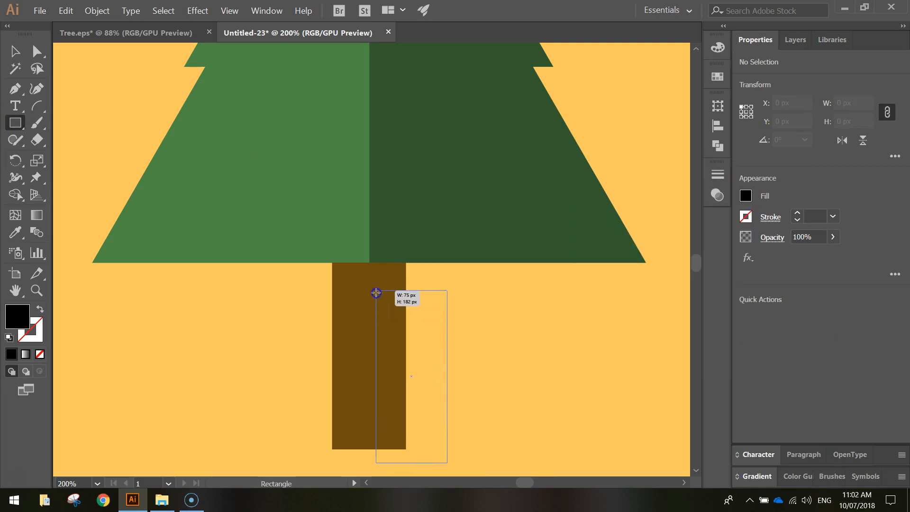
drag(376, 292, 373, 261)
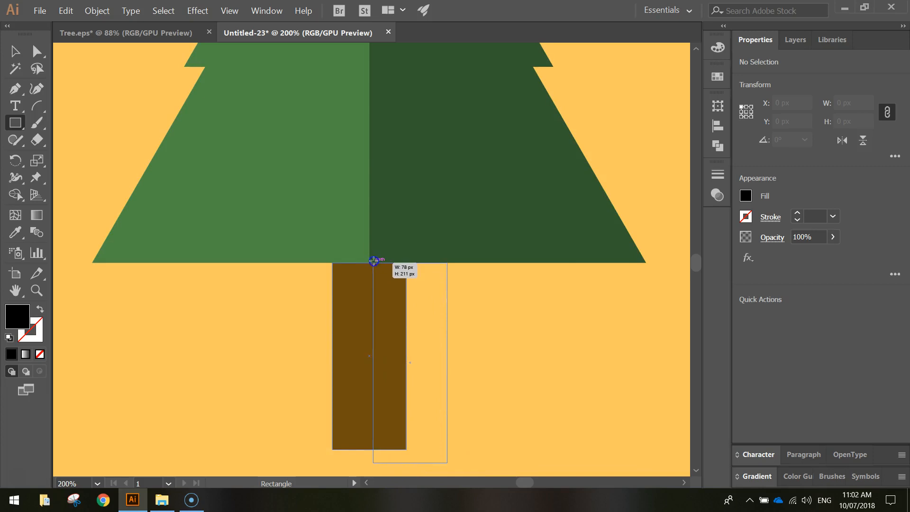
drag(375, 260, 449, 465)
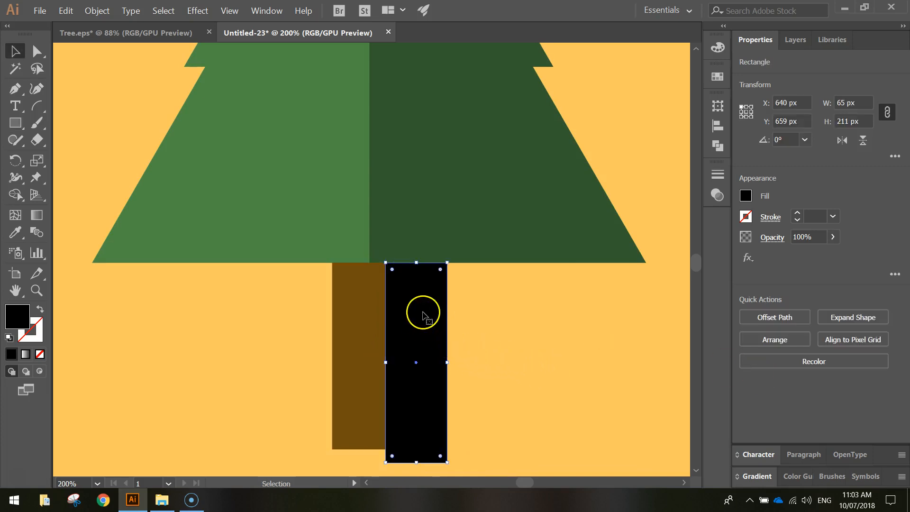
click(803, 236)
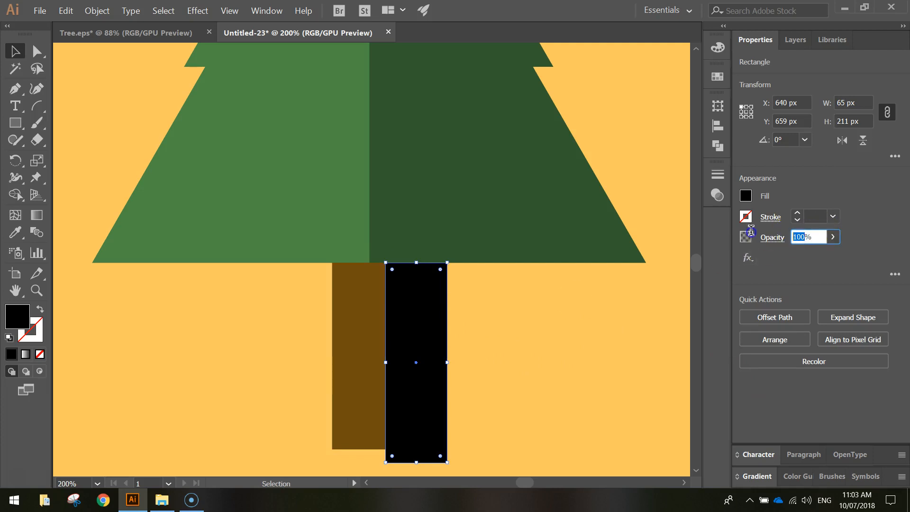
text(35)
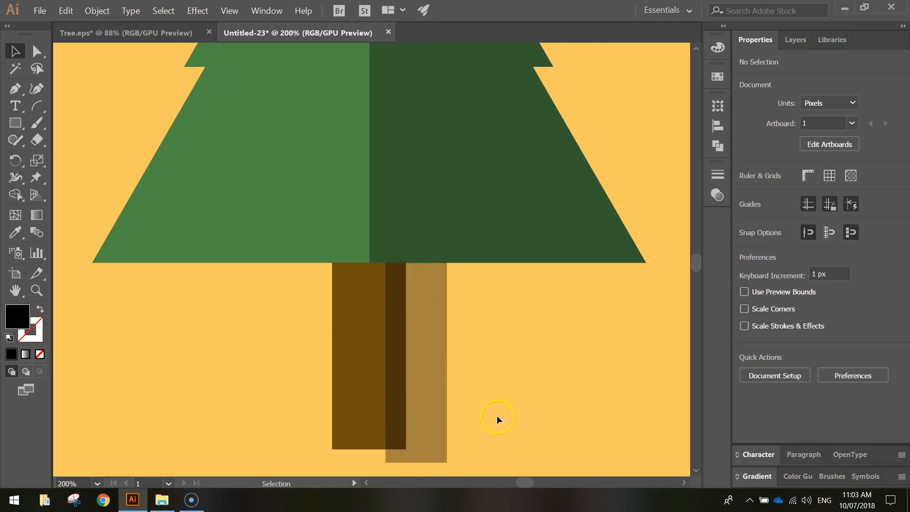
mouse_move(539, 462)
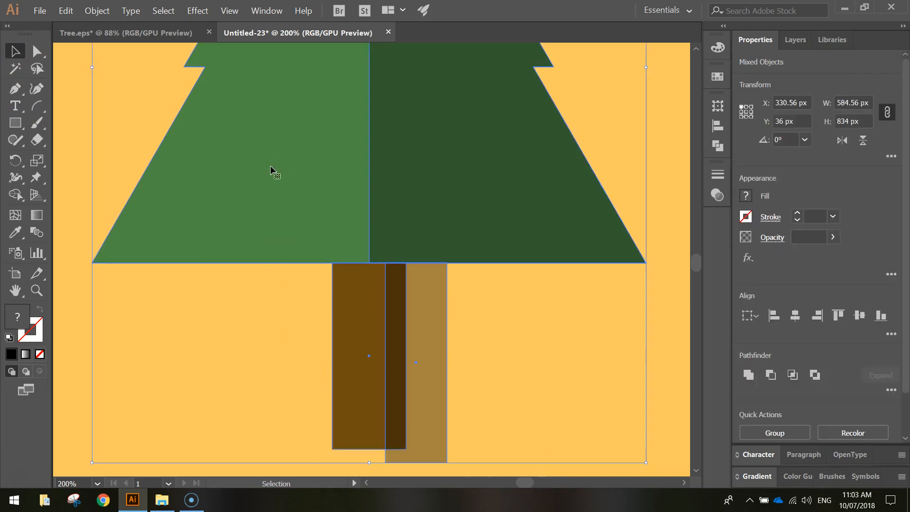
- Cut away the shadow rectangle's overhang so only the trunk's right edge is darkened
click(15, 195)
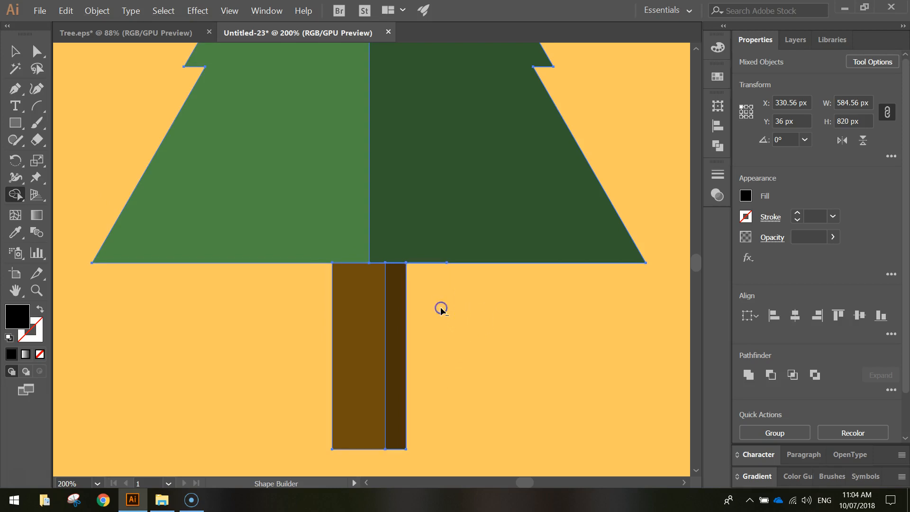
click(15, 51)
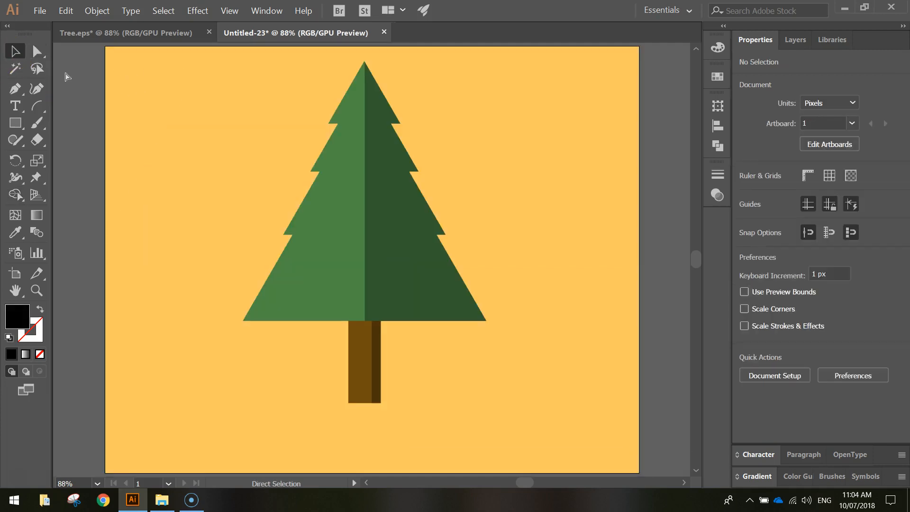
mouse_move(37, 111)
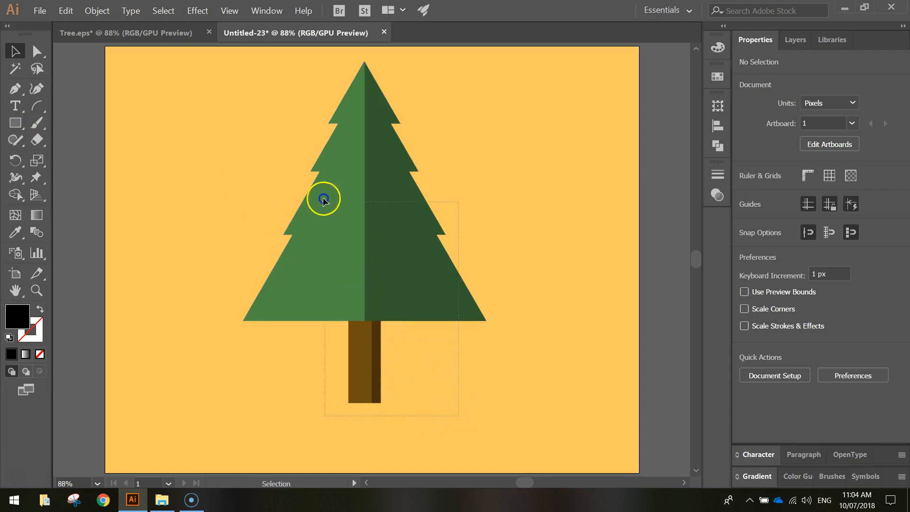
- Group the foliage and trunk shapes, then drag a corner to enlarge the tree
right_click(324, 200)
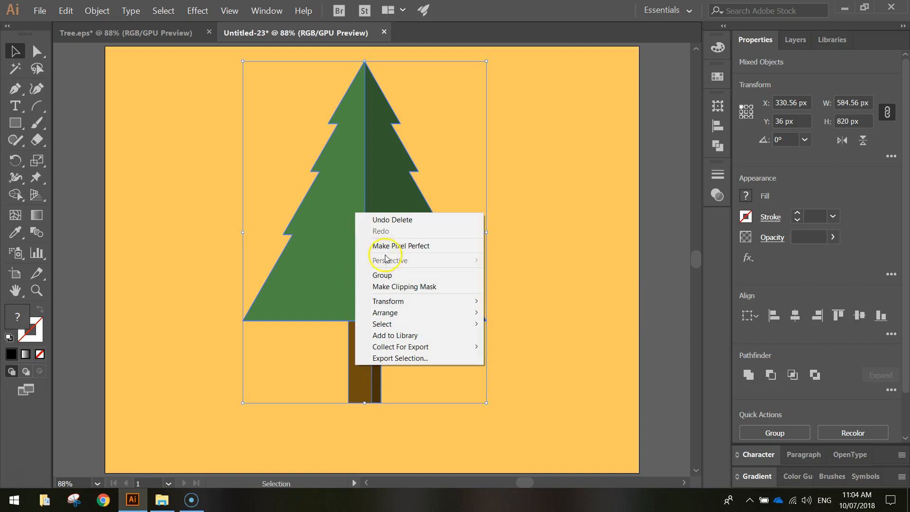
click(381, 275)
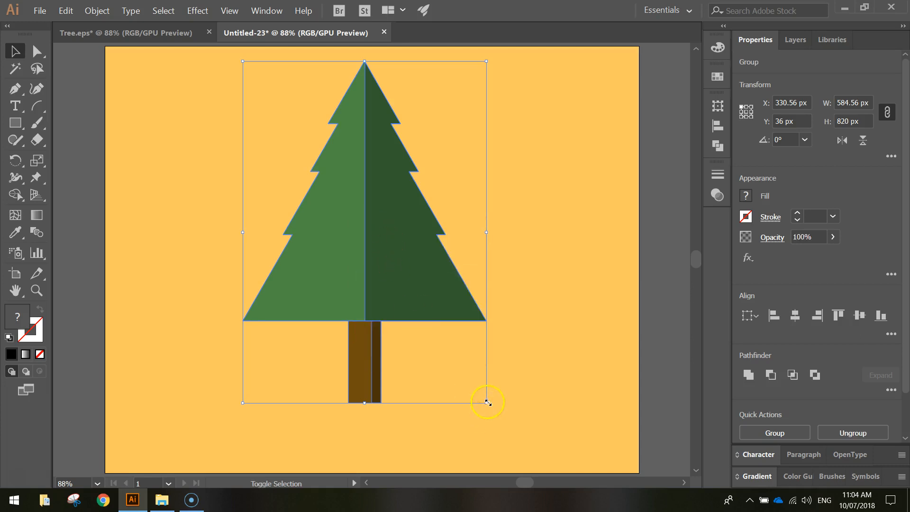
drag(488, 403, 427, 318)
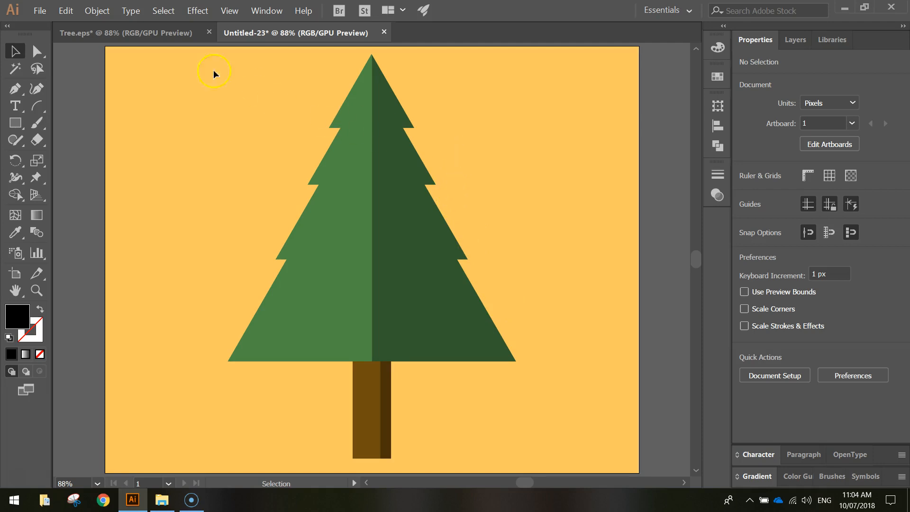
click(40, 10)
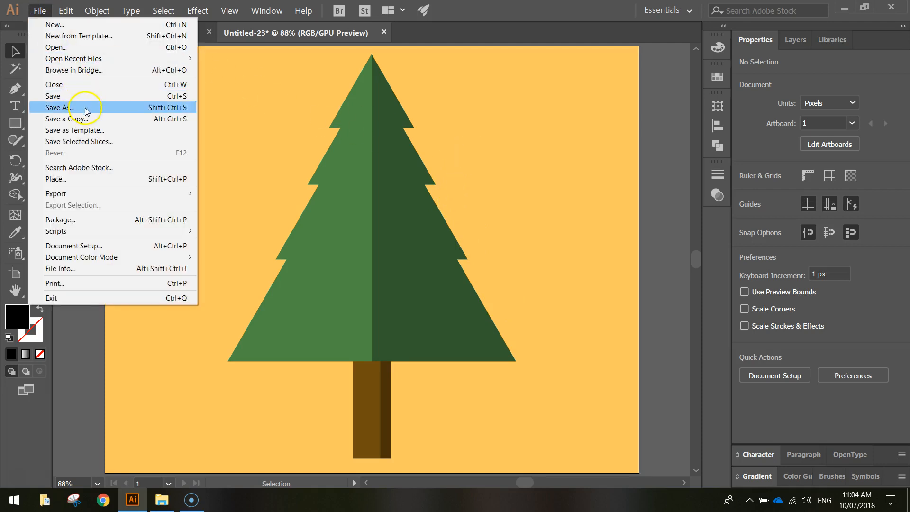
click(58, 107)
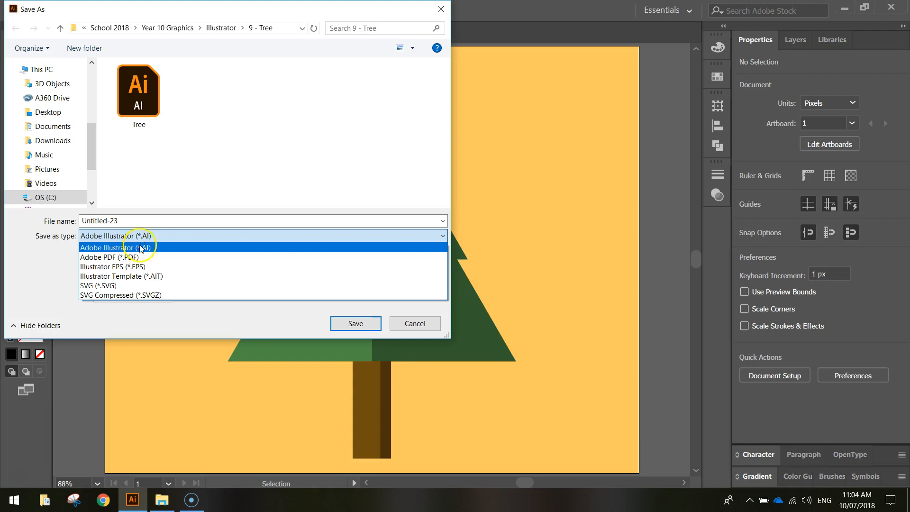
mouse_move(148, 267)
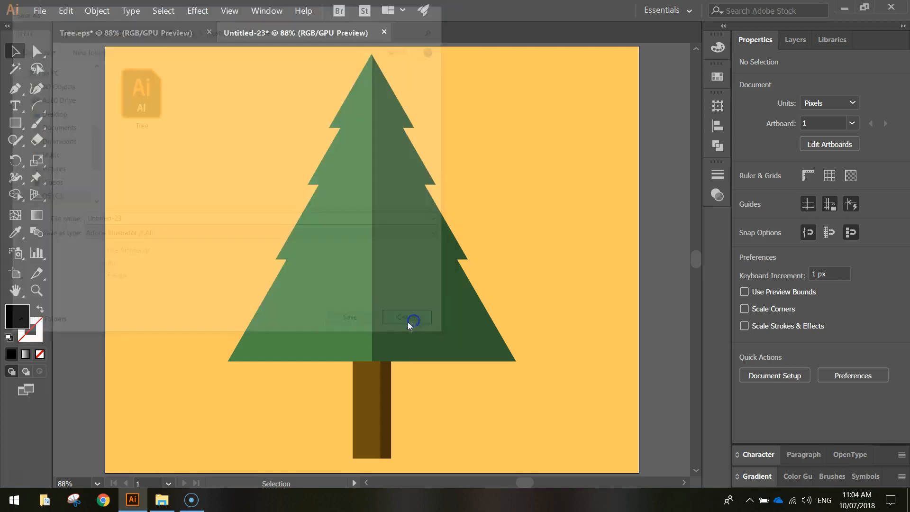
click(406, 317)
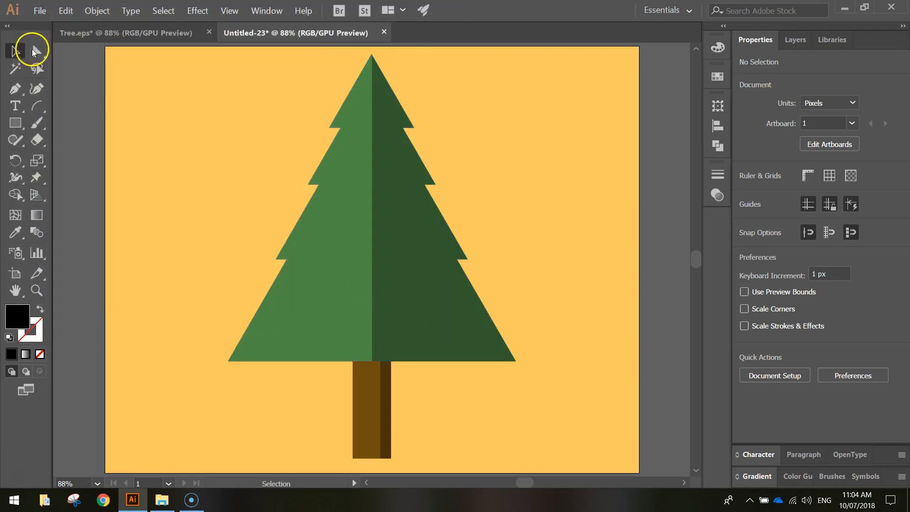
click(39, 11)
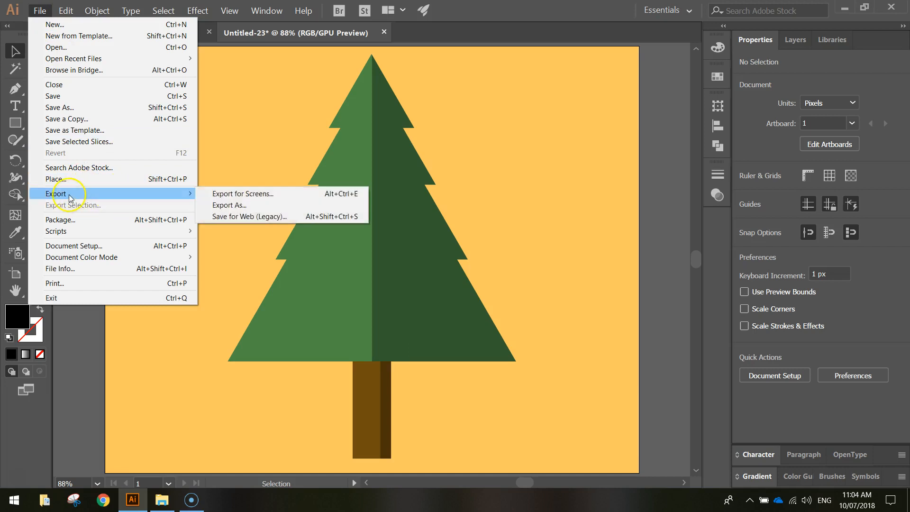
mouse_move(230, 204)
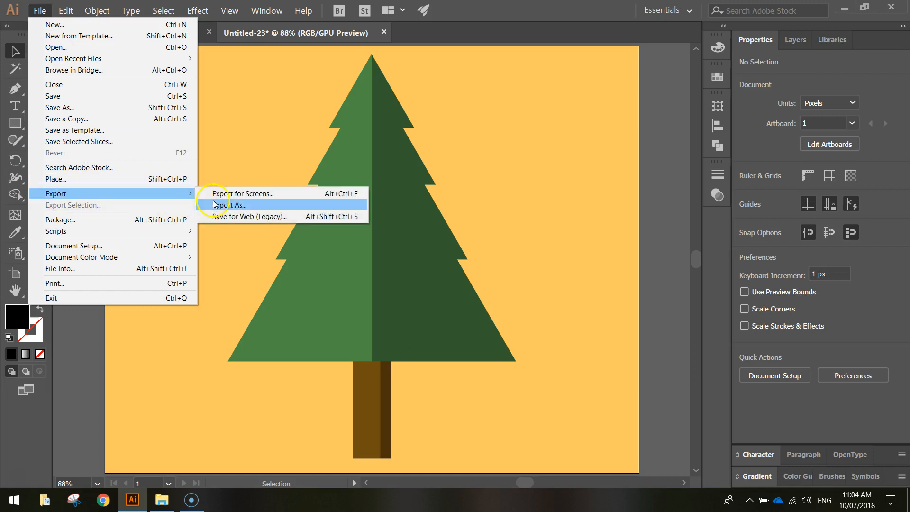
click(244, 193)
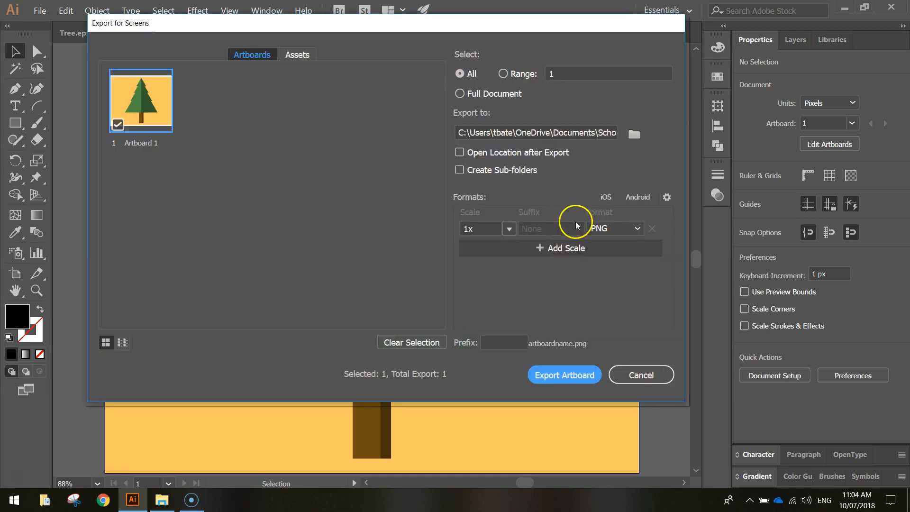
click(635, 228)
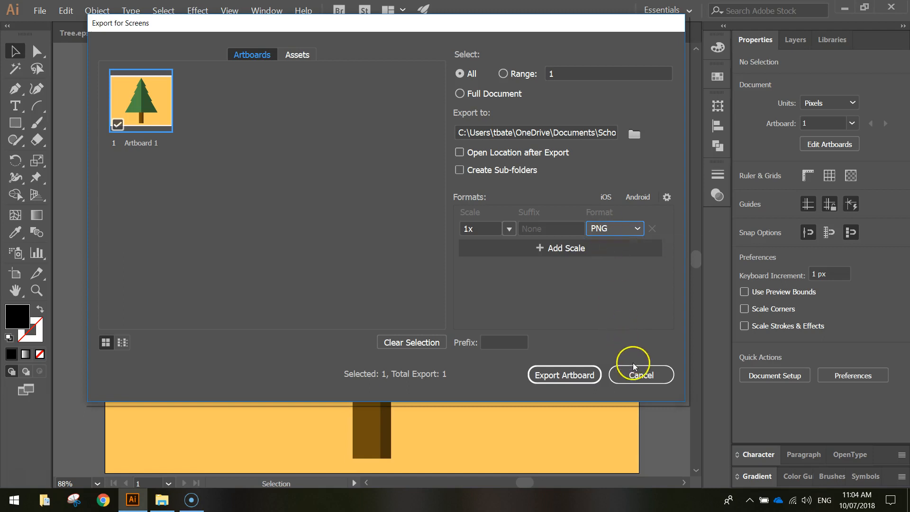
click(640, 375)
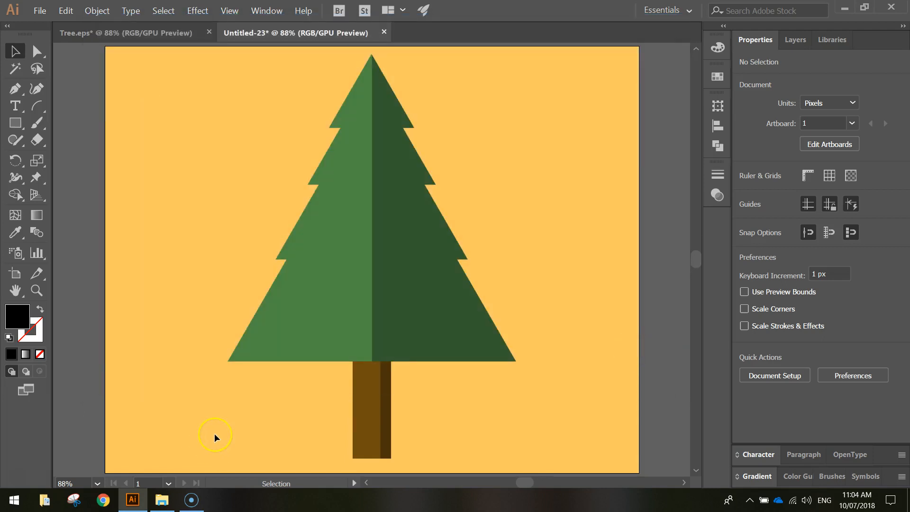
mouse_move(13, 443)
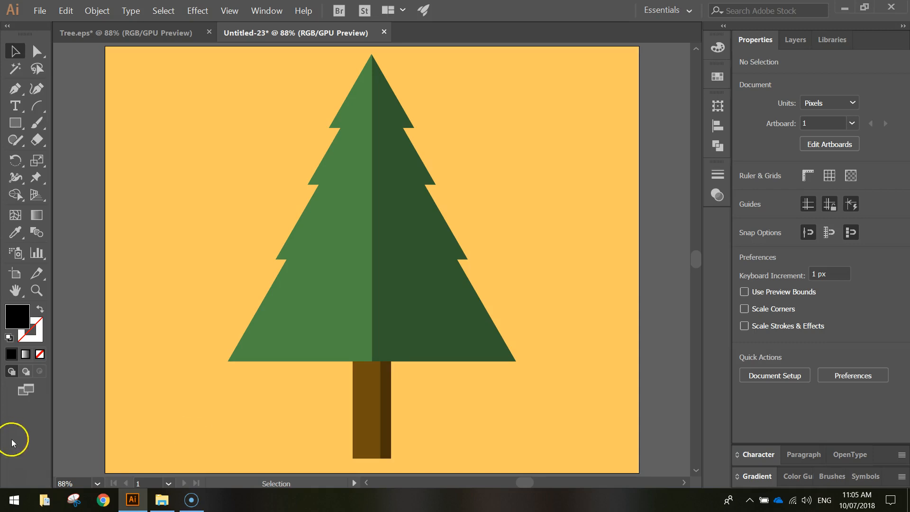